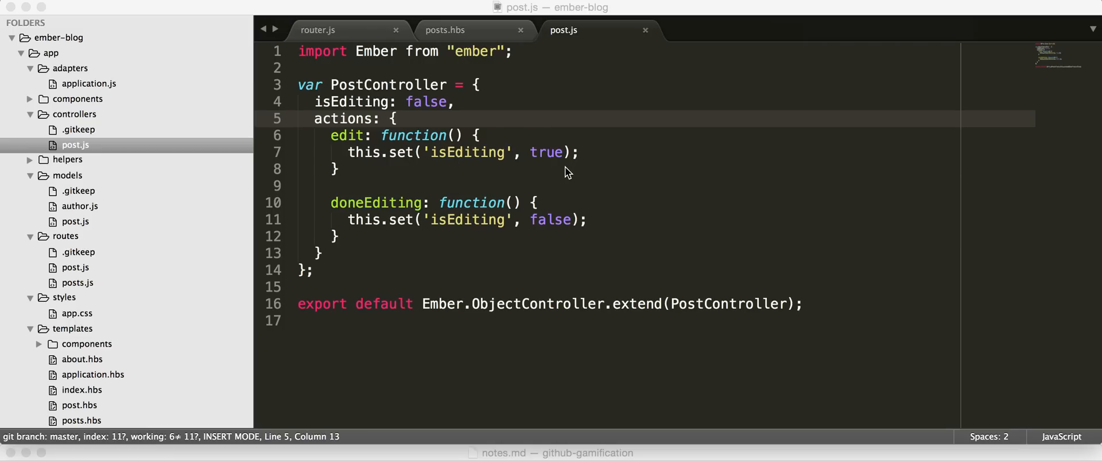
mouse_move(406, 186)
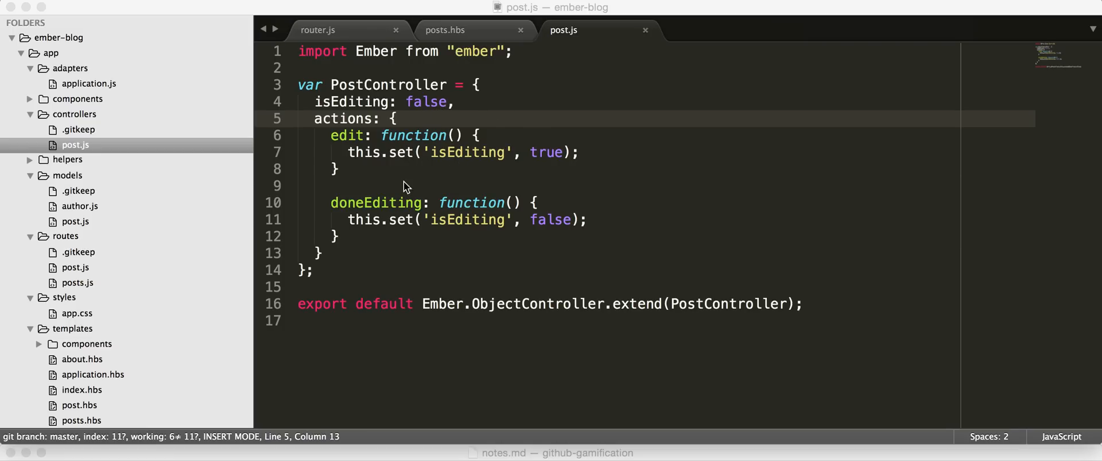
mouse_move(388, 242)
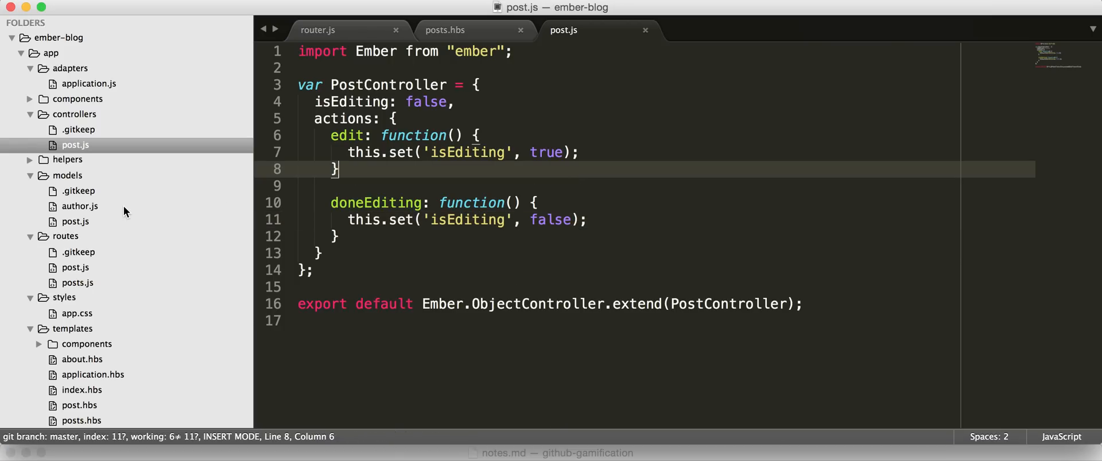
Step: Insert the {{#if isEditing}} block with the post/edit partial, Done and Edit buttons atop post.hbs
scroll(down, 3)
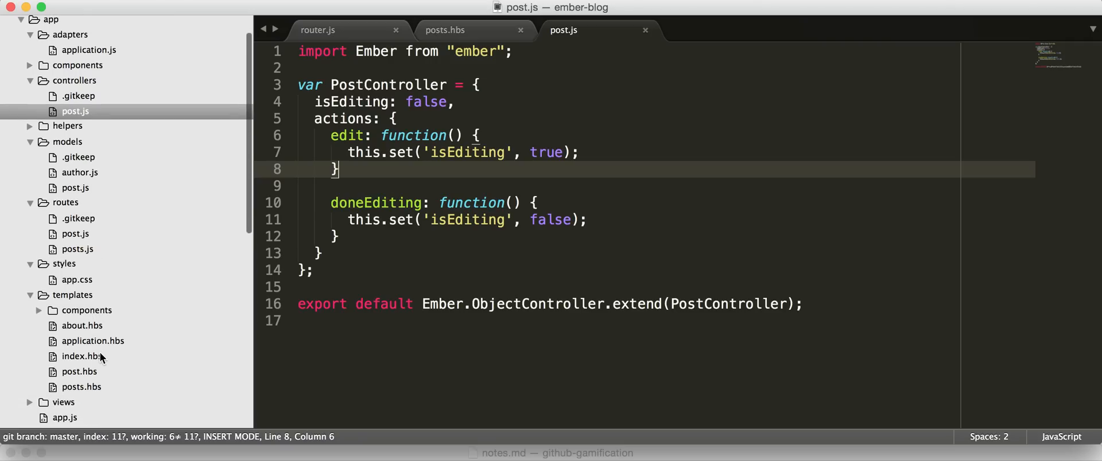
mouse_move(110, 378)
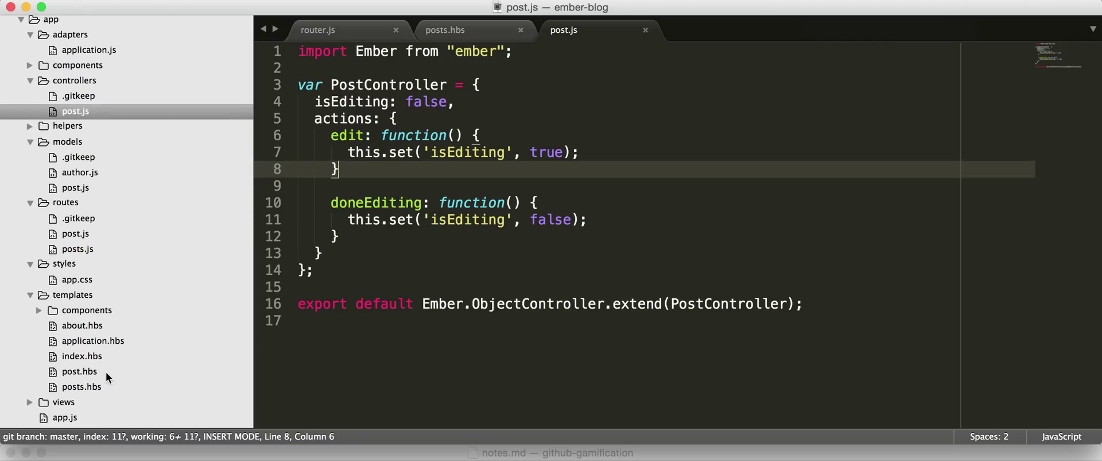
click(75, 371)
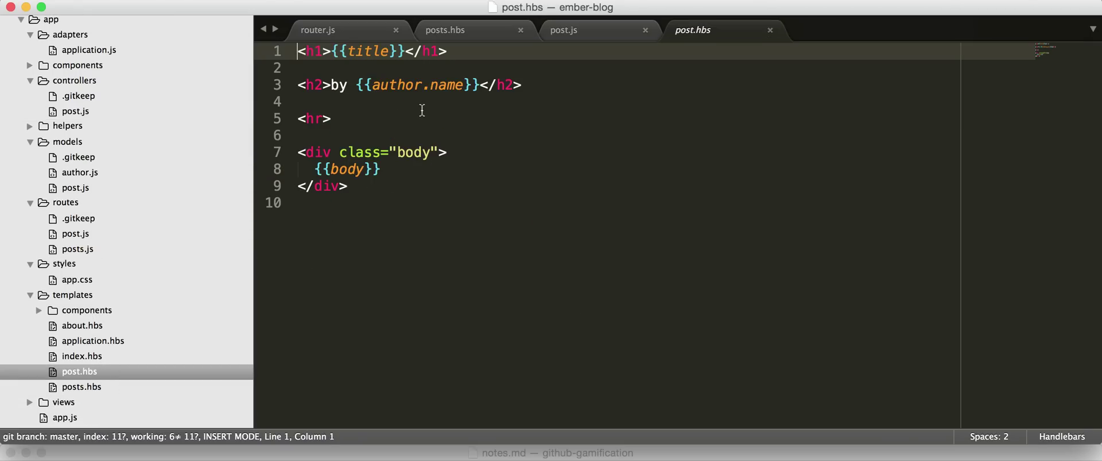
key(Enter)
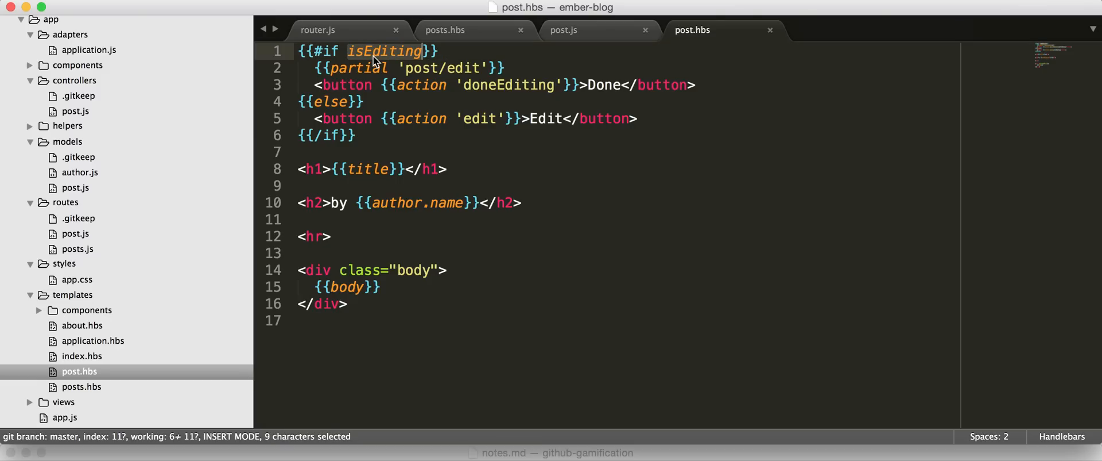
mouse_move(367, 89)
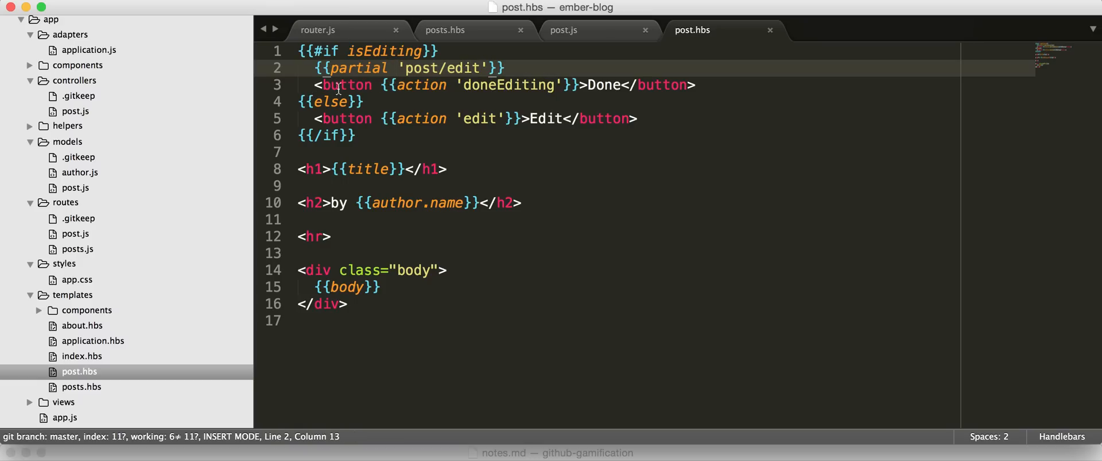
mouse_move(386, 94)
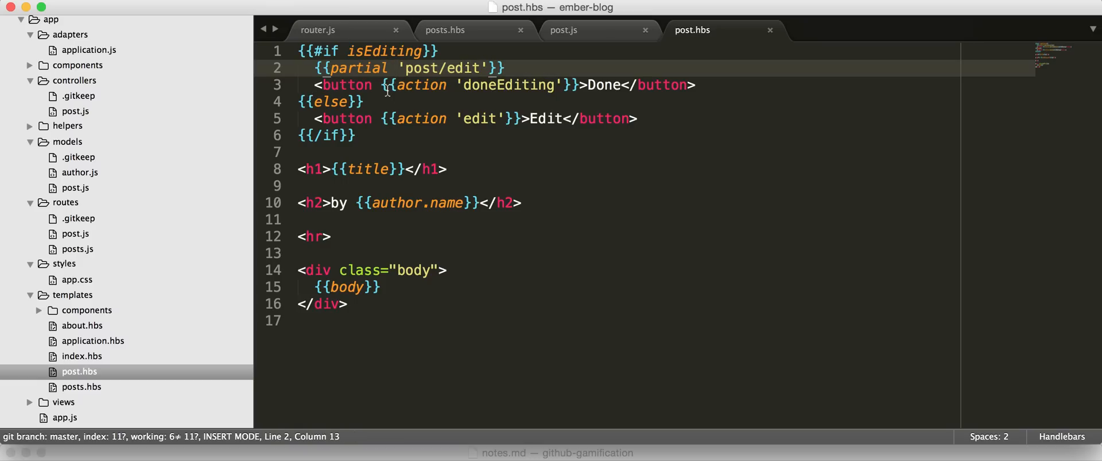
Step: Review the doneEditing action and Edit label, then move to the post controller
drag(505, 68, 380, 83)
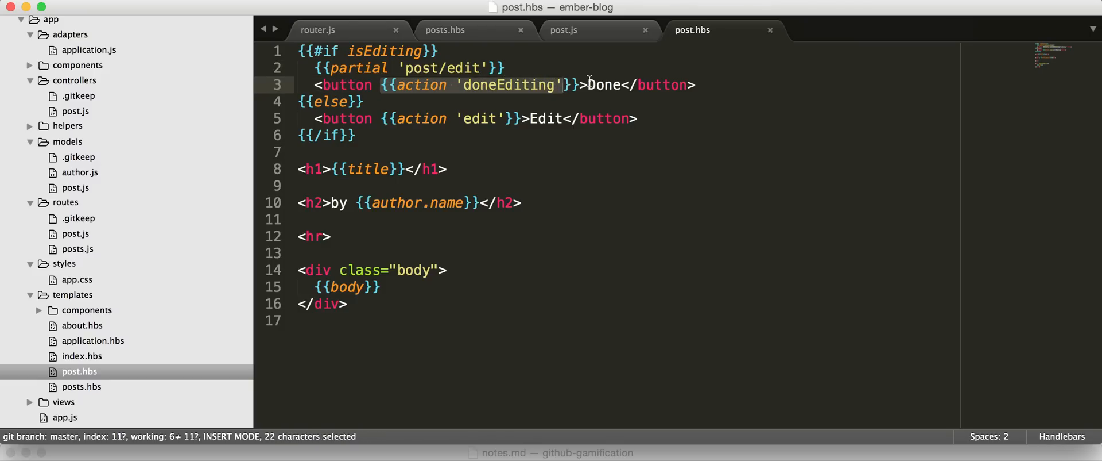
double_click(605, 85)
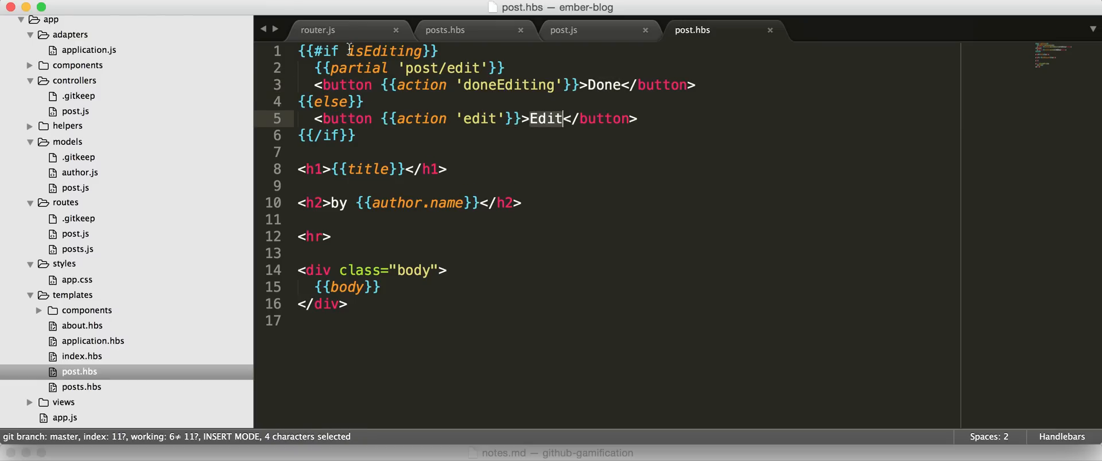
click(563, 30)
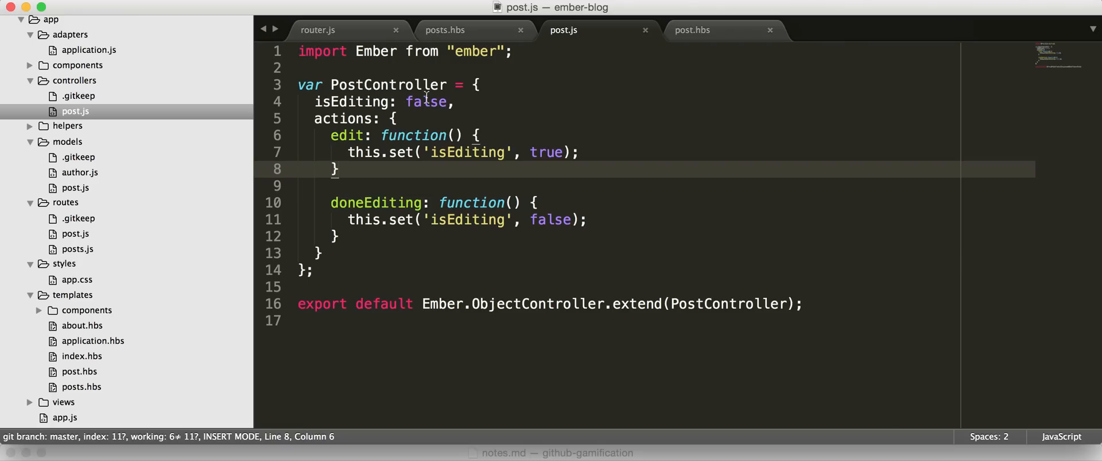
click(692, 30)
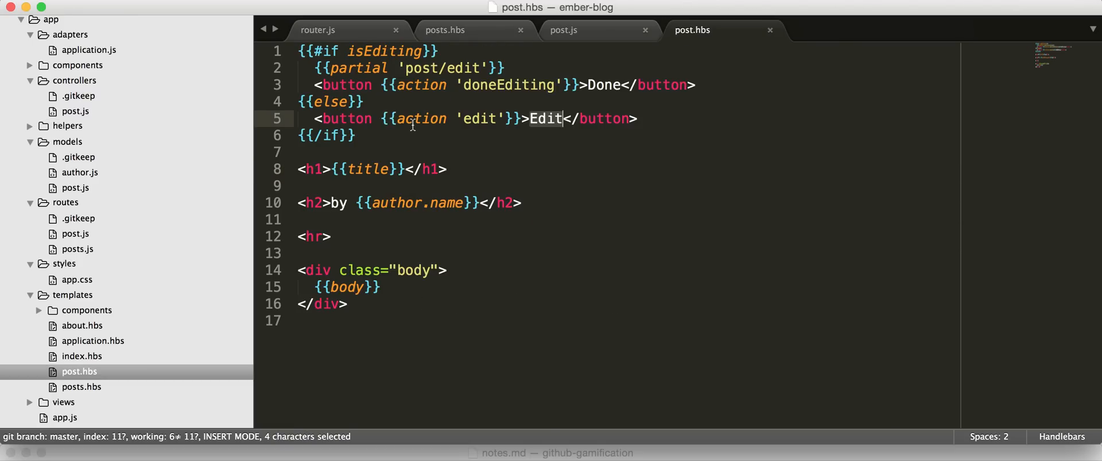
mouse_move(411, 109)
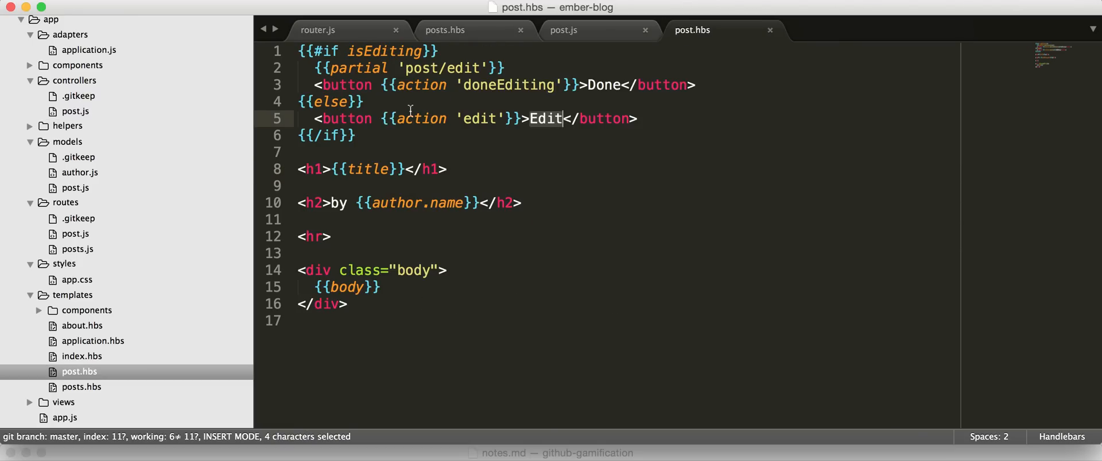
mouse_move(561, 117)
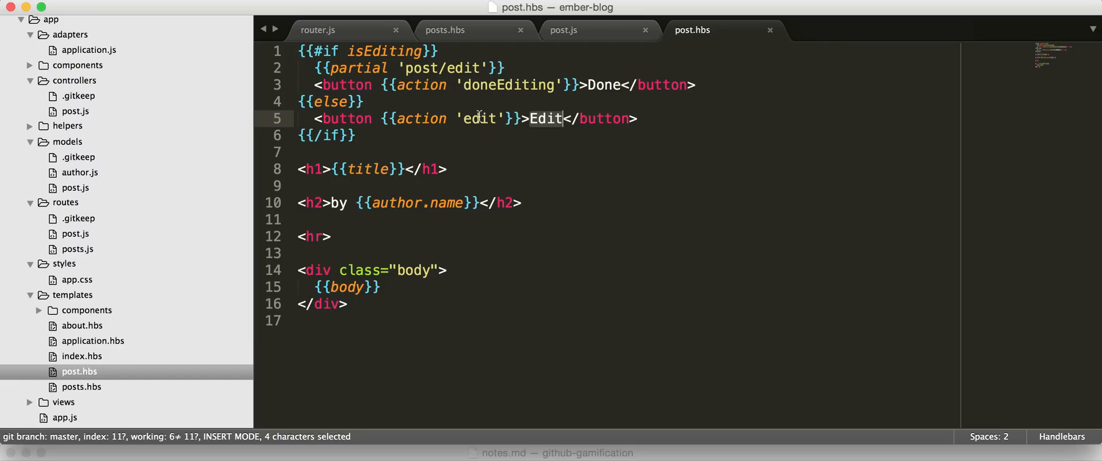
mouse_move(464, 223)
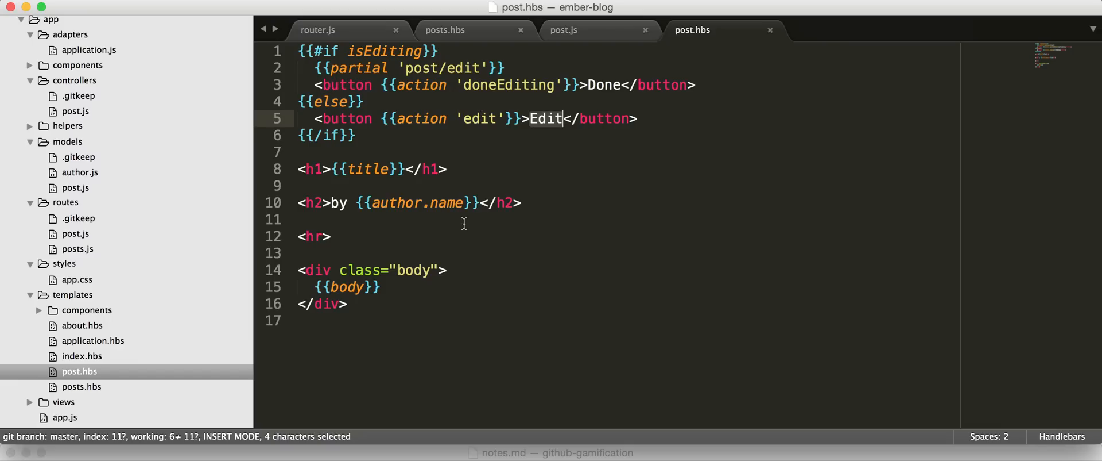
mouse_move(430, 392)
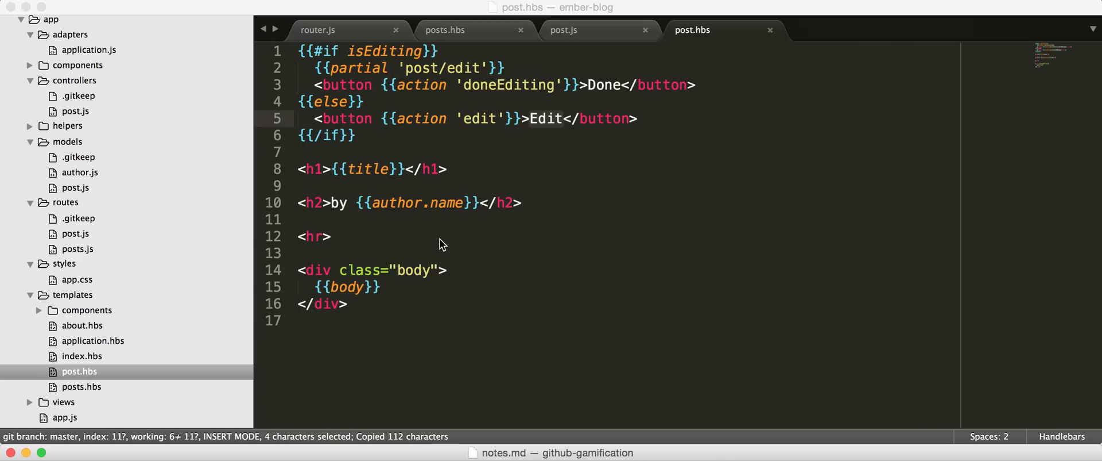
mouse_move(121, 71)
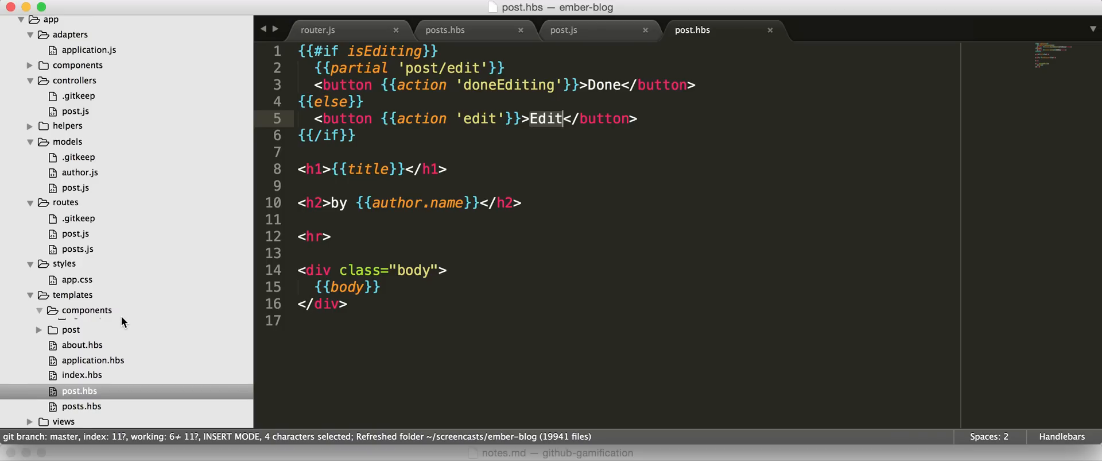
Step: Name the new partial _edit.hbs inside the templates/post folder
click(86, 309)
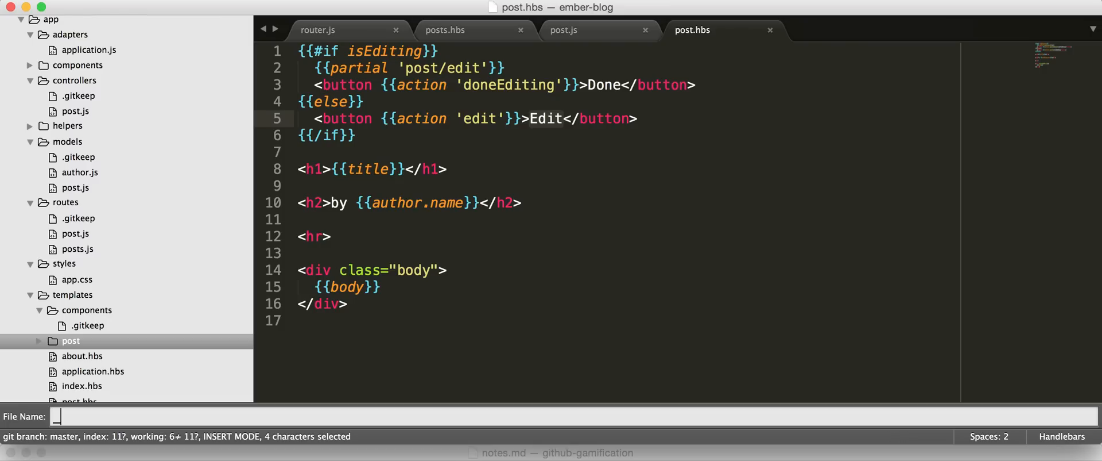
text(_edit.)
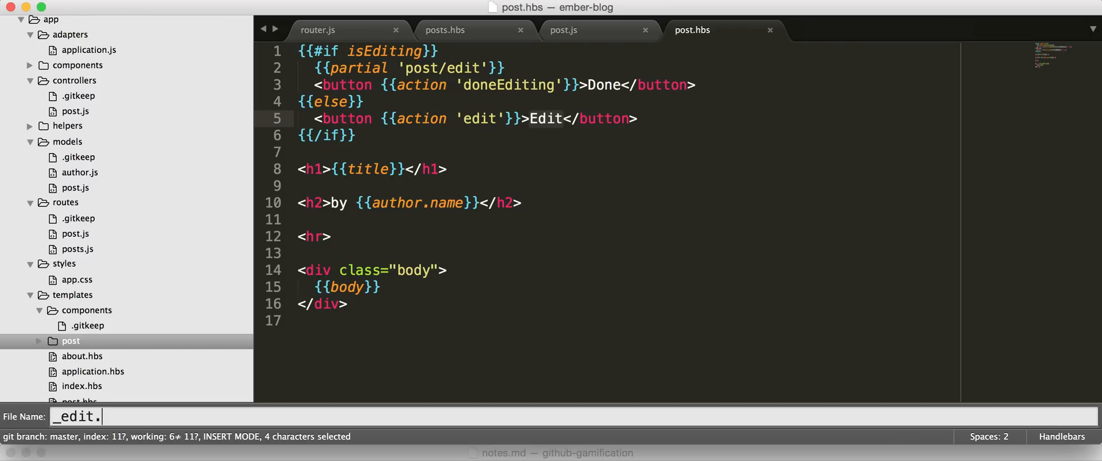
text(h)
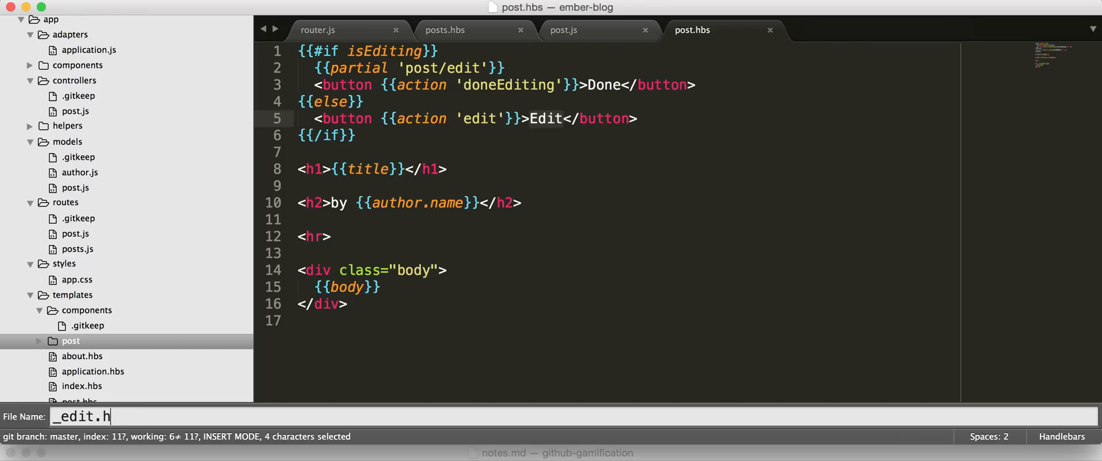
text(bs)
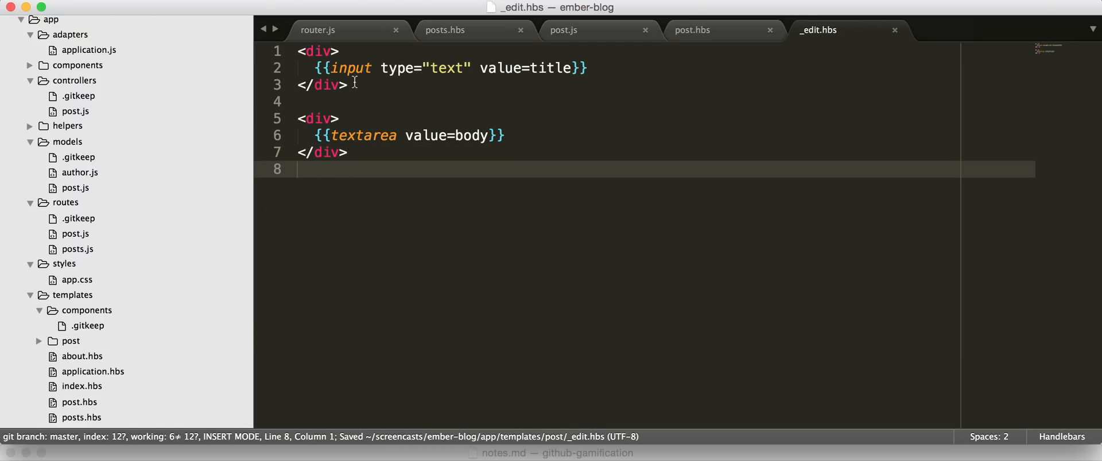
click(330, 67)
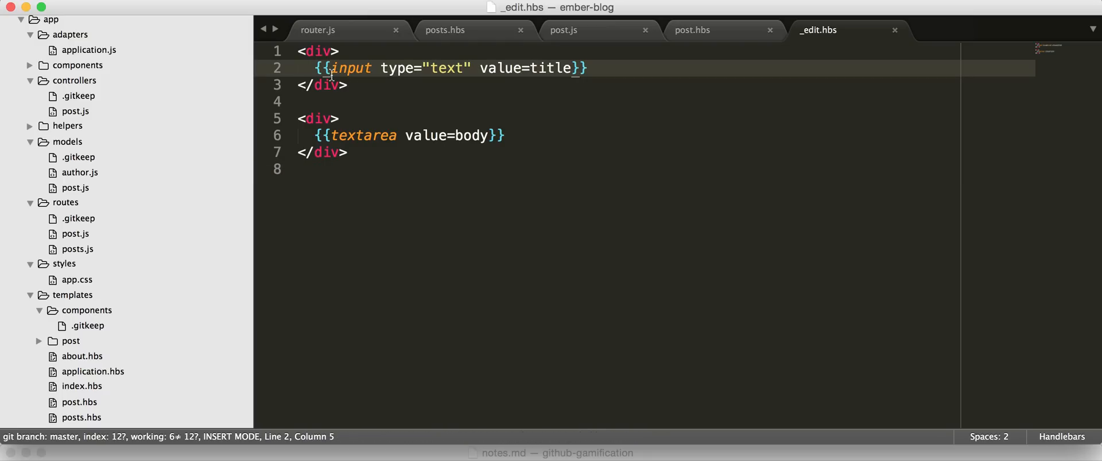
drag(315, 67, 330, 67)
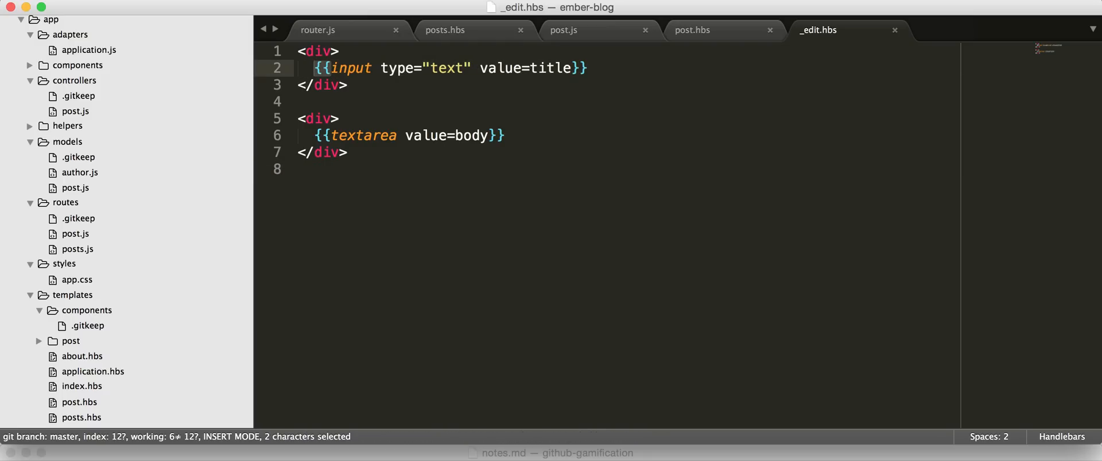
click(590, 68)
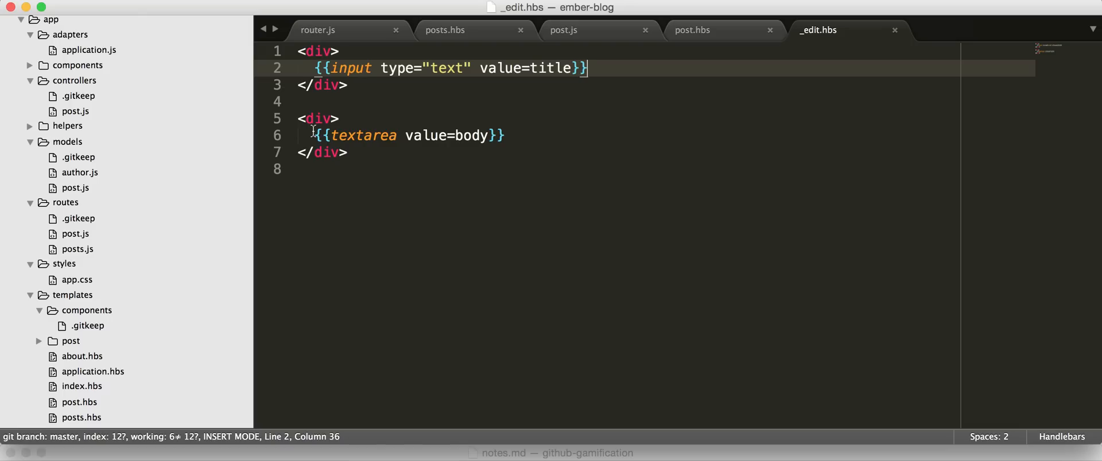
mouse_move(311, 135)
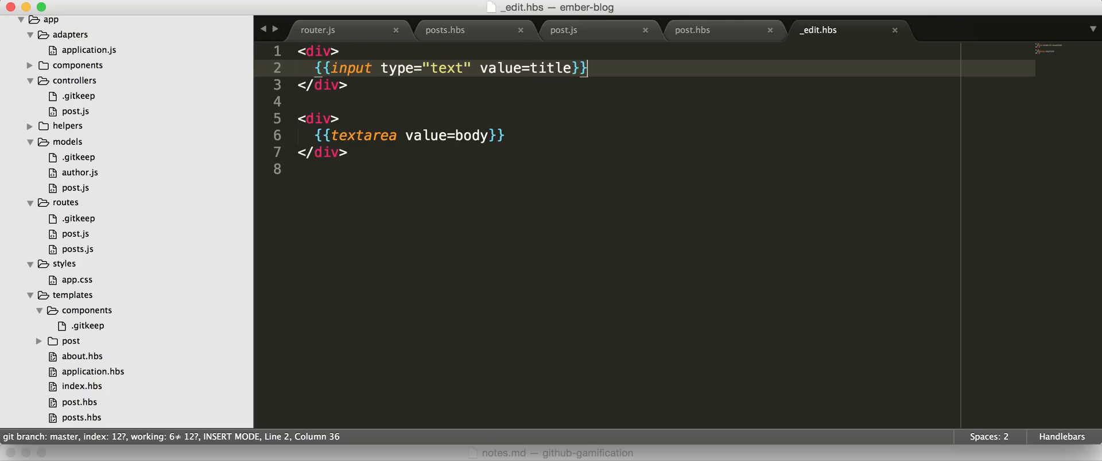
mouse_move(455, 13)
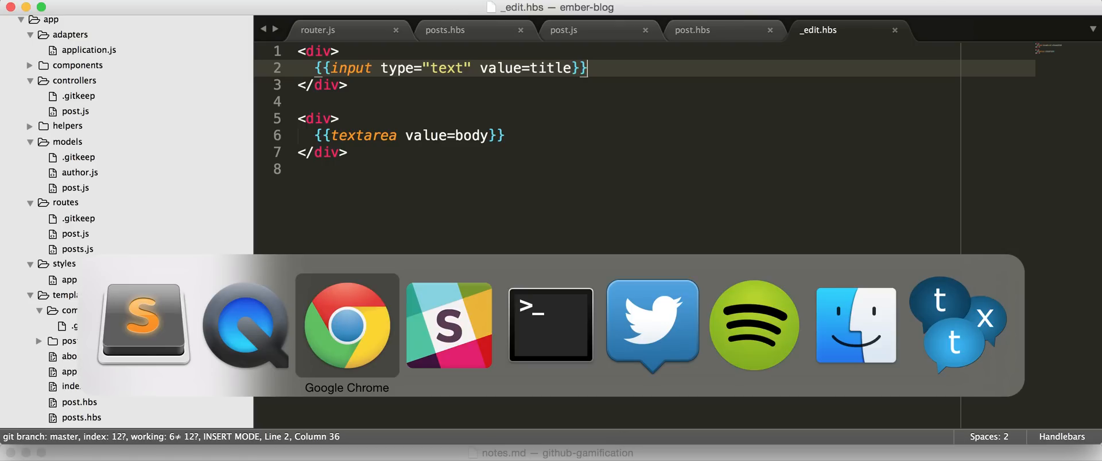
Step: Check the blog page, then stop the crashed ember server with Ctrl+C in Terminal
click(346, 325)
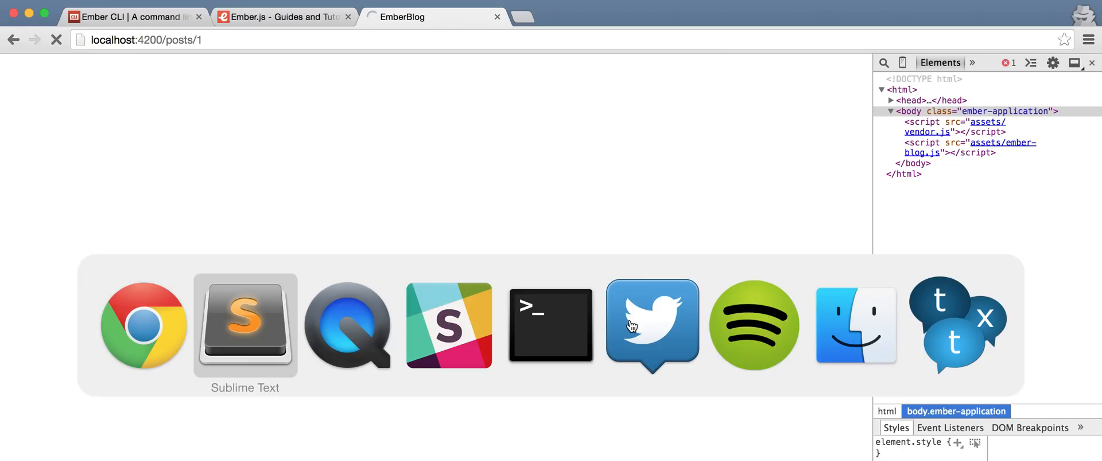
click(549, 327)
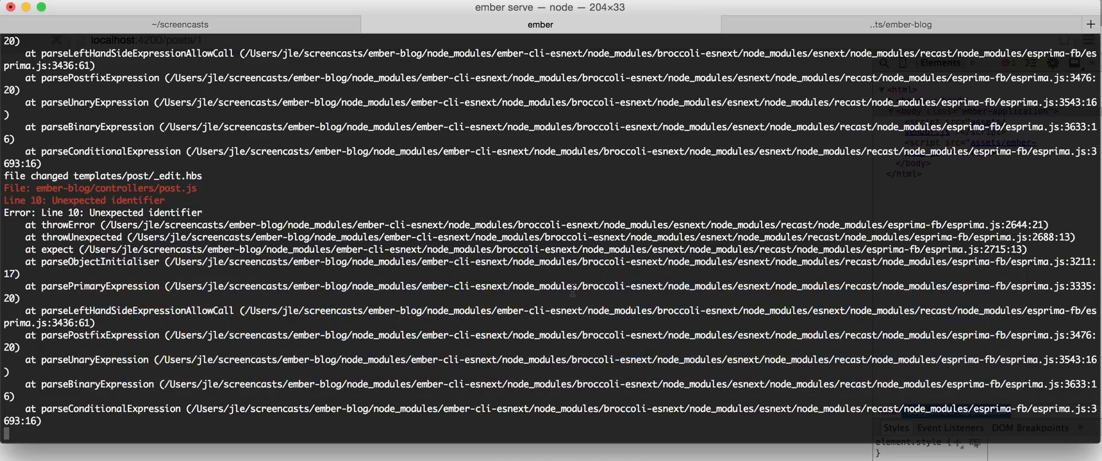
key(ctrl+c)
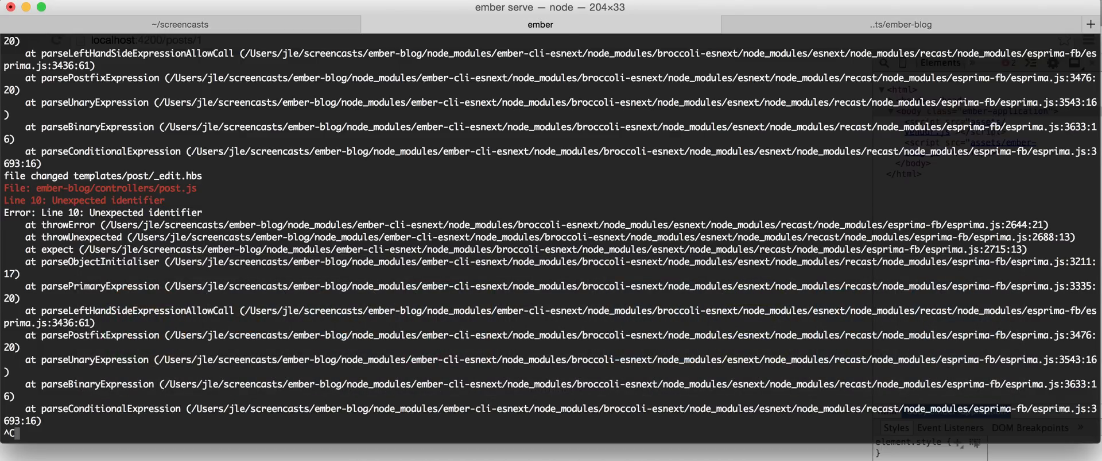
key(ctrl+c)
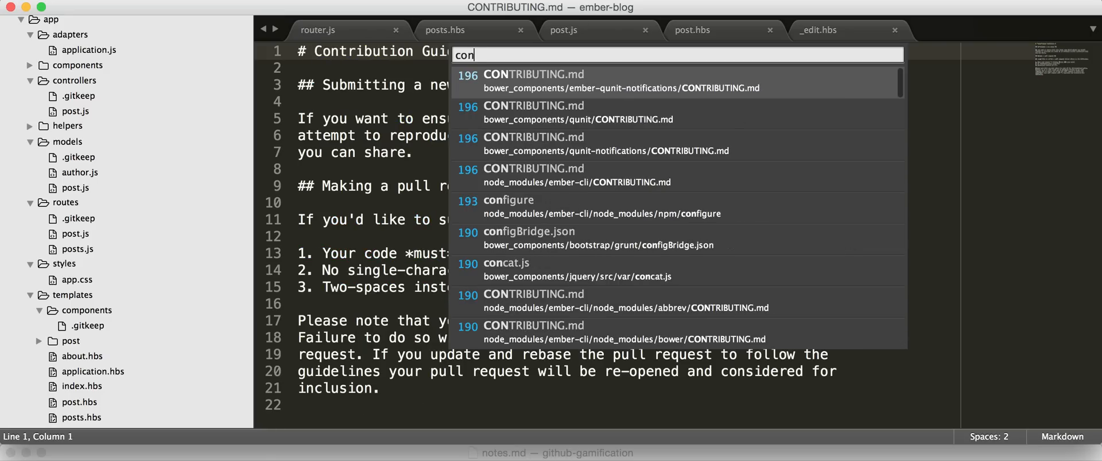
Step: Add the missing comma after the edit action in controllers/post.js
text(to)
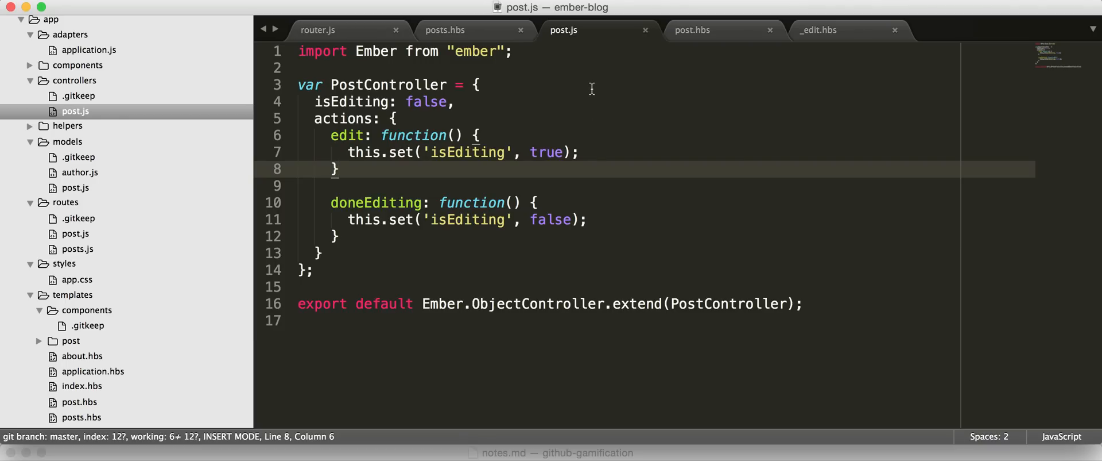
mouse_move(585, 83)
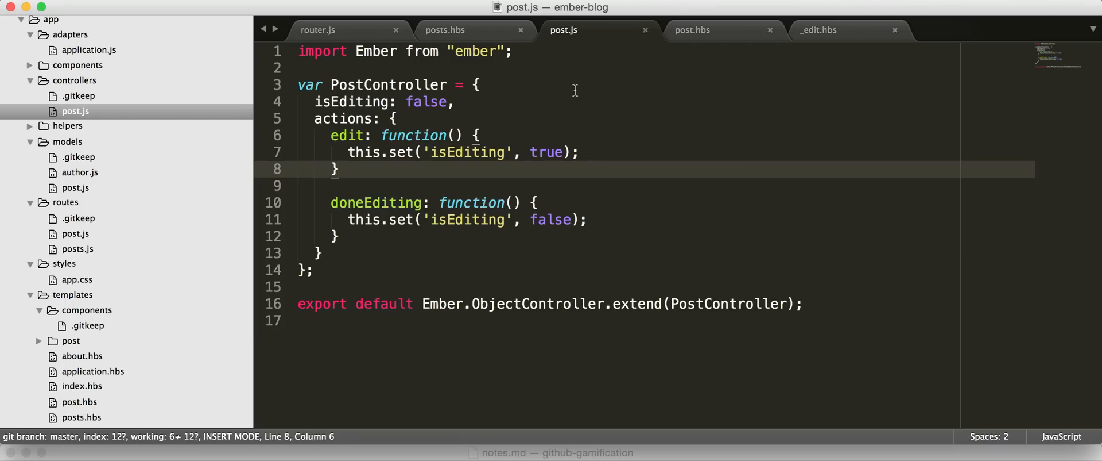
mouse_move(563, 96)
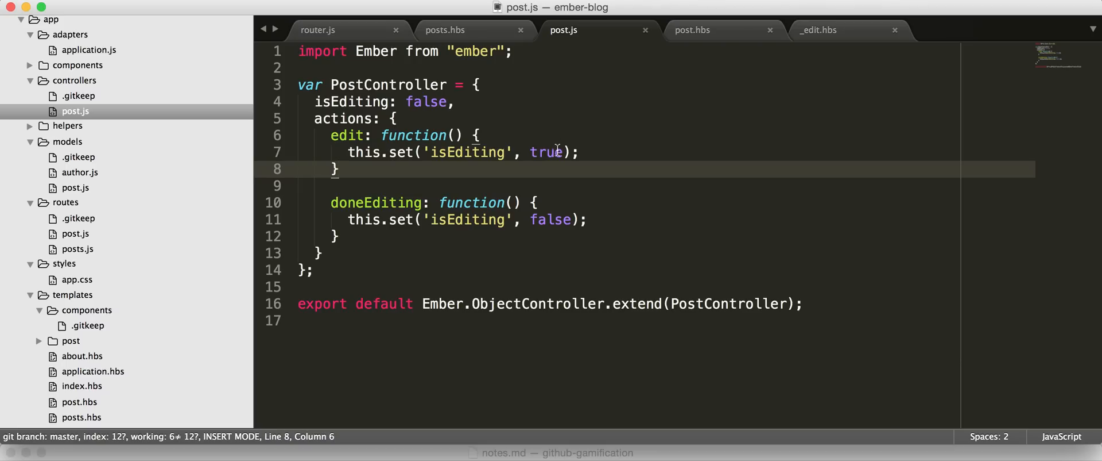
text(,)
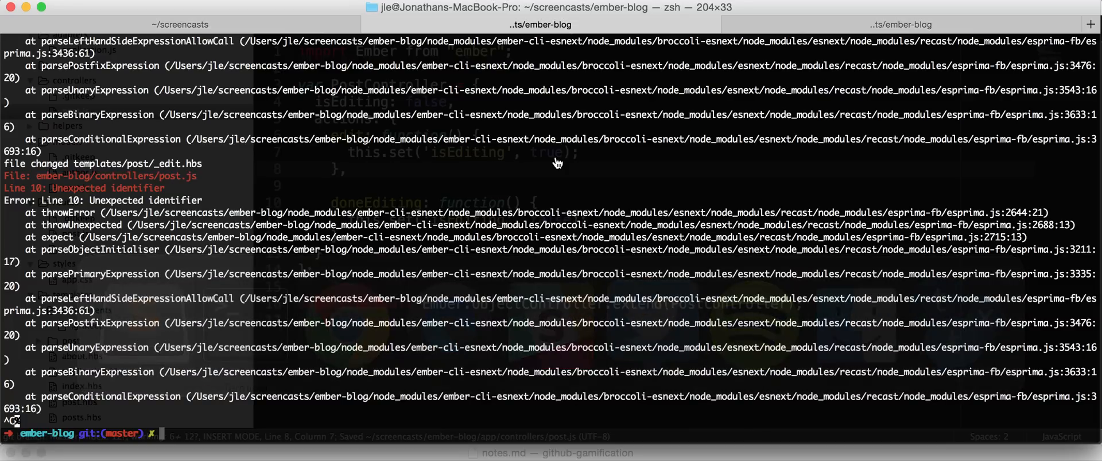
Step: Run ember serve again in the terminal
text(ember serve)
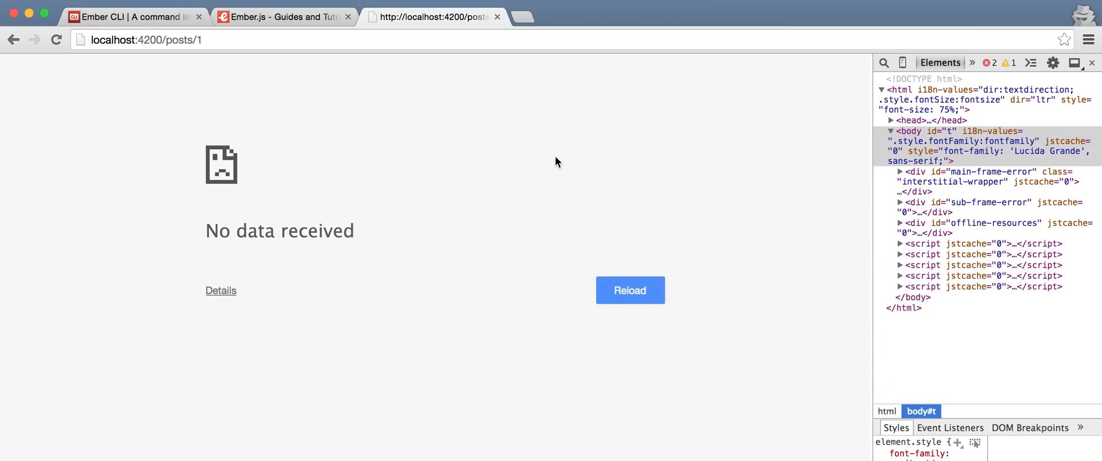
Step: Reload the blog and retitle the Bananas post with '!!' appended, finishing the edit
click(631, 290)
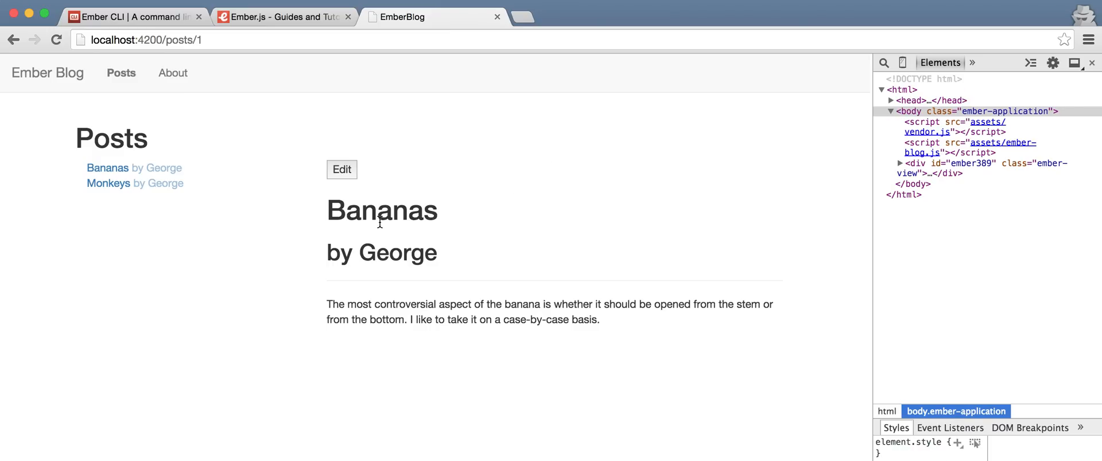
click(342, 168)
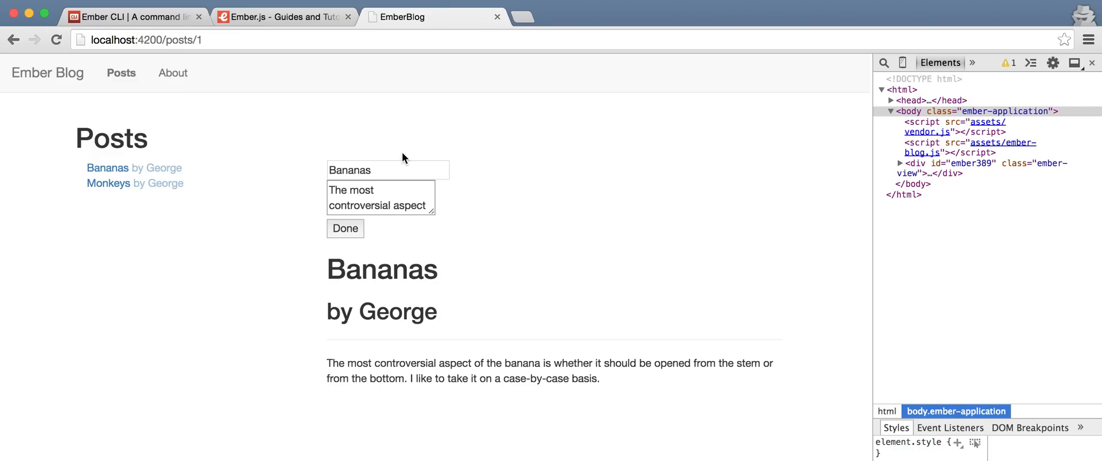
mouse_move(434, 214)
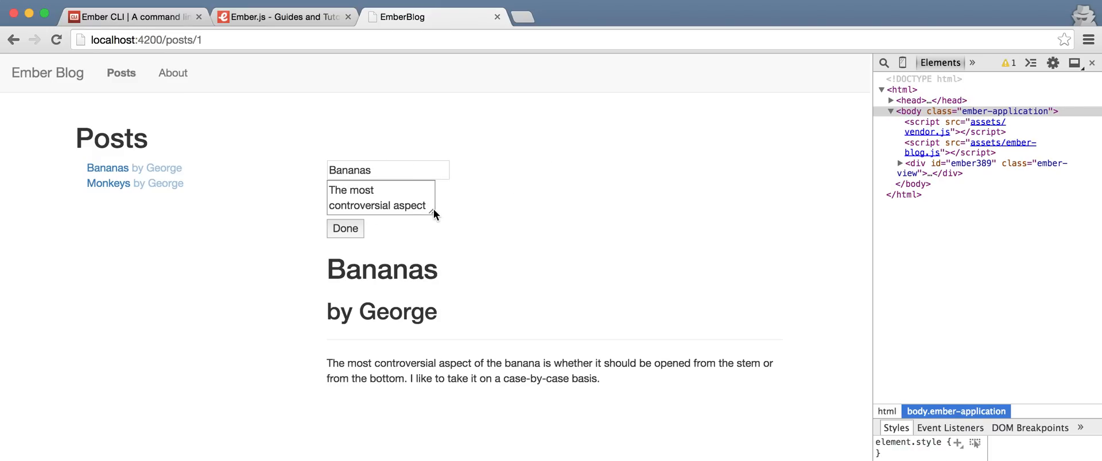
drag(440, 216, 520, 258)
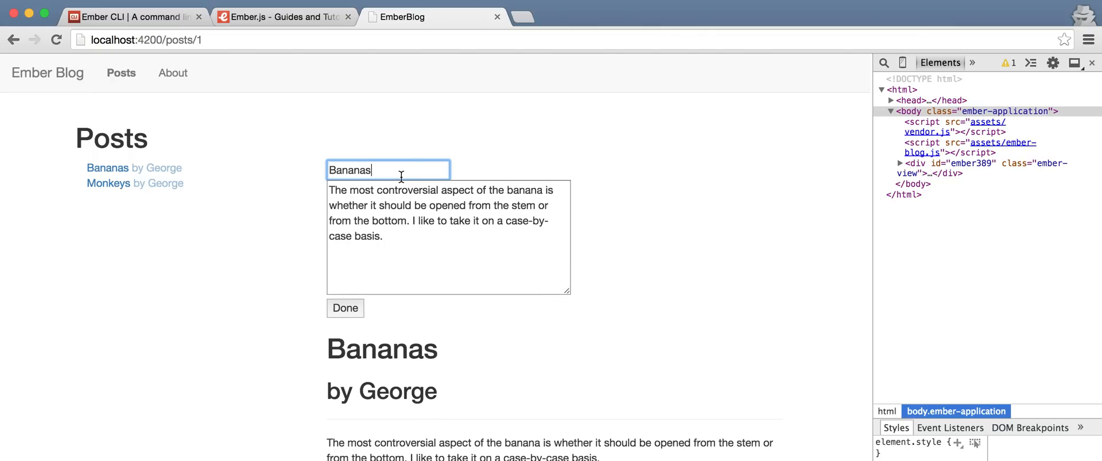
text(!!!!!)
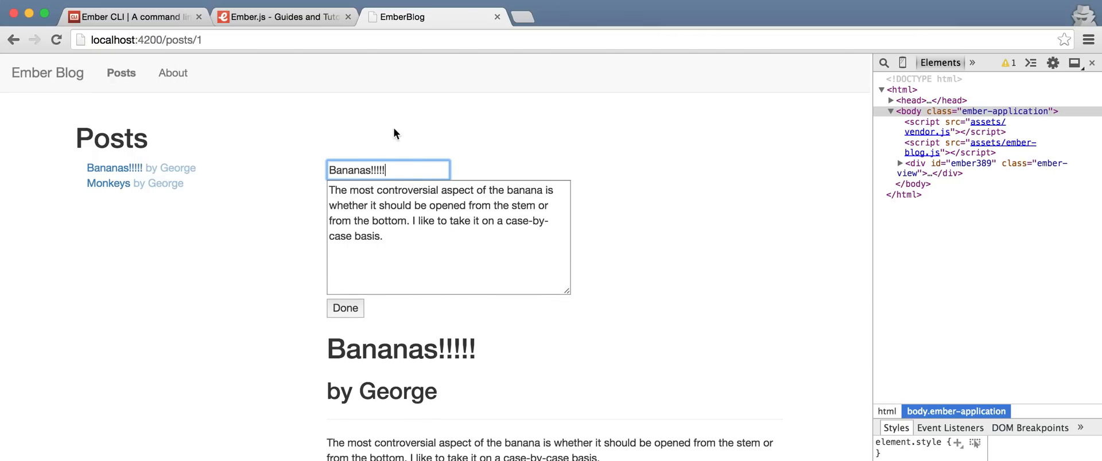
mouse_move(228, 158)
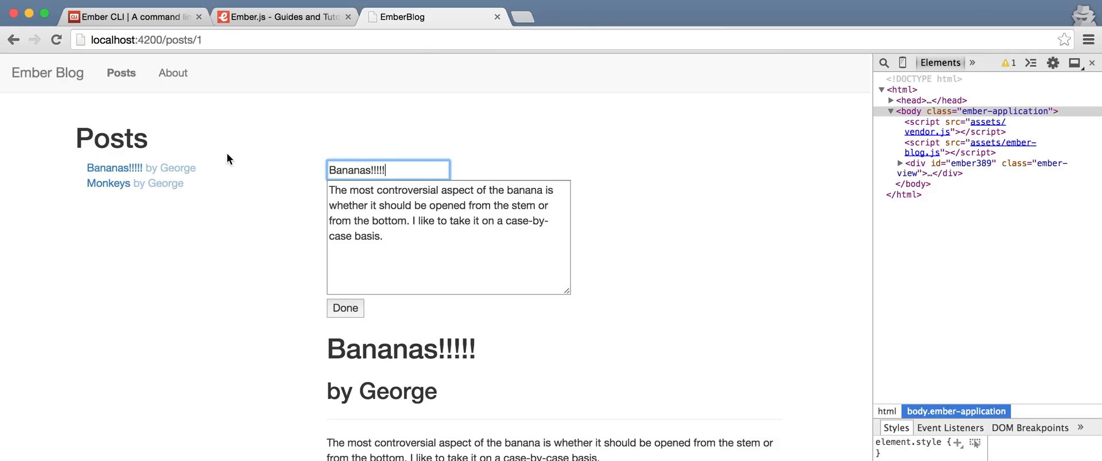
mouse_move(222, 176)
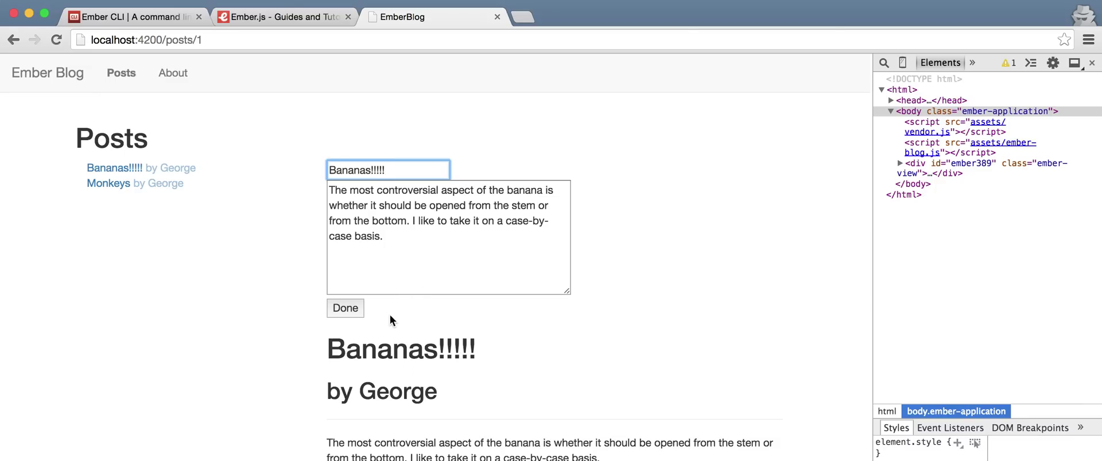
click(345, 308)
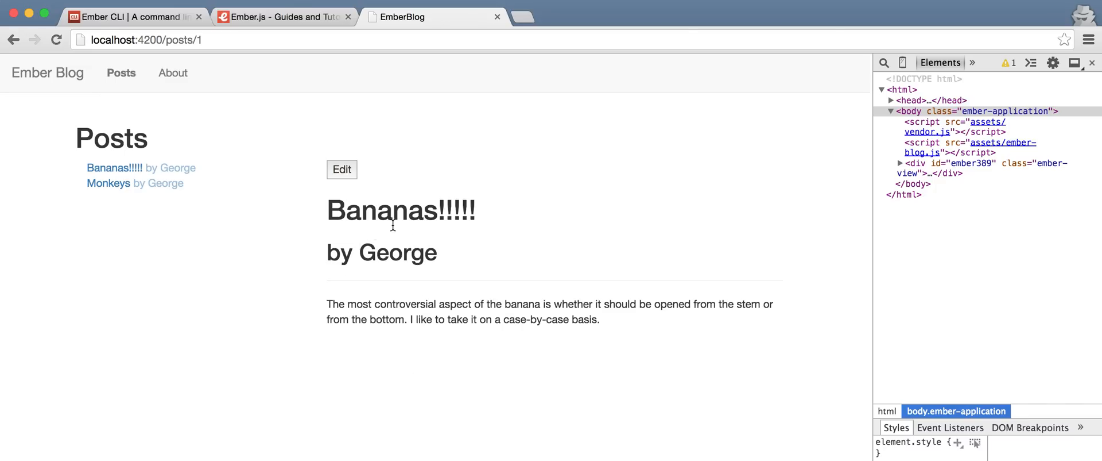
Step: Retitle the Monkeys post to 'Monkeys are super' and finish editing
click(108, 183)
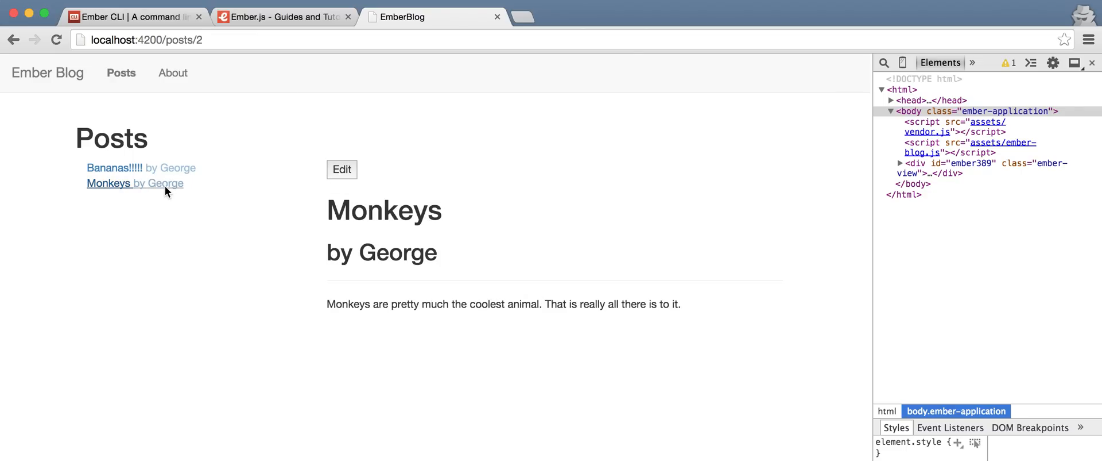
click(342, 168)
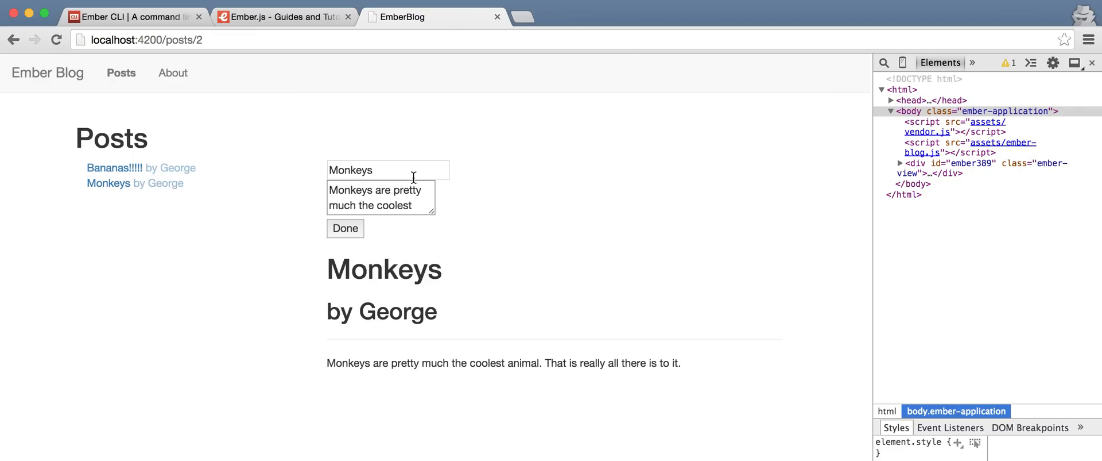
click(413, 170)
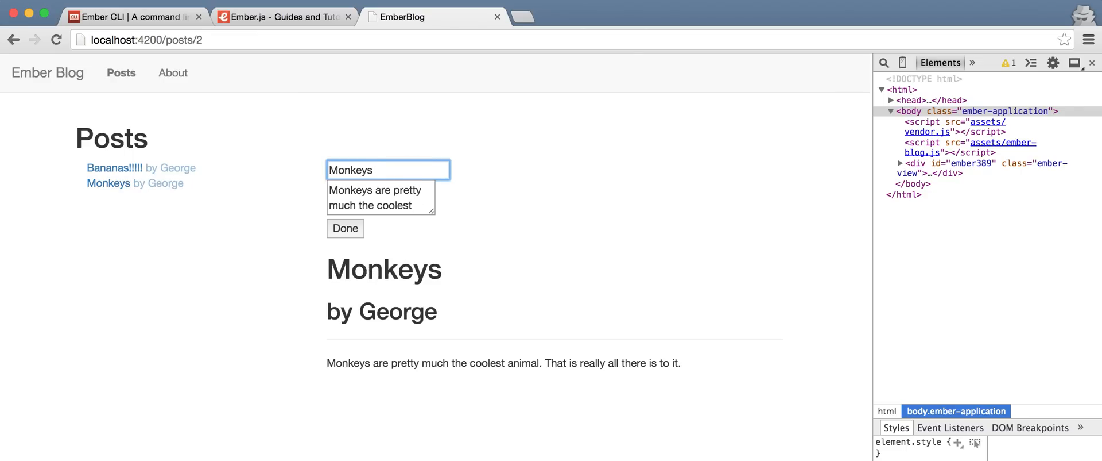
text(are sup)
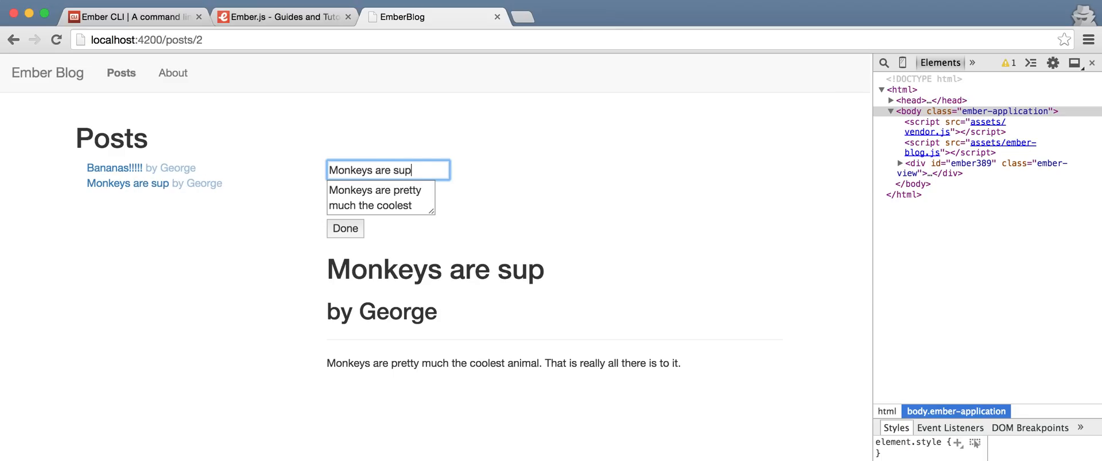
click(345, 227)
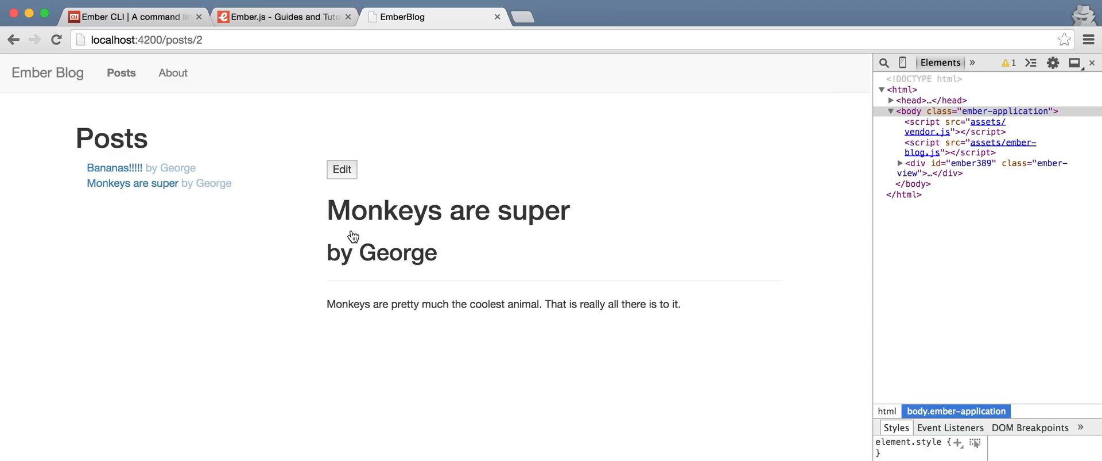
mouse_move(161, 198)
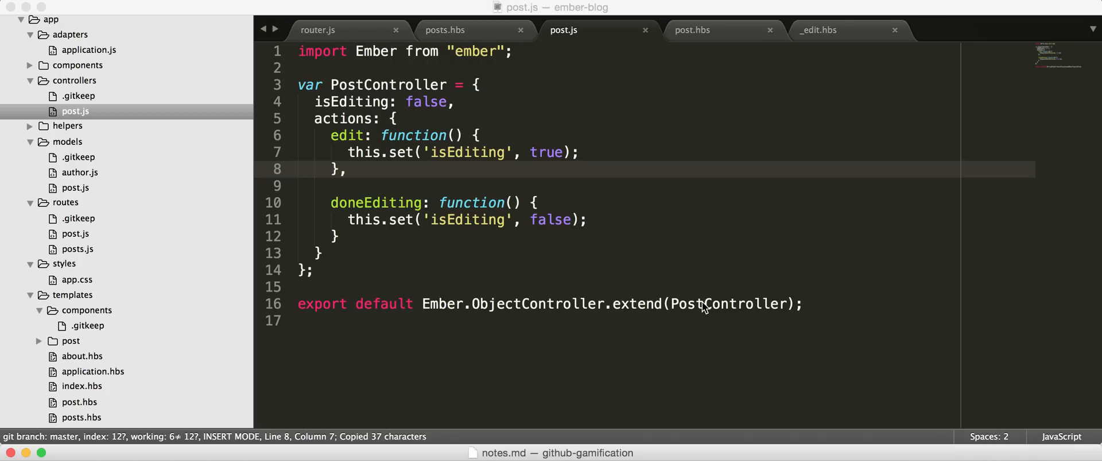
mouse_move(78, 243)
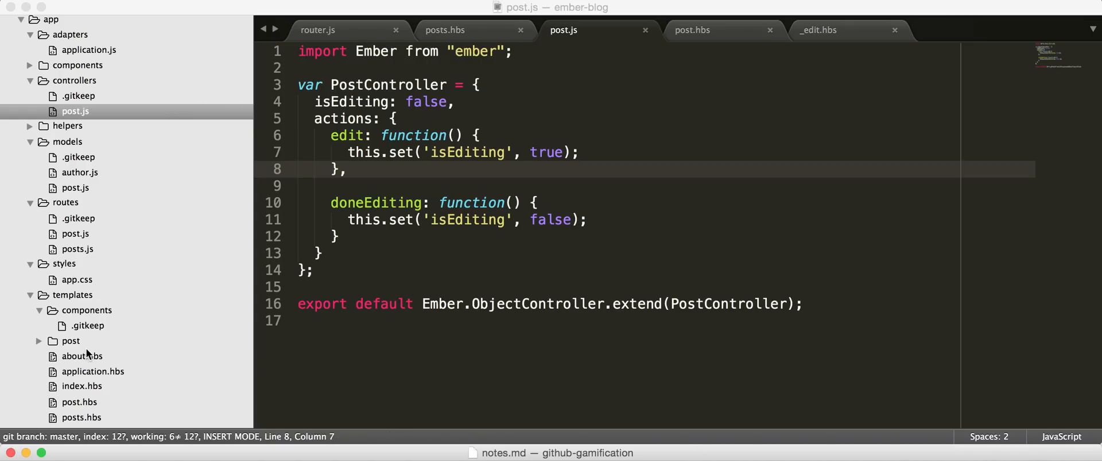
Step: Add <small class="muted">{{date}}</small> after {{author.name}} in post.hbs and save
click(692, 30)
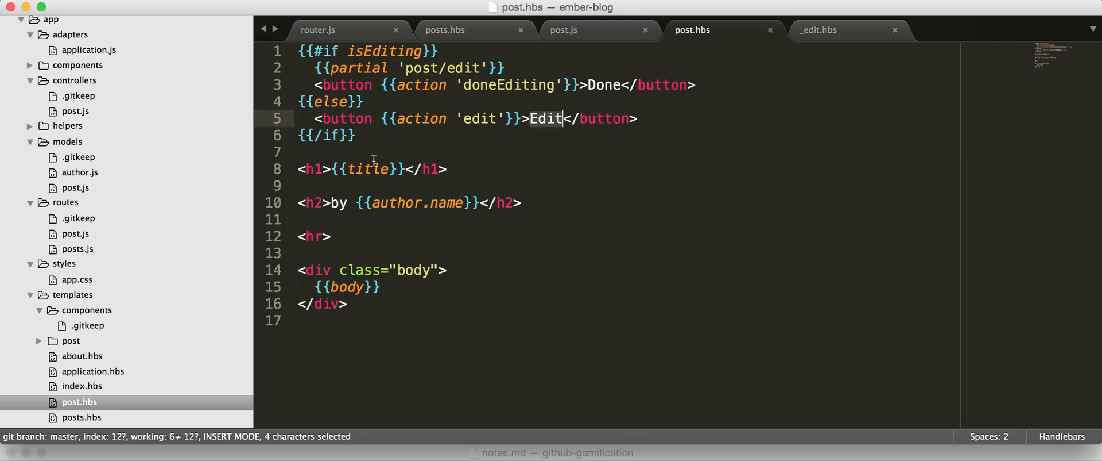
mouse_move(411, 150)
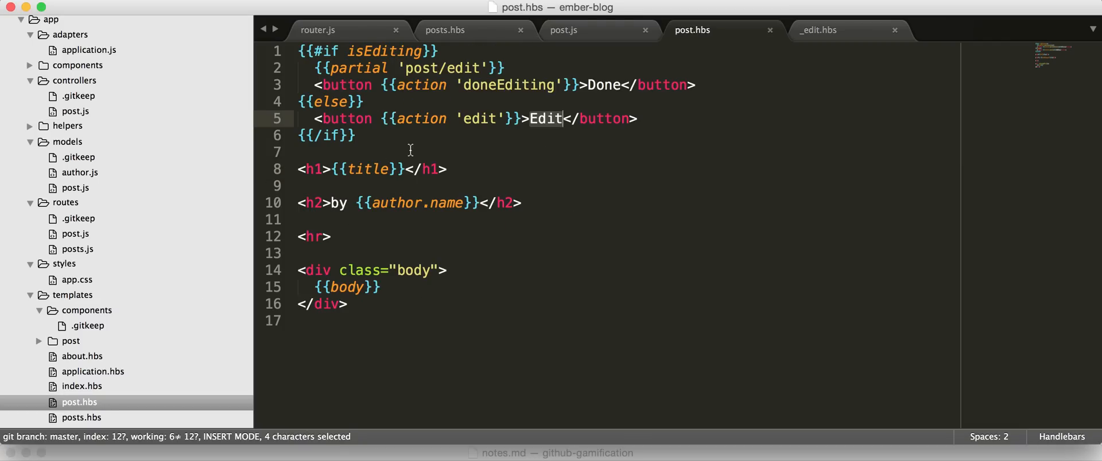
mouse_move(473, 216)
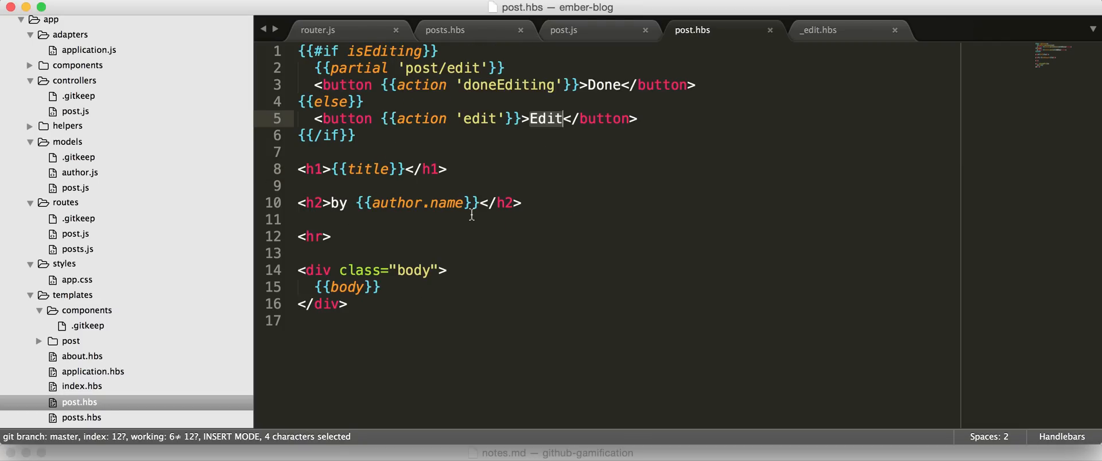
text(<small class="muted">{{date}}</small>)
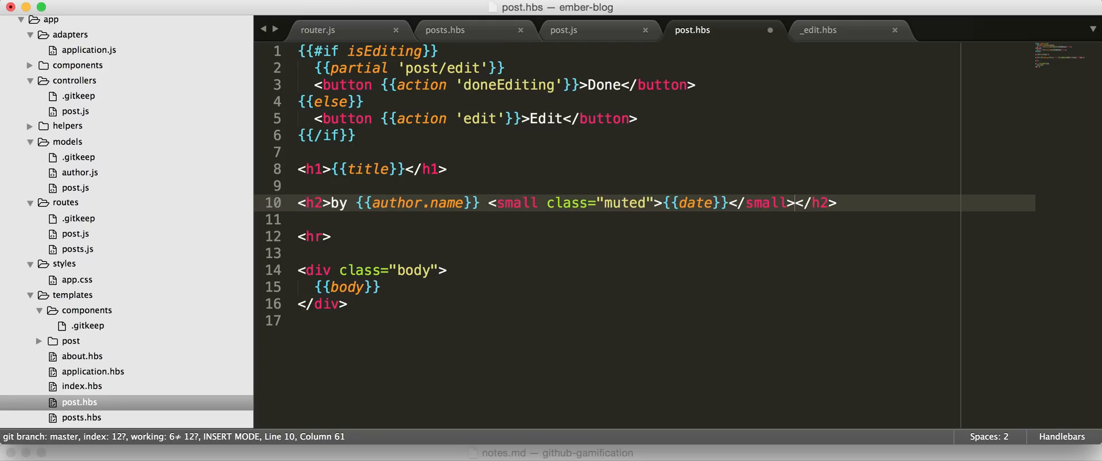
key(cmd+s)
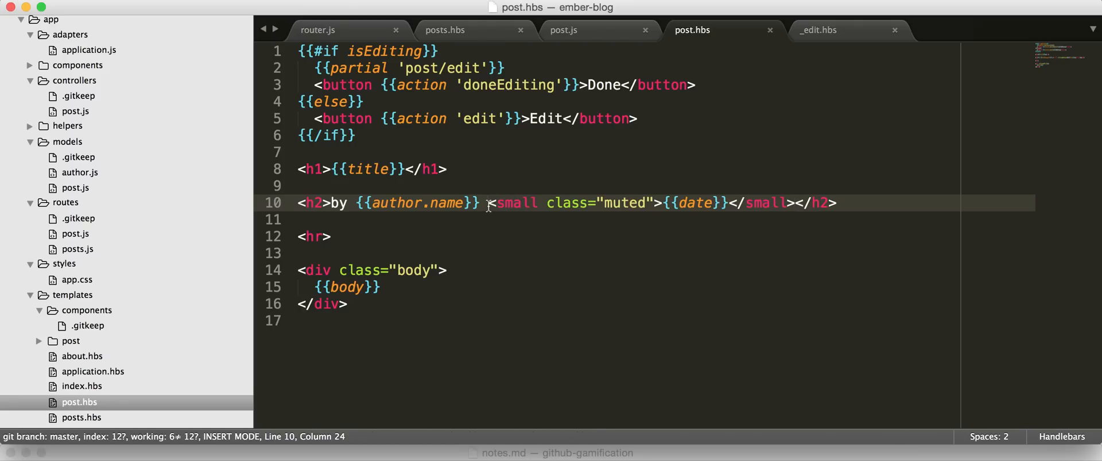
mouse_move(617, 202)
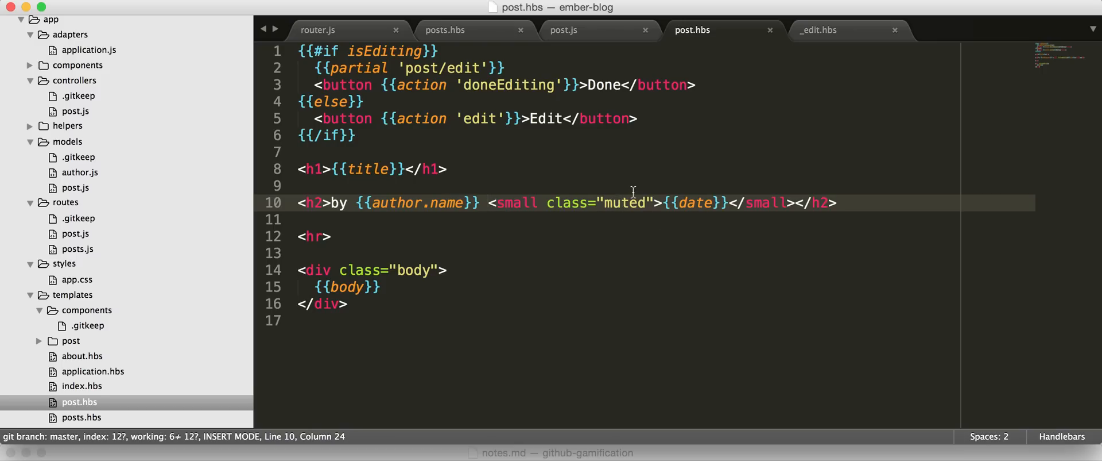
mouse_move(649, 202)
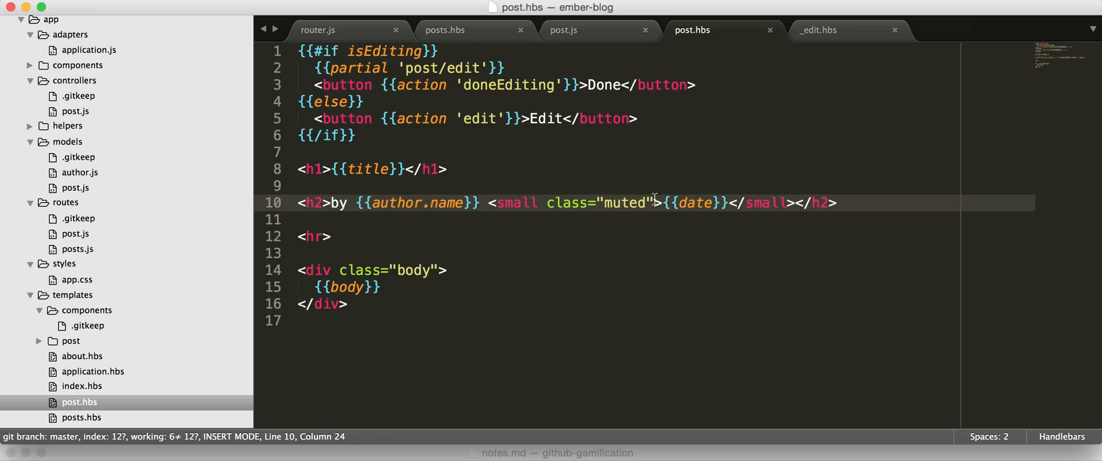
drag(665, 202, 732, 202)
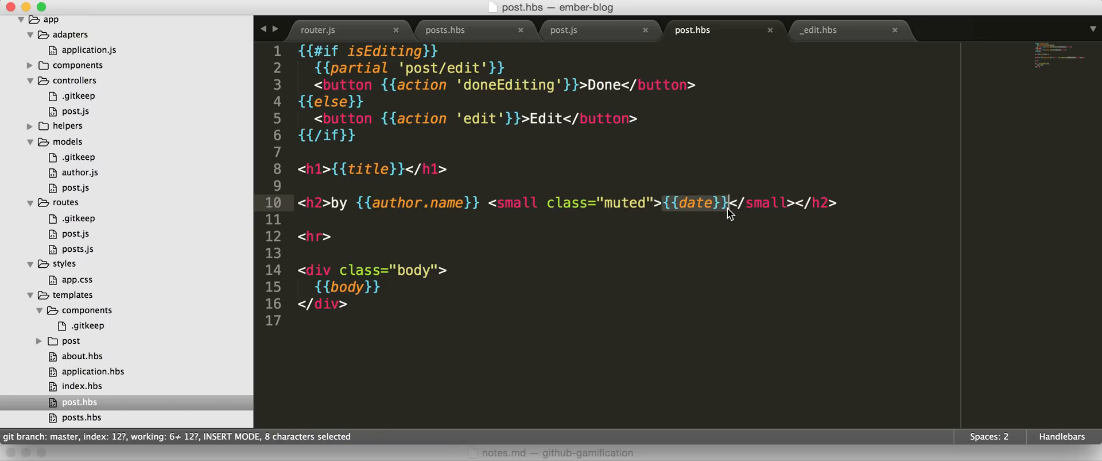
click(347, 303)
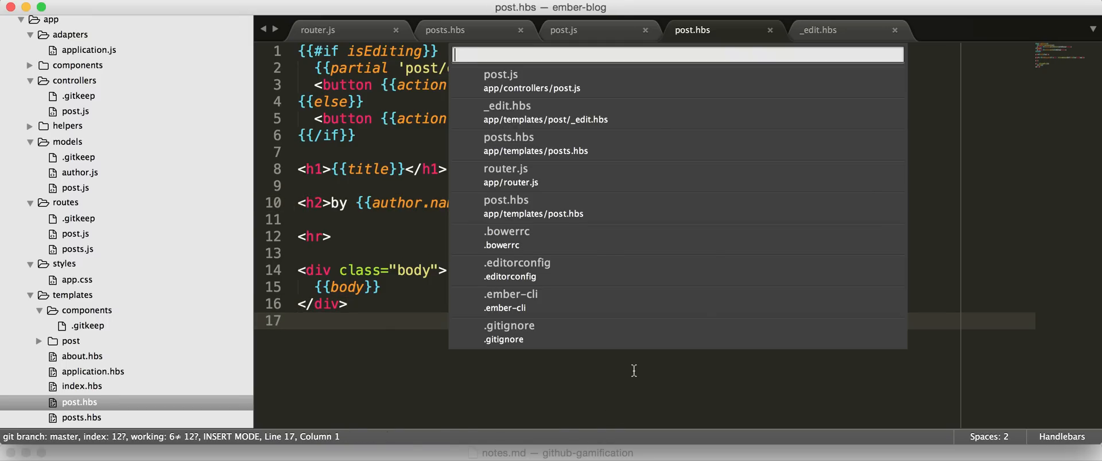
Step: Open server/mocks/posts.js and add date: new Date(...) fields to the mock posts
text(server/pock)
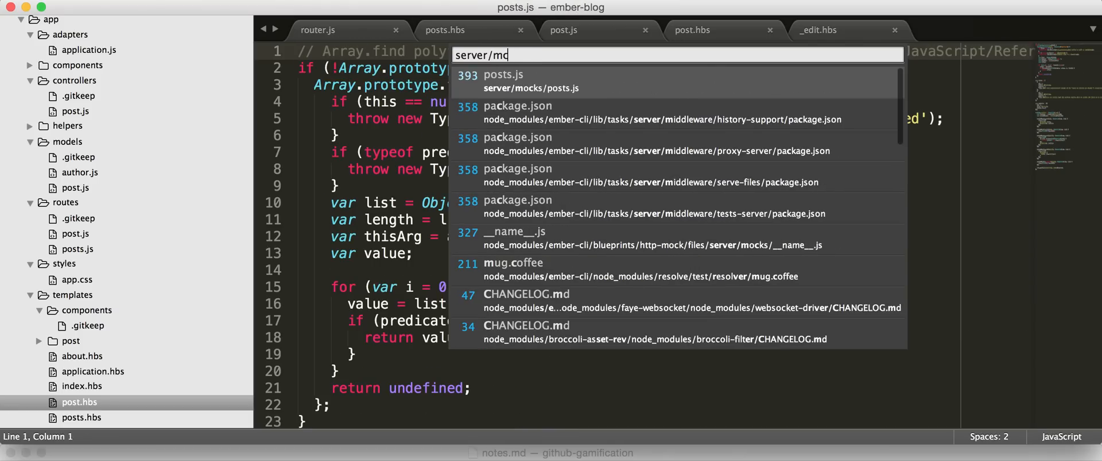
click(521, 80)
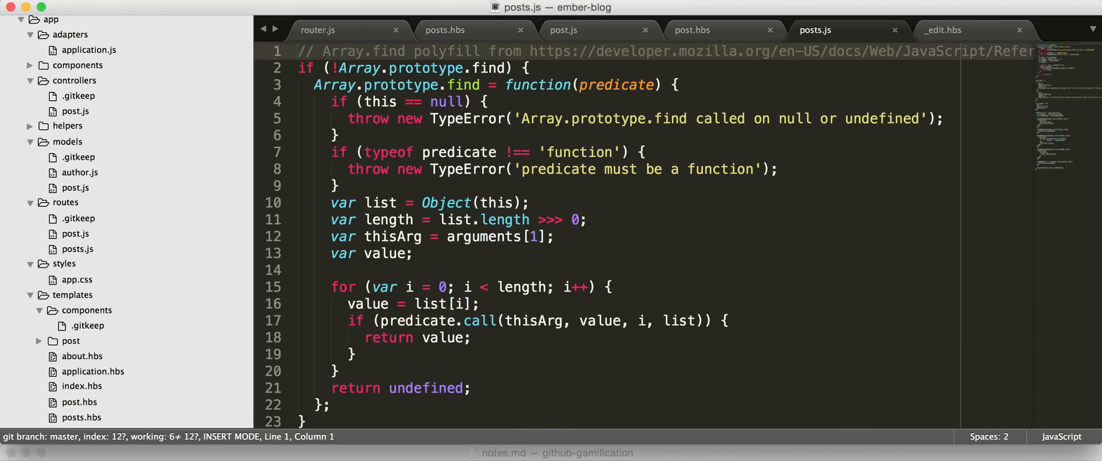
mouse_move(634, 342)
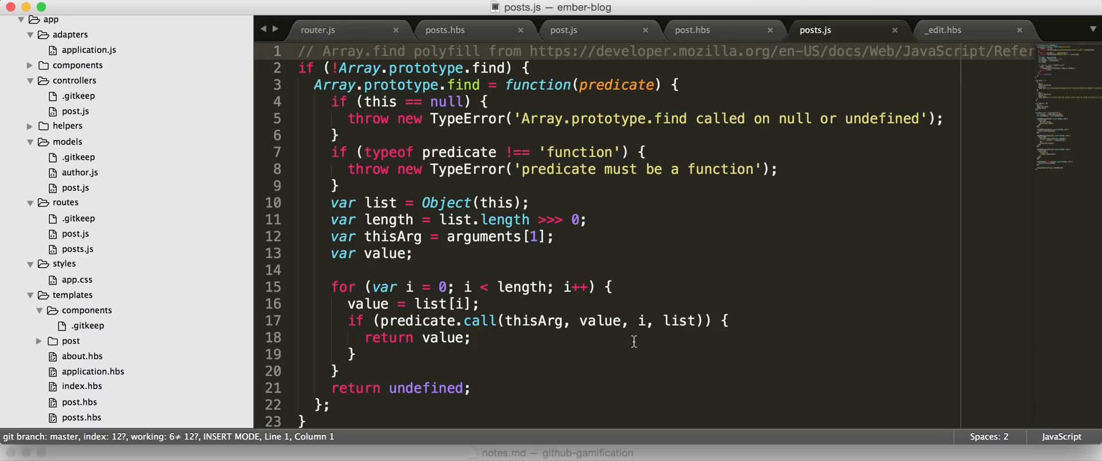
scroll(down, 3)
text(d)
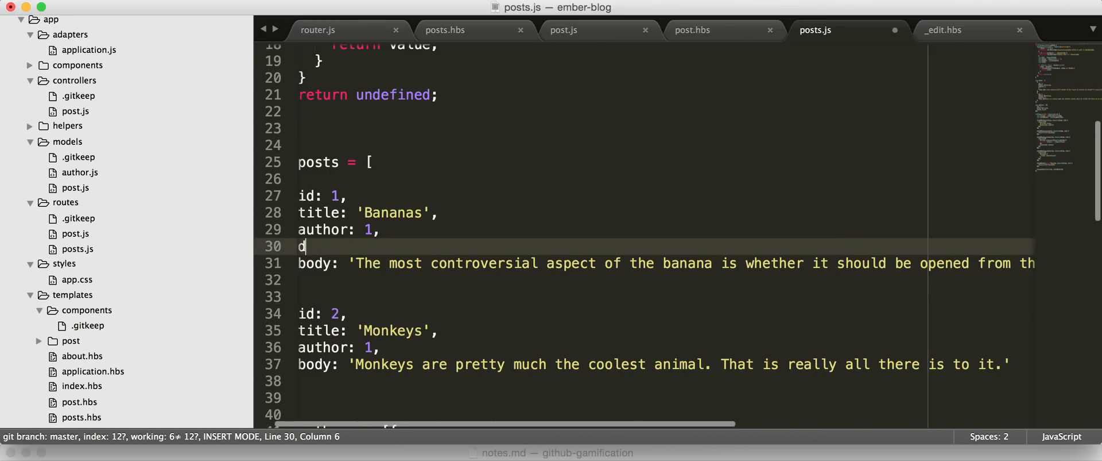
text(ate:)
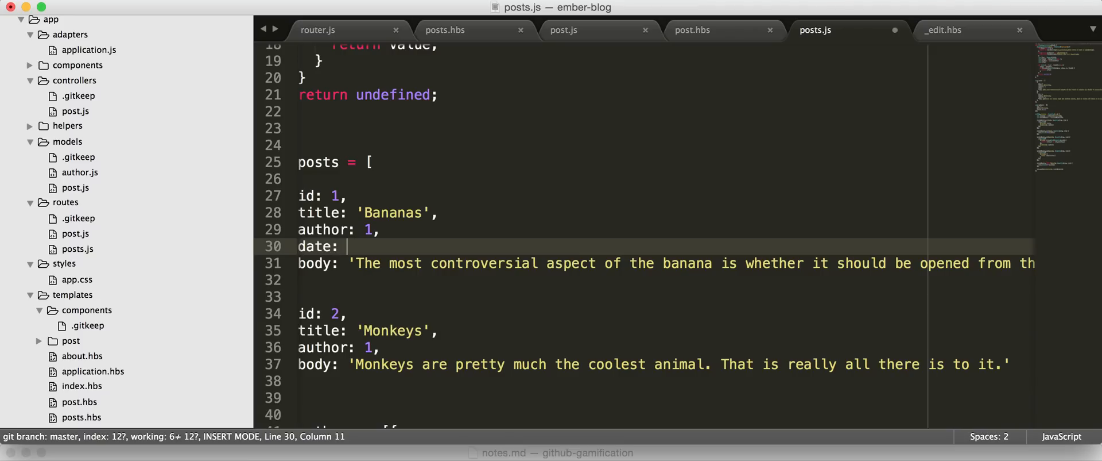
text(new Date(2015))
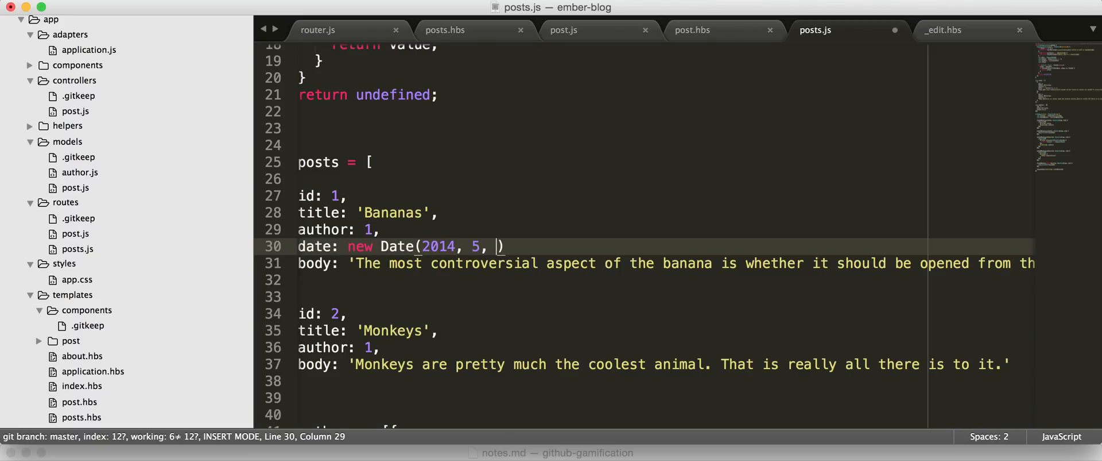
text(4, 6, 0, 0)
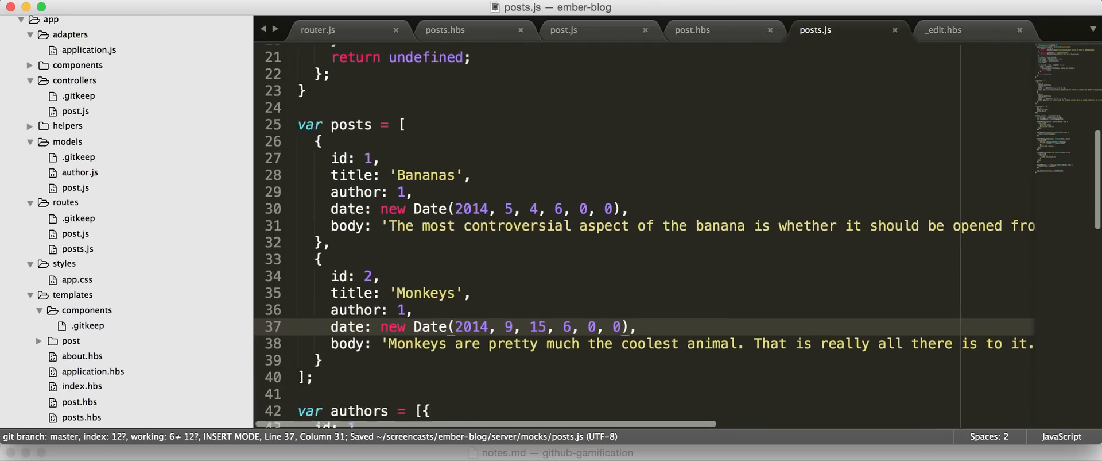
Step: Switch to the browser and view the Bananas and Monkeys posts, which show no date
key(cmd+tab)
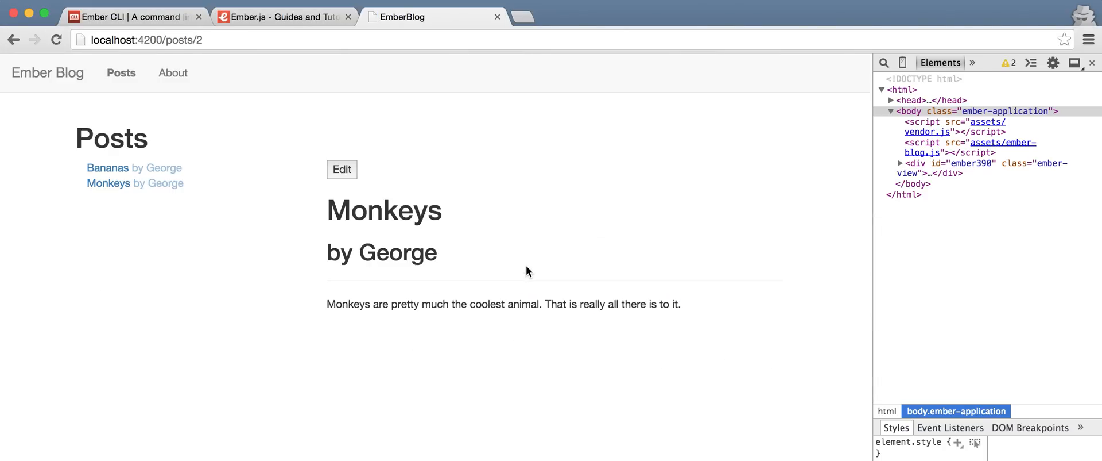
click(108, 168)
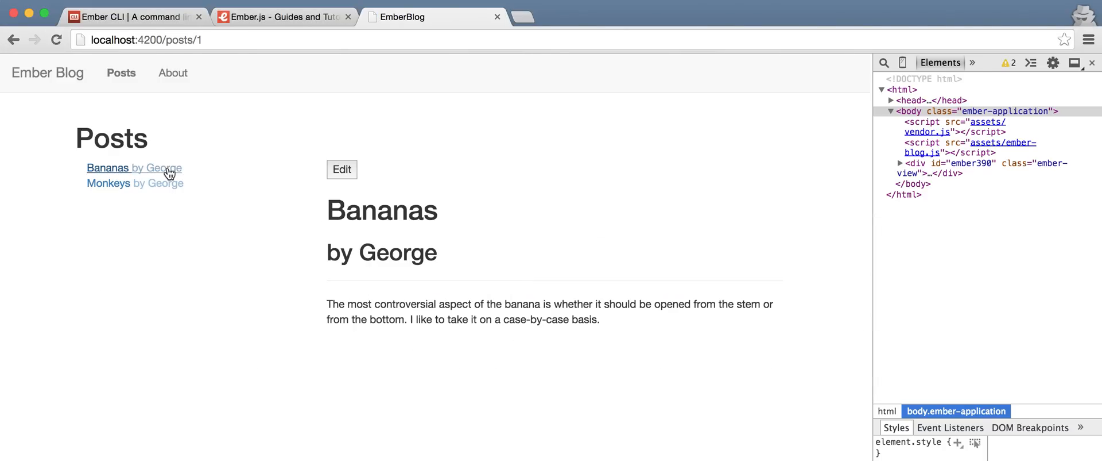
click(108, 183)
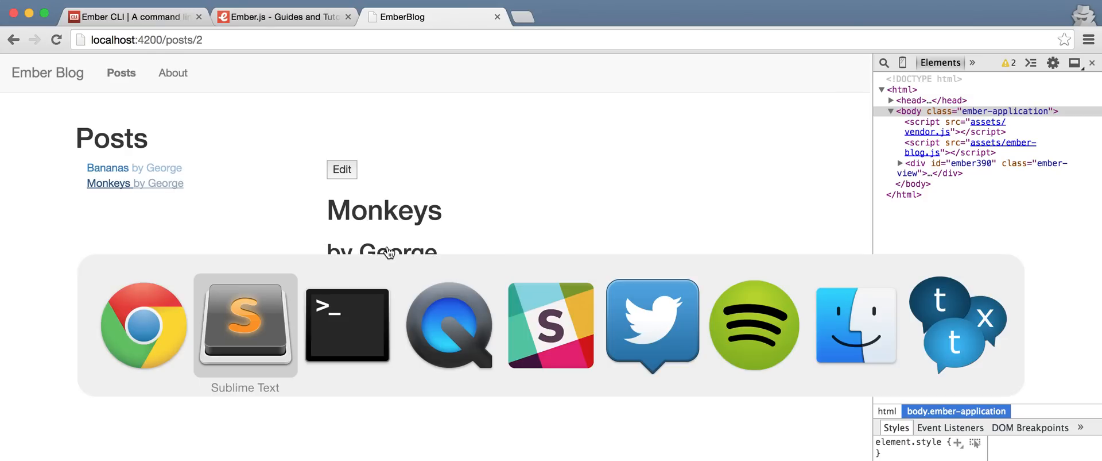
click(244, 325)
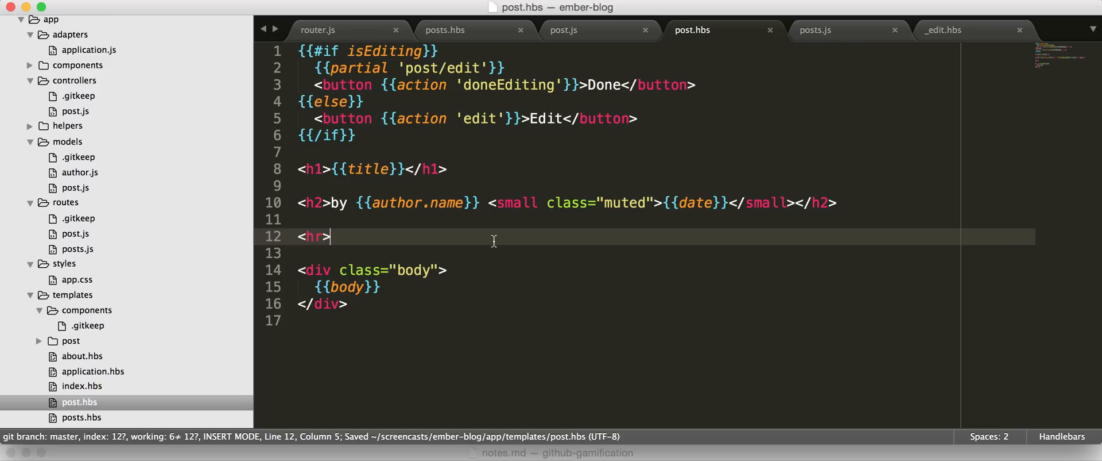
key(cmd+tab)
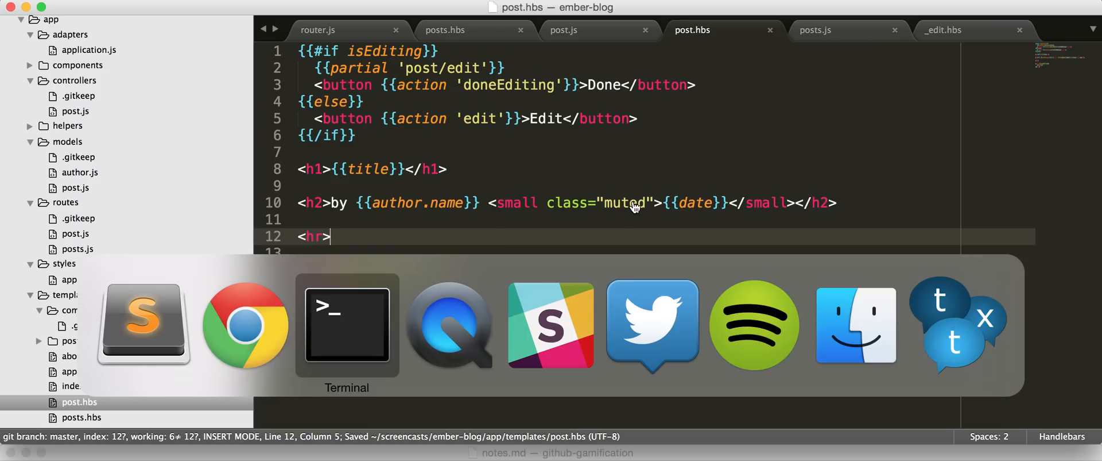
click(245, 324)
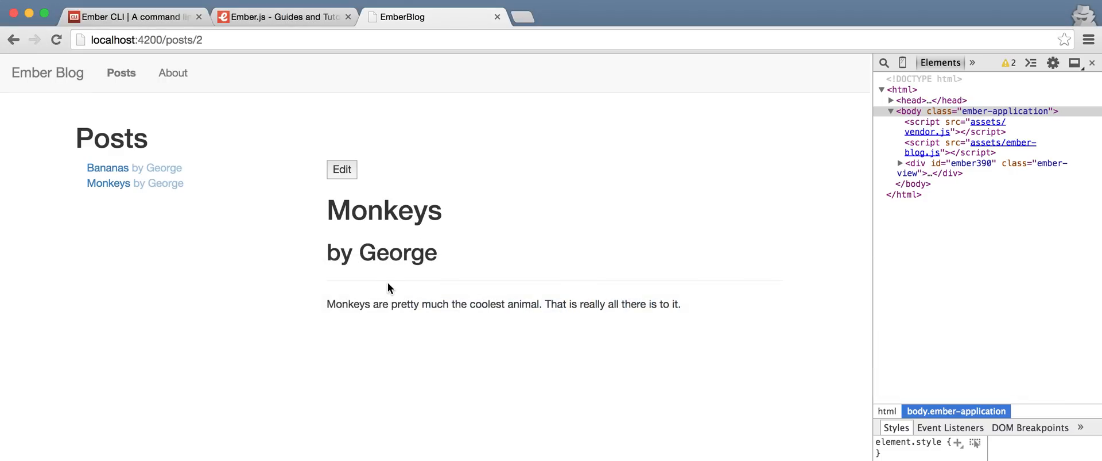
Step: Inspect the 'George' byline element and expand its h2 in developer tools
right_click(399, 252)
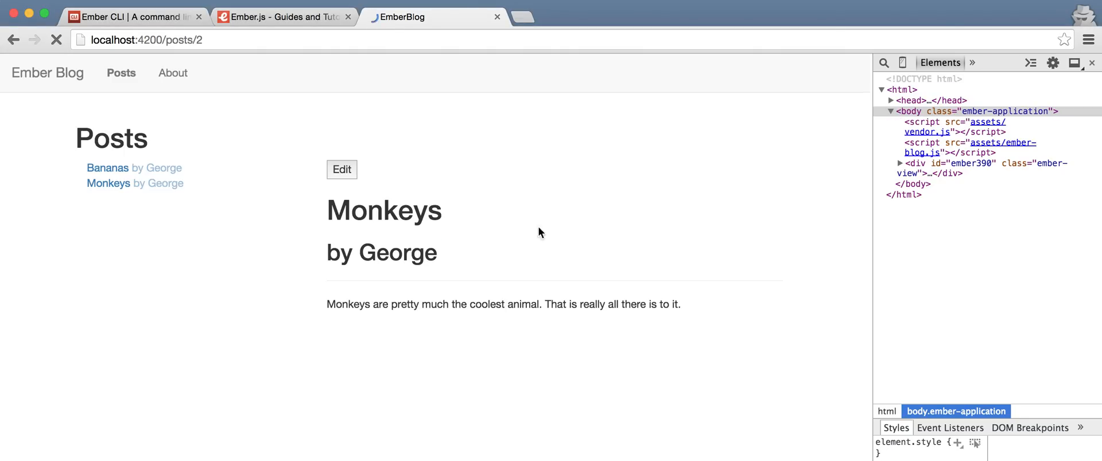
right_click(402, 252)
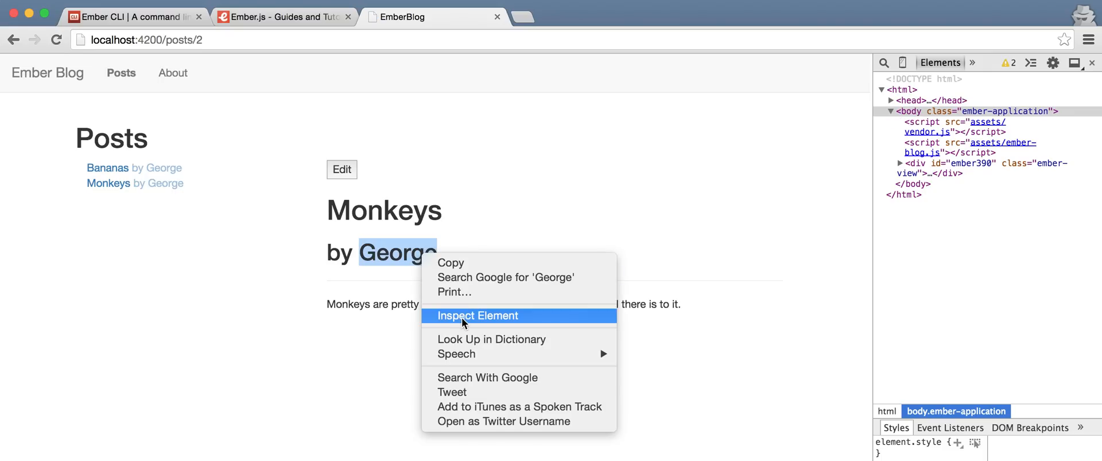
click(478, 314)
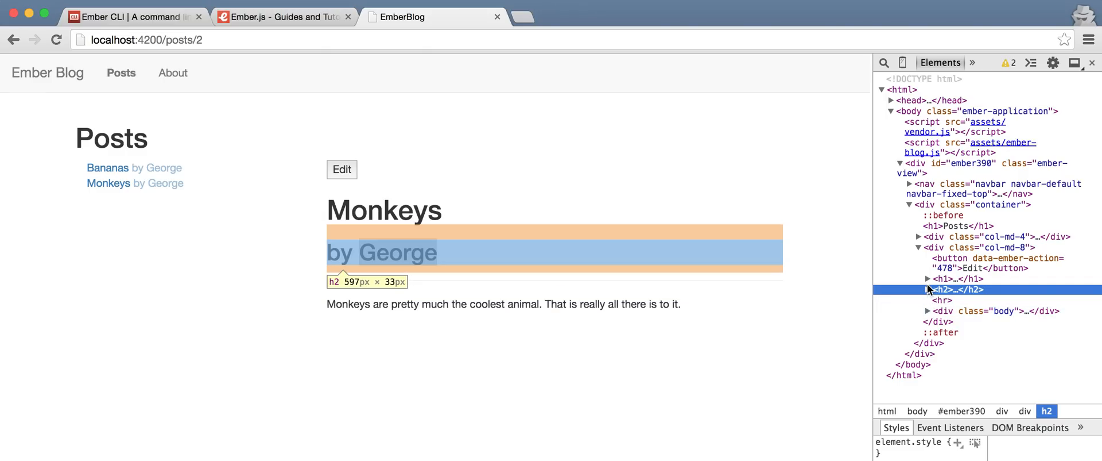
click(926, 290)
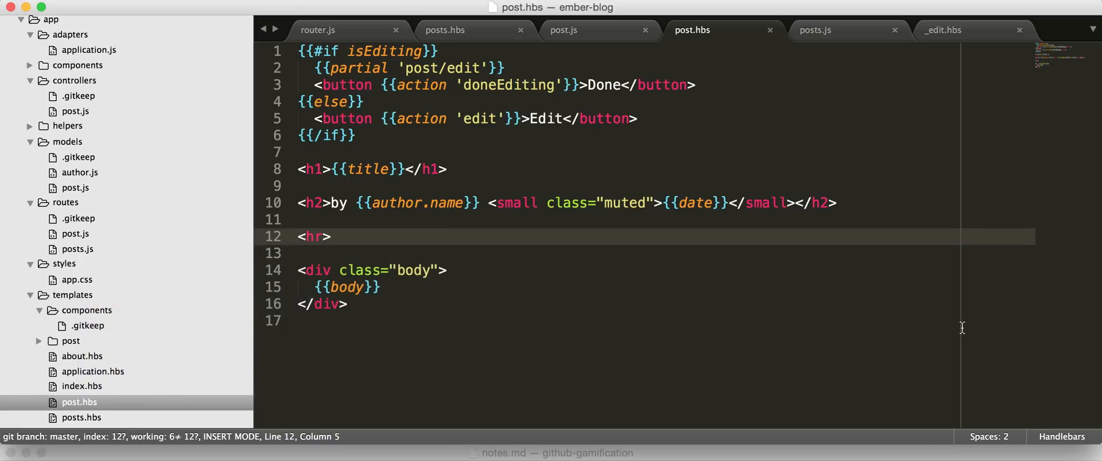
Step: Open app/models/post.js via the file finder and add a comma after the body attr
click(815, 30)
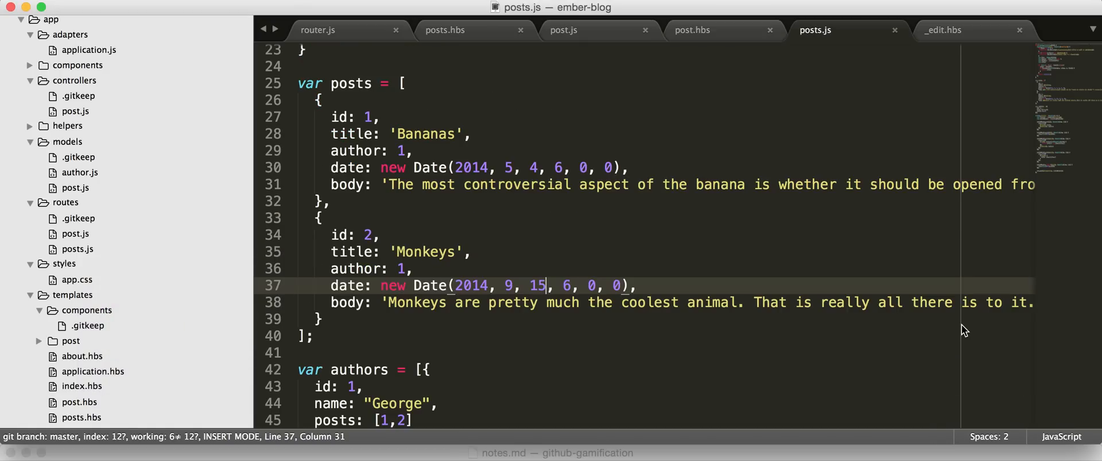
mouse_move(964, 328)
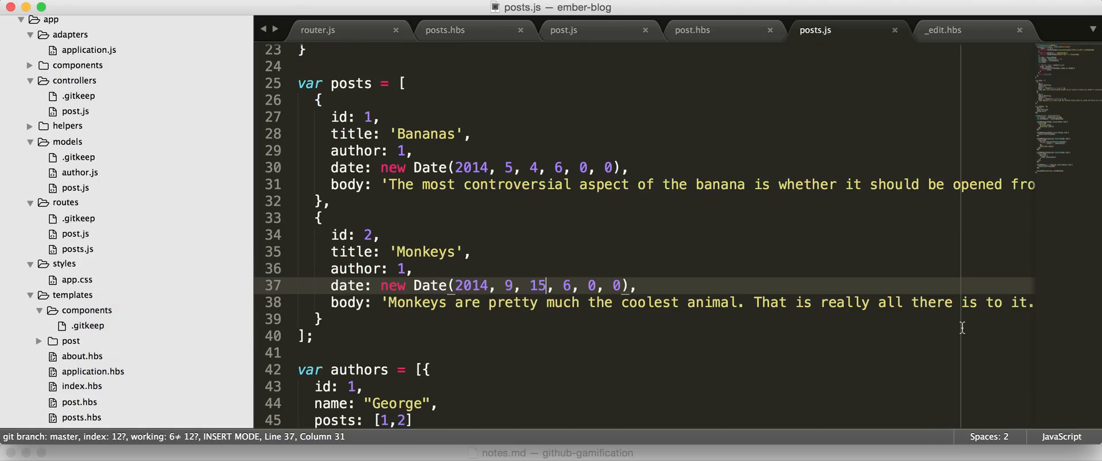
click(691, 30)
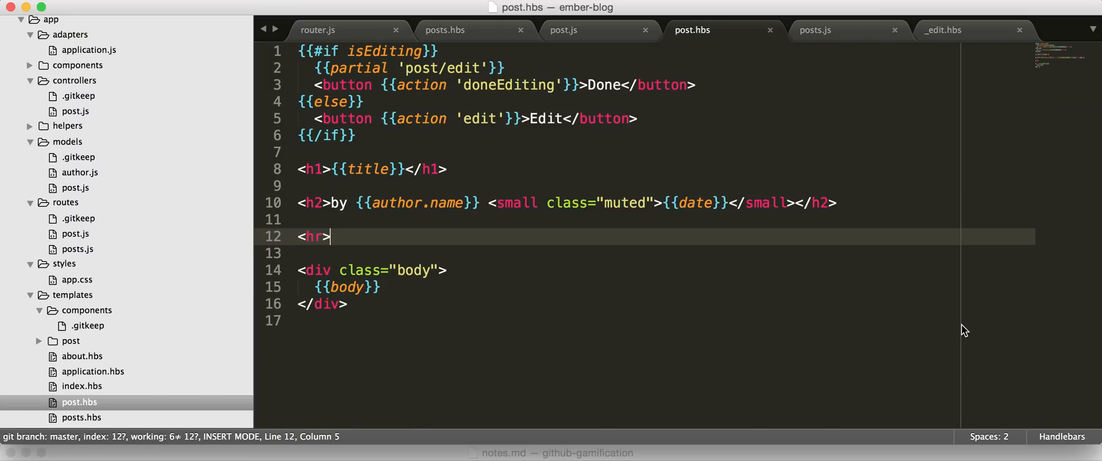
click(815, 30)
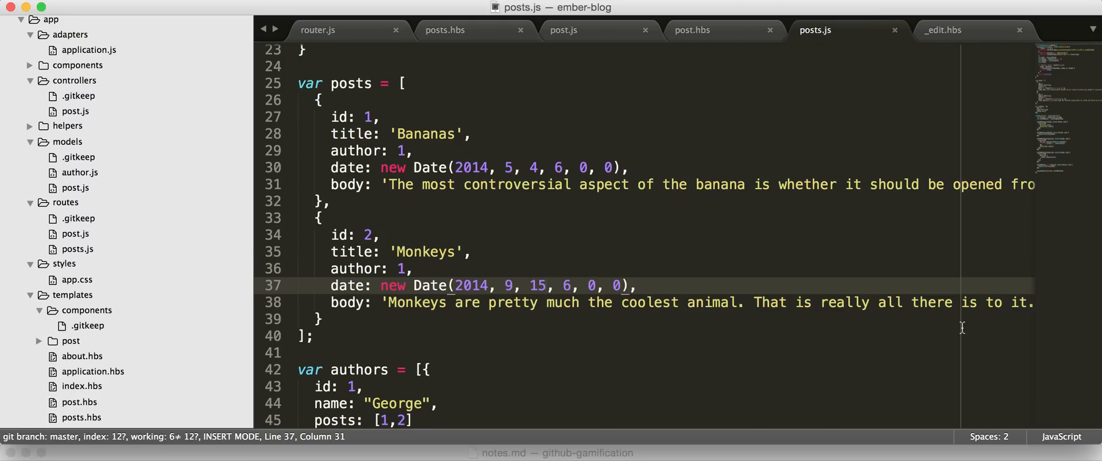
key(cmd+p)
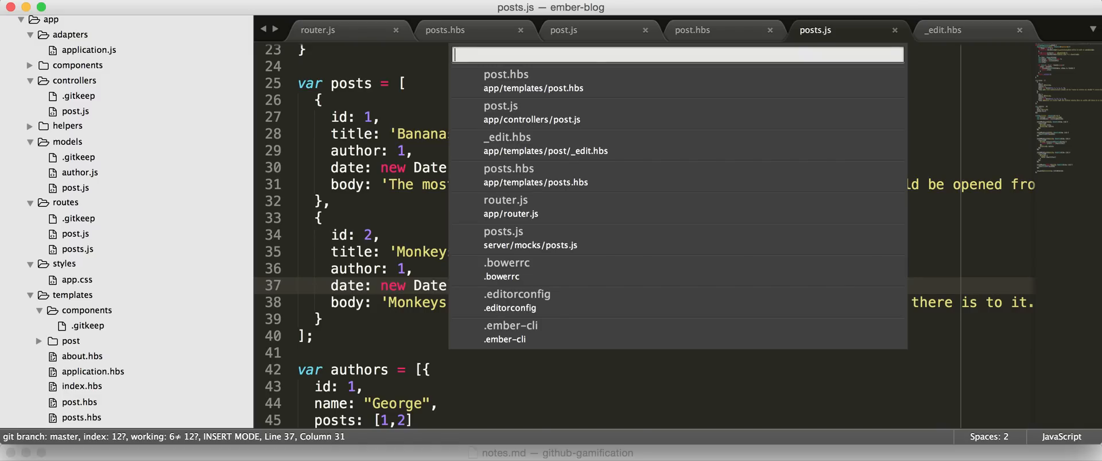
text(model/p)
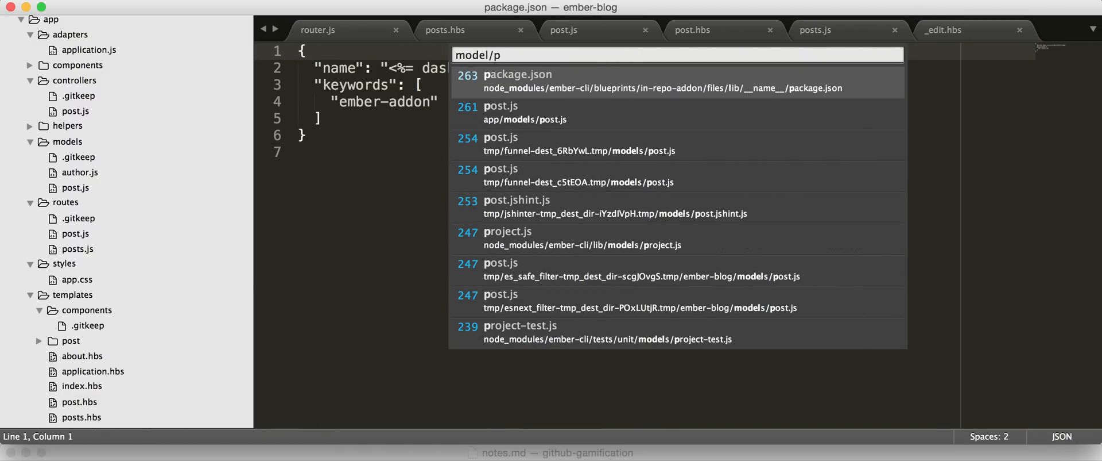
click(503, 111)
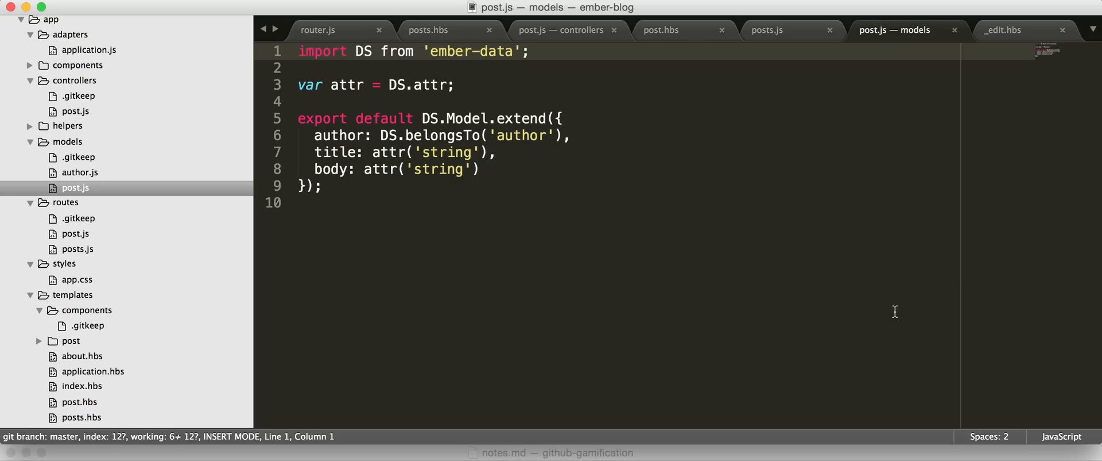
text(,)
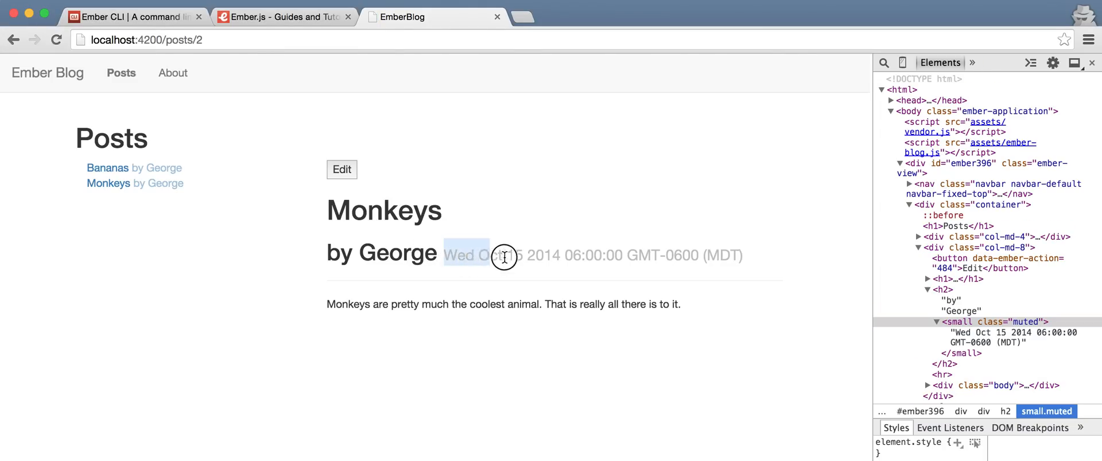
Step: Highlight the displayed date Wed Oct 15 2014 on the Monkeys post, then leave Chrome
drag(443, 255, 742, 255)
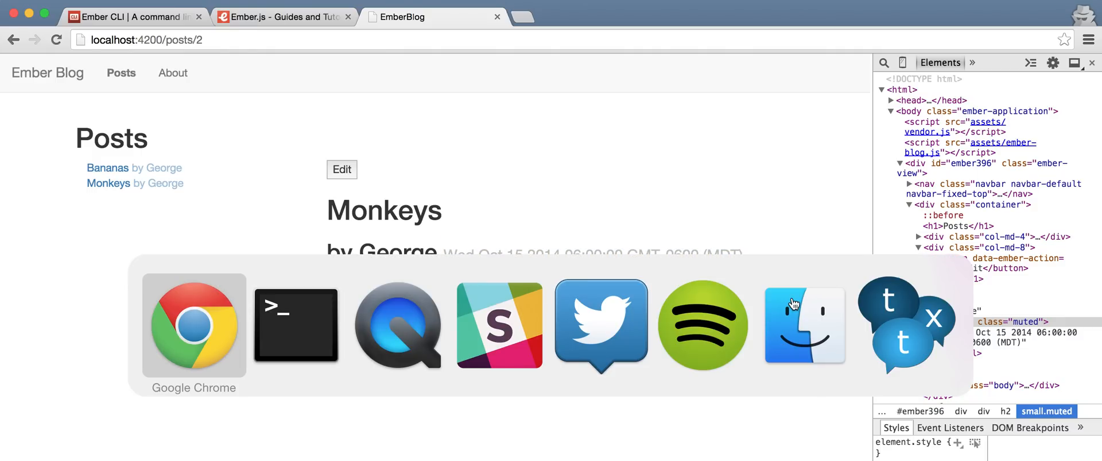
mouse_move(294, 324)
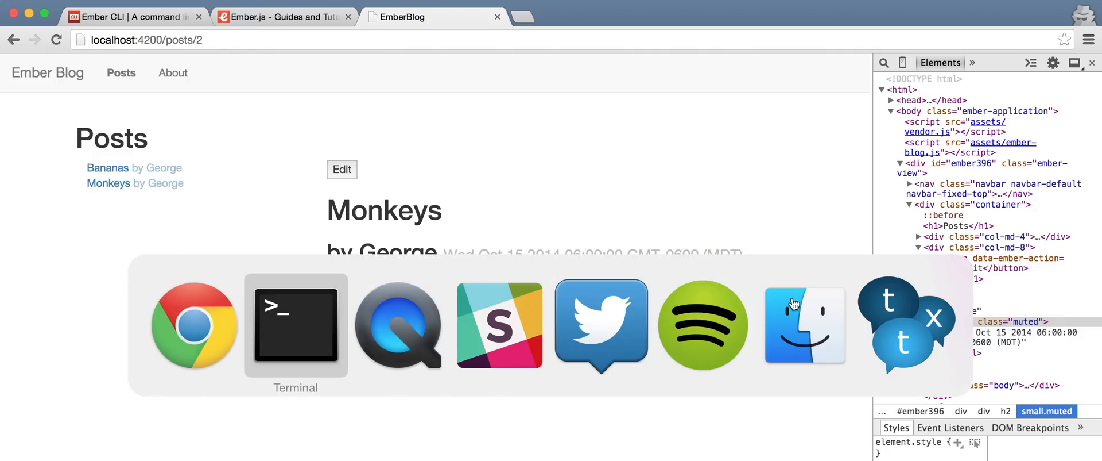
click(294, 323)
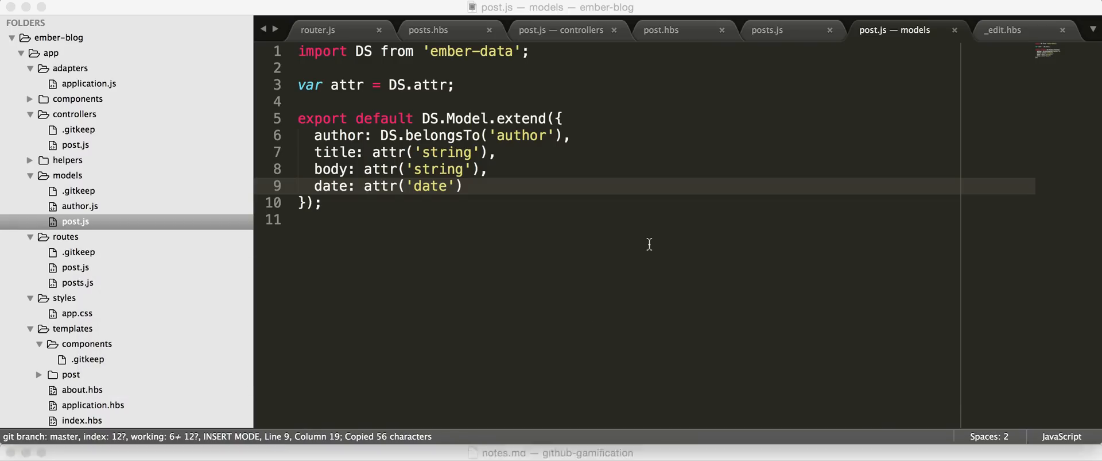
Step: In Brocfile.js add app.import('bower_components/moment/min/moment.min.js'); below the bootstrap import
text(broc)
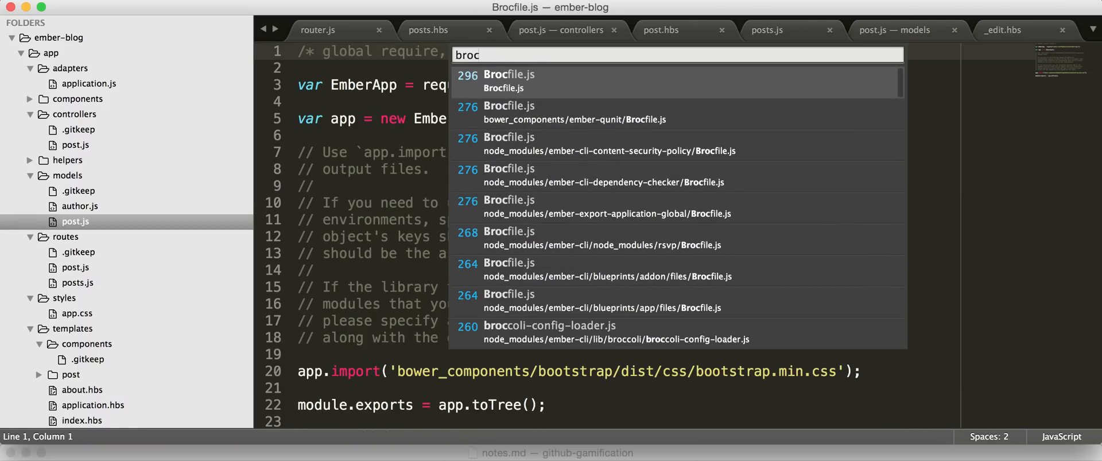
click(510, 80)
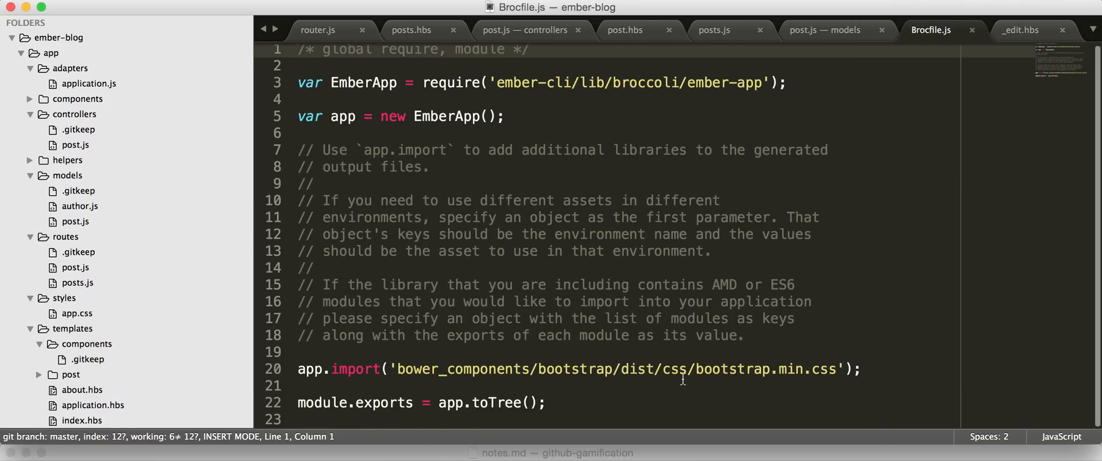
text(app.import('bower_components/moment/min/moment.min.js');)
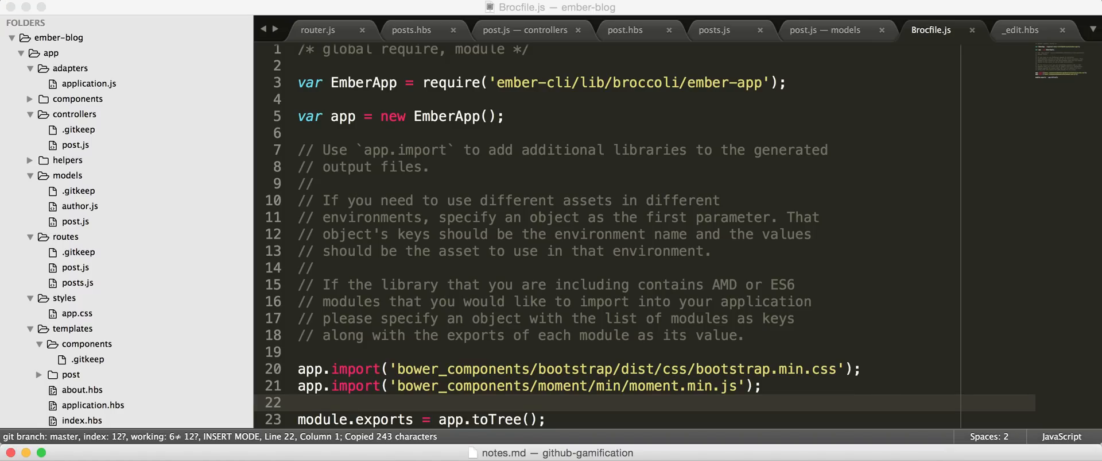
mouse_move(485, 335)
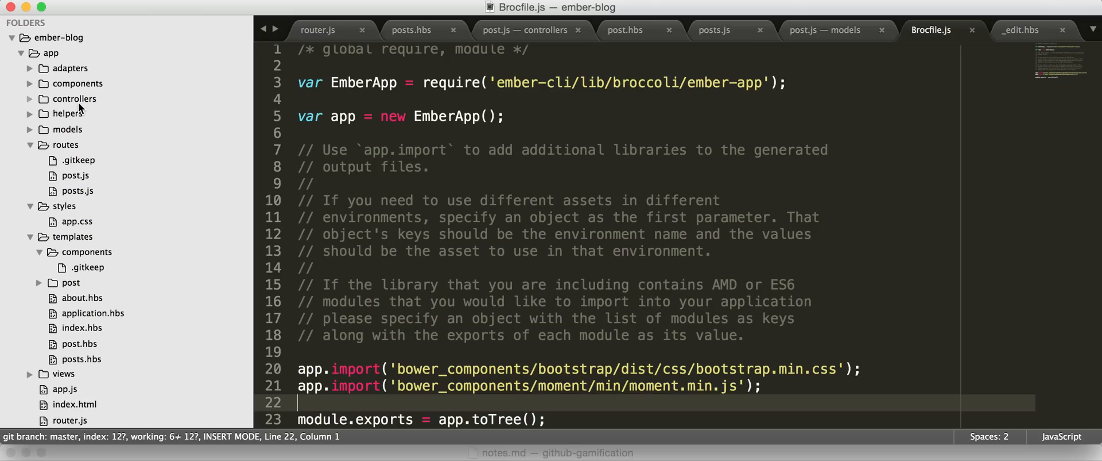
Step: Create a new file format-date.js inside the helpers folder
right_click(68, 112)
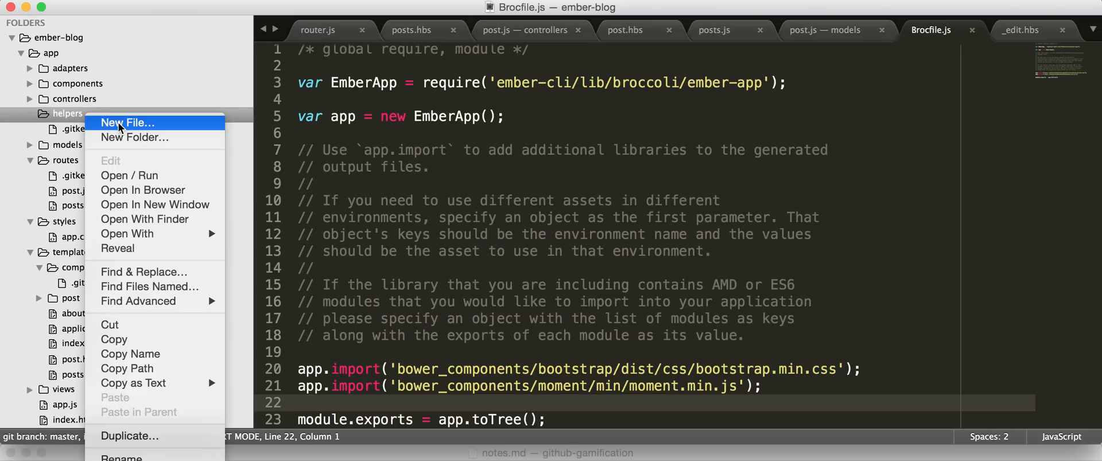
click(129, 122)
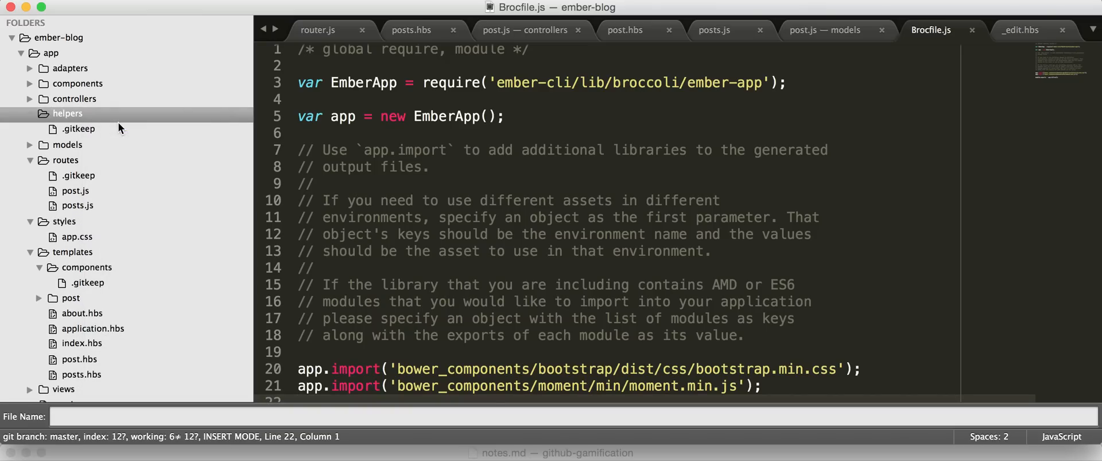
text(format-d)
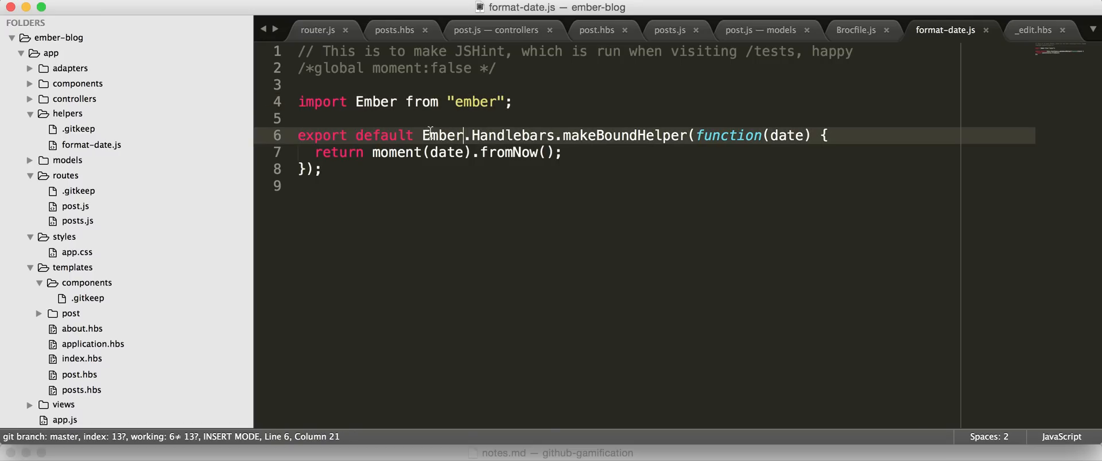
Step: Write a makeBoundHelper returning moment(date).fromNow() and save the helper
double_click(443, 134)
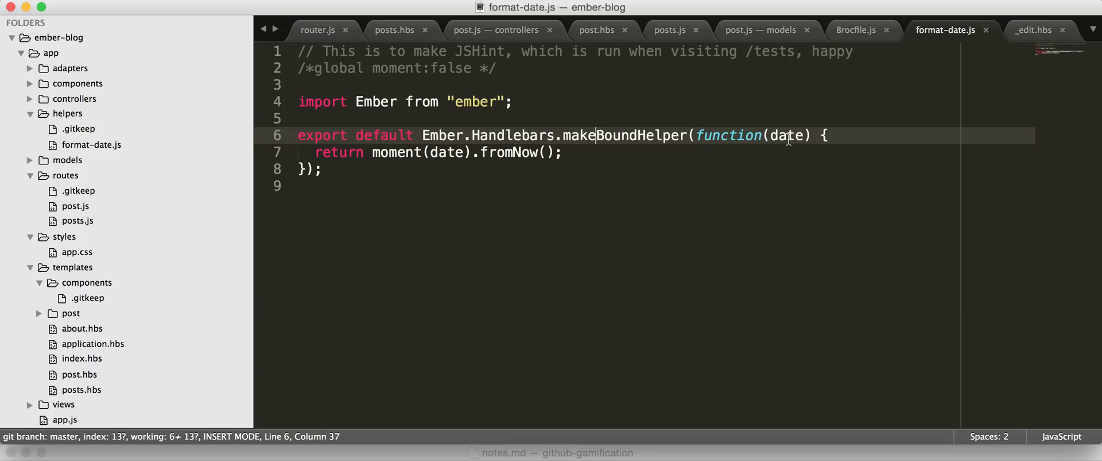
double_click(448, 151)
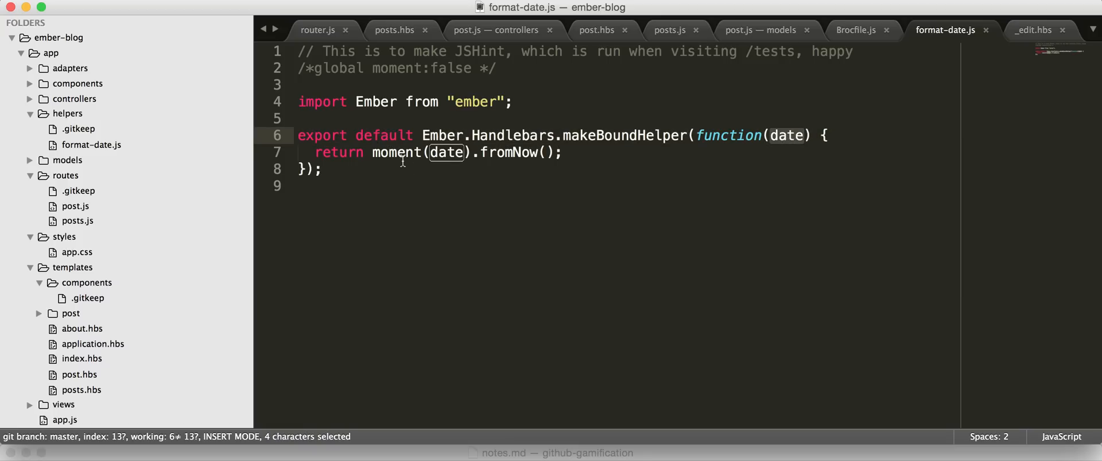
click(477, 152)
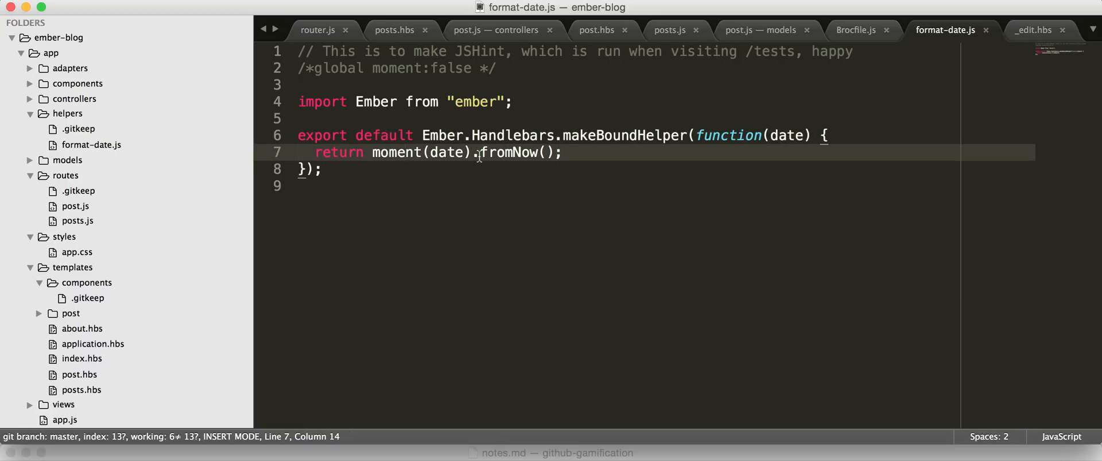
key(cmd+s)
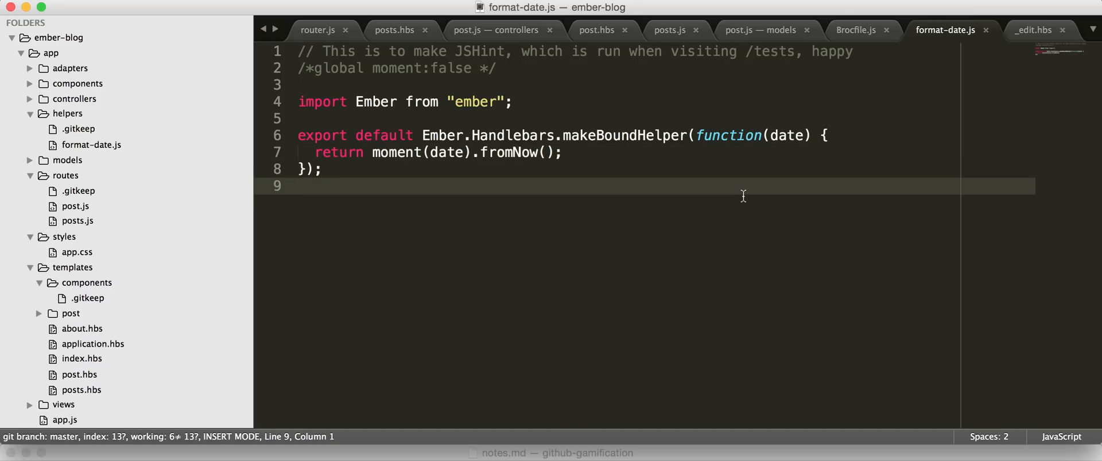
Step: In templates/post.hbs change {{date}} to {{format-date date}} and save the template
key(cmd+p)
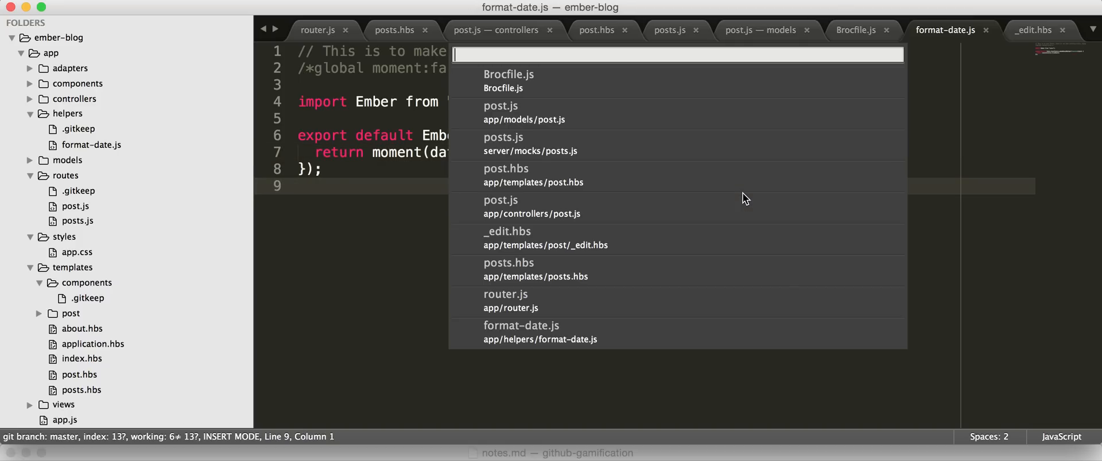
text(template/post)
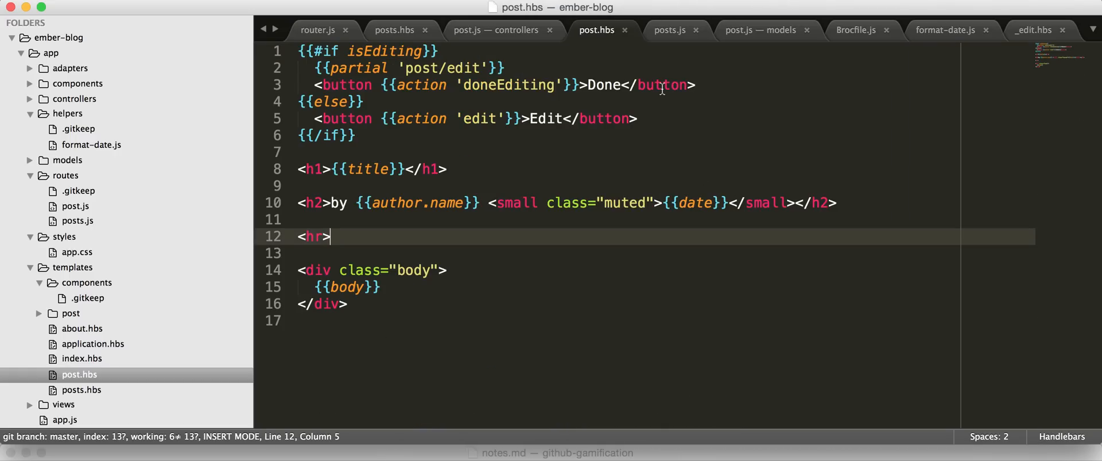
click(682, 202)
text(from)
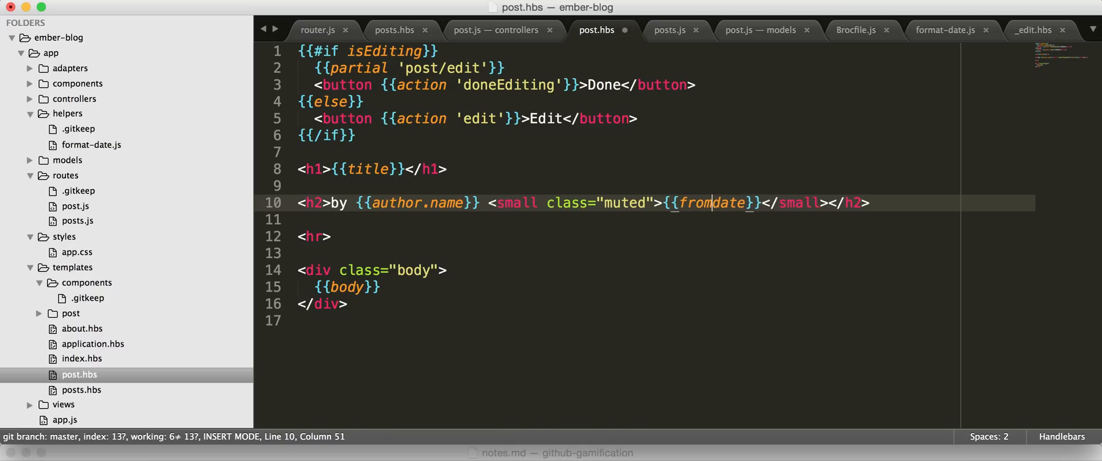
key(backspace)
text(ormat-date )
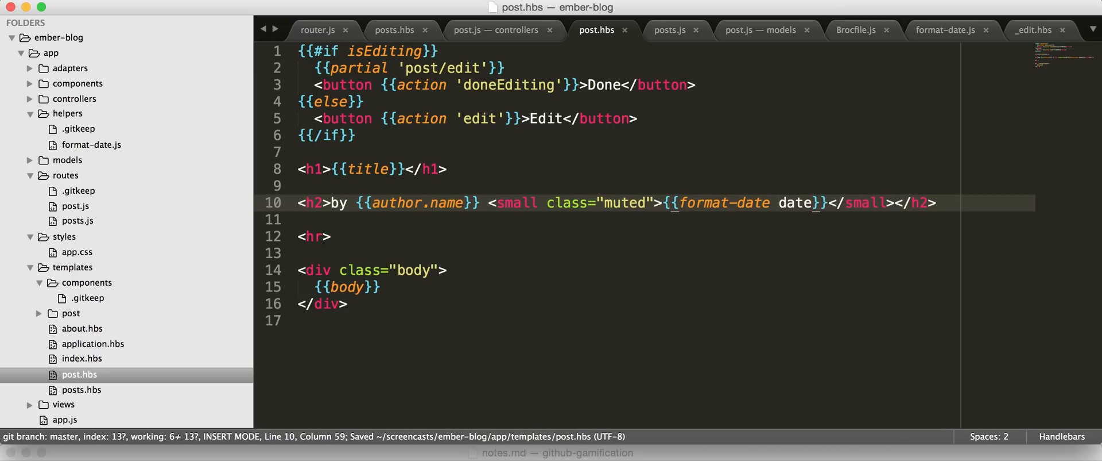
key(cmd+tab)
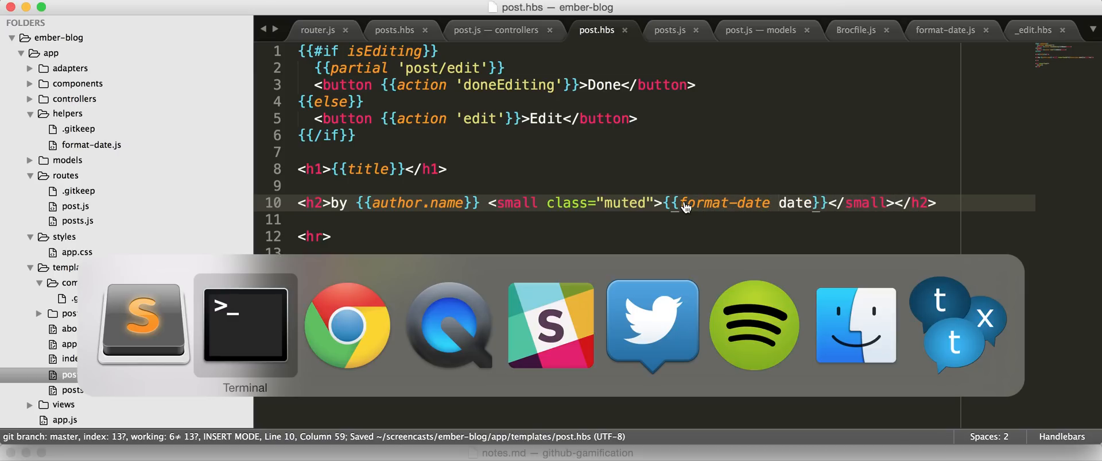
Step: Stop the running Ember server and relaunch ember serve
click(345, 325)
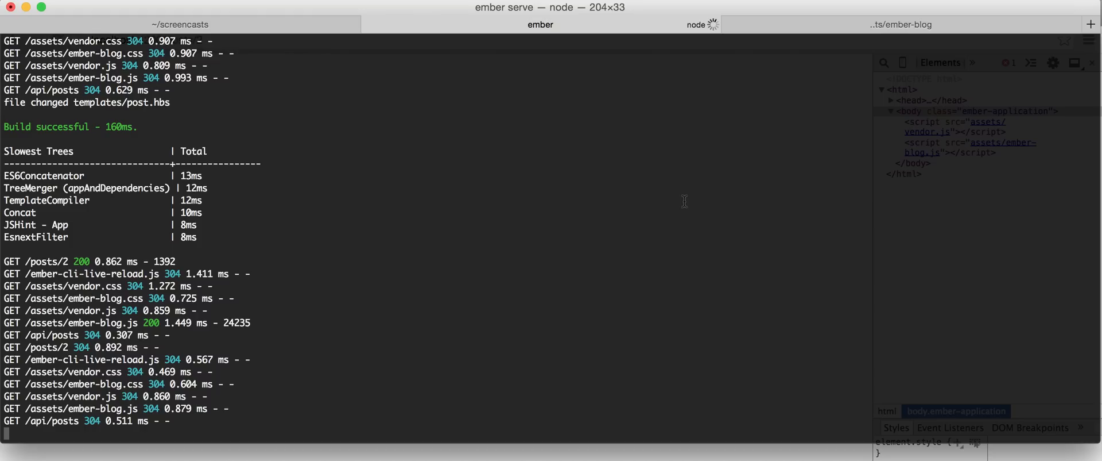
key(ctrl+c)
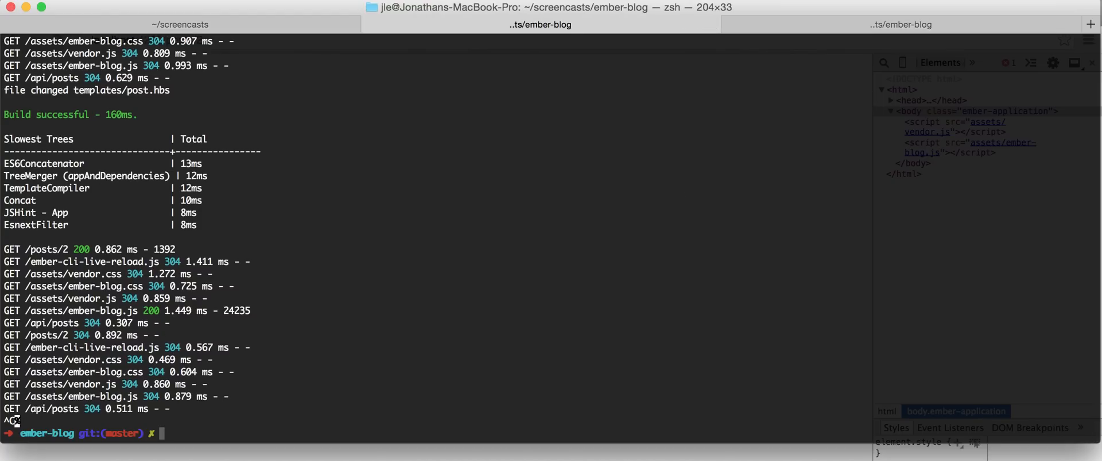
text(ember serve)
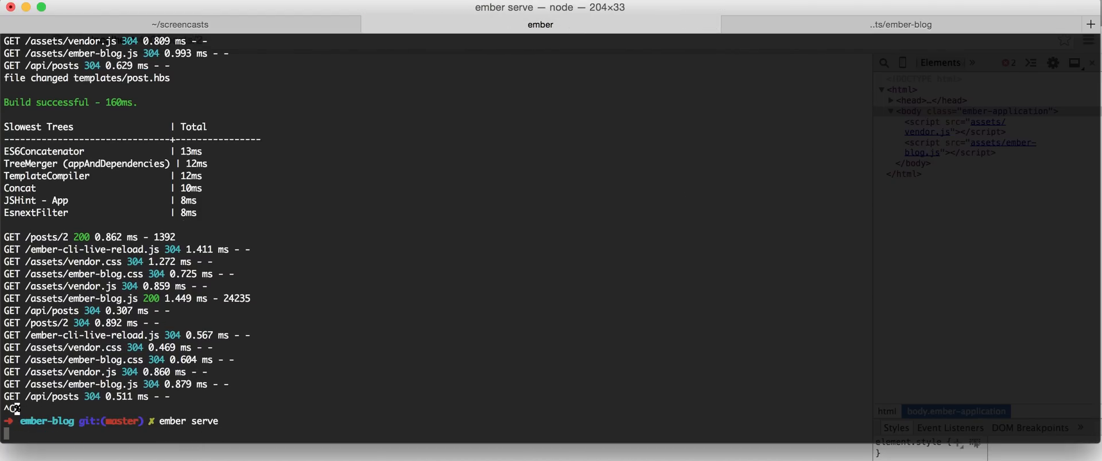
key(Enter)
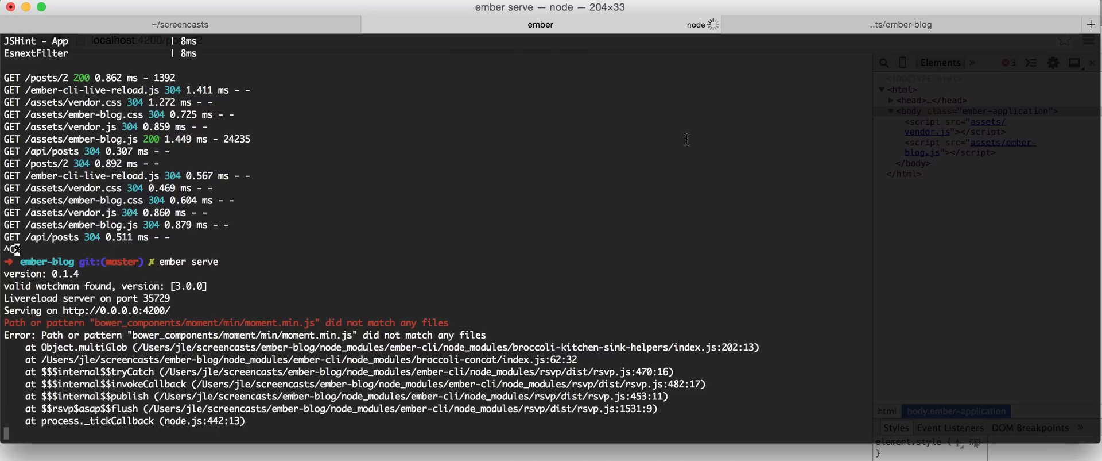
Step: Stop the server after the missing moment.min.js error and list node_modules/moment/min
key(ctrl+c)
text(ll node_modules/moment/)
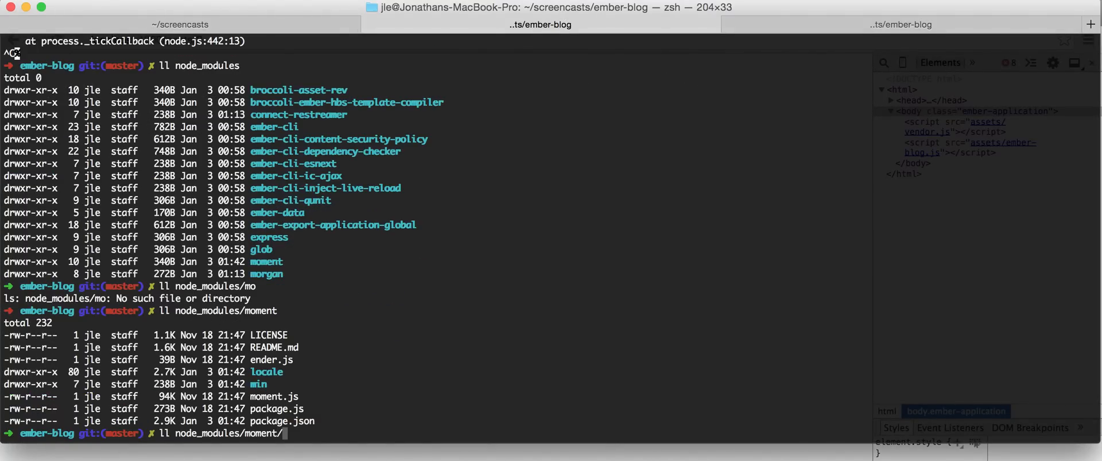
key(Enter)
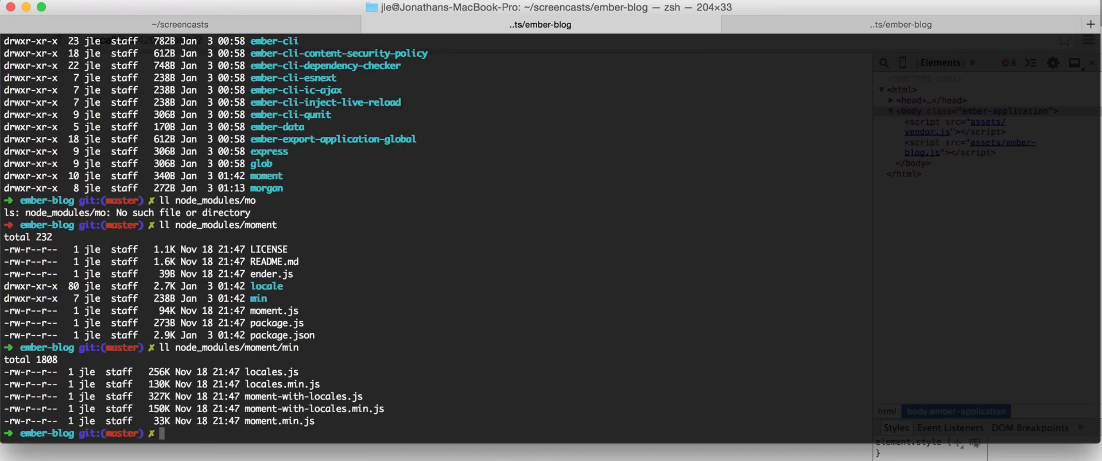
mouse_move(432, 248)
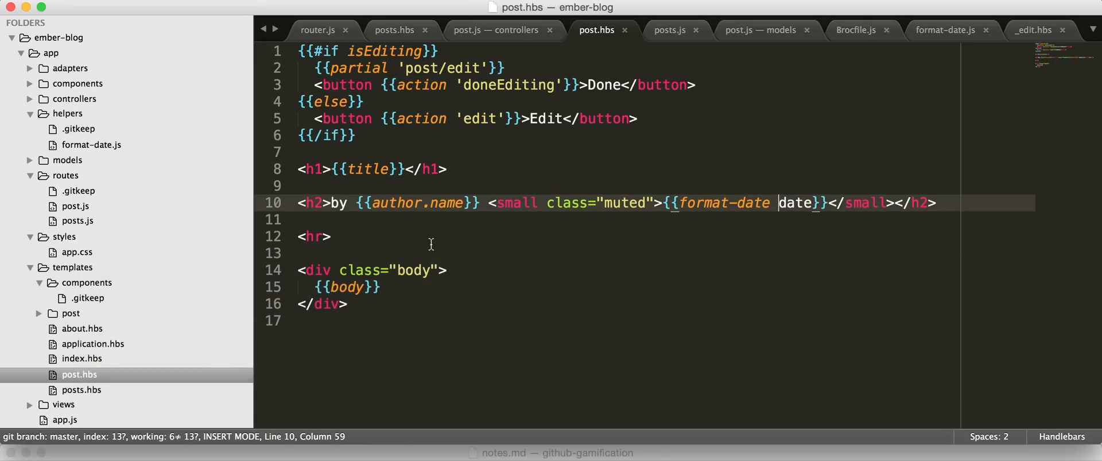
Step: In Brocfile.js replace bower_components with node_modules in the moment import path and save
click(857, 29)
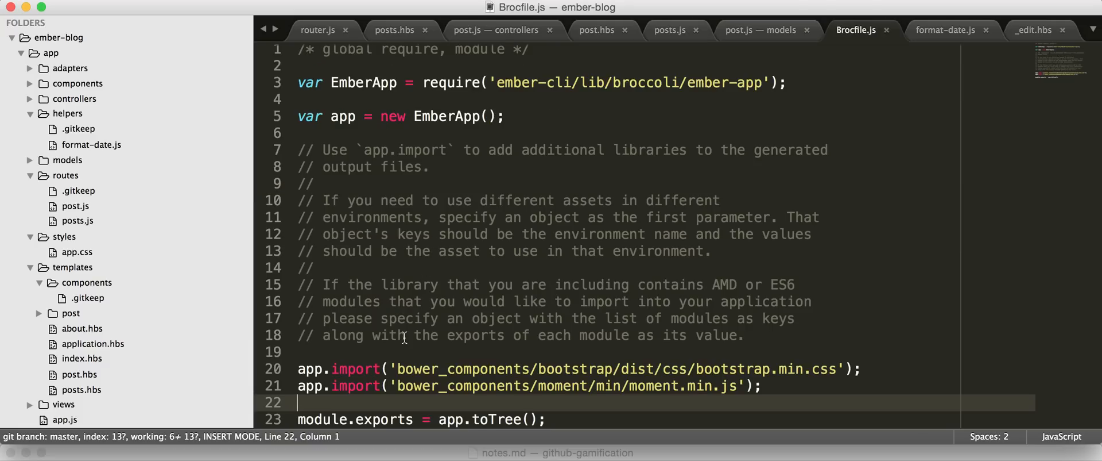
scroll(down, 3)
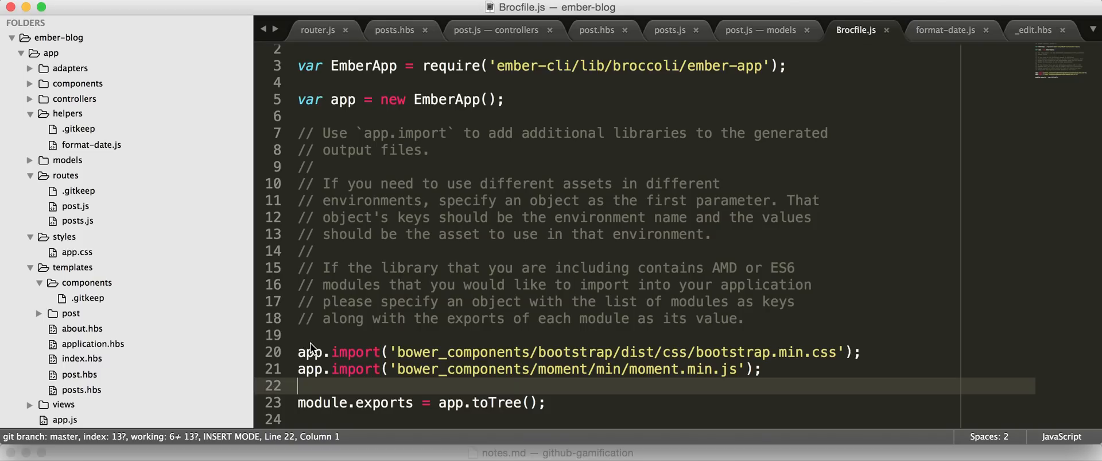
double_click(419, 368)
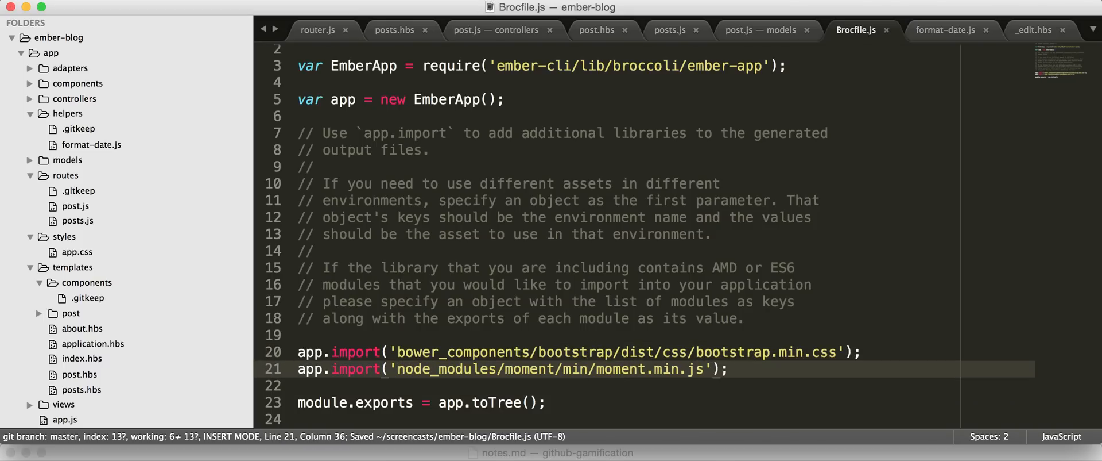
key(cmd+tab)
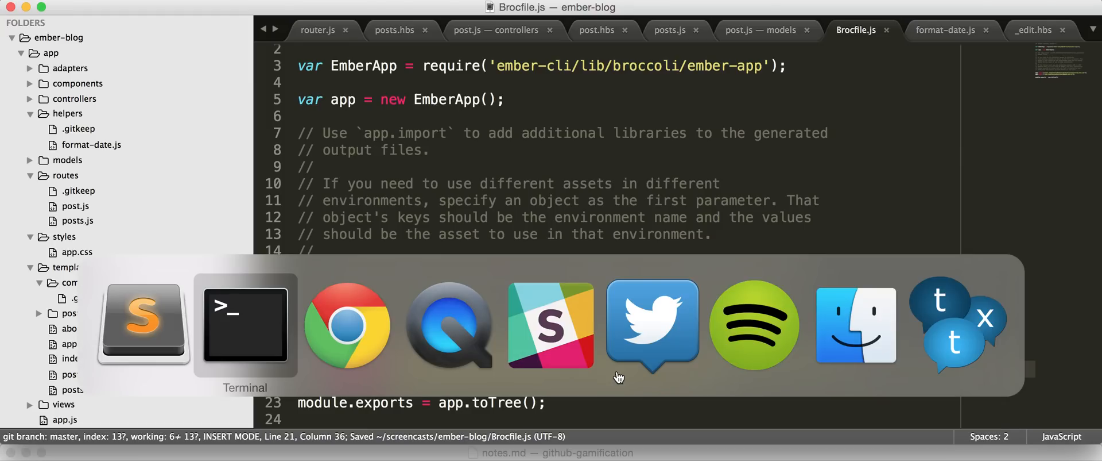
Step: Relaunch ember serve in Terminal with the node_modules moment path
click(244, 323)
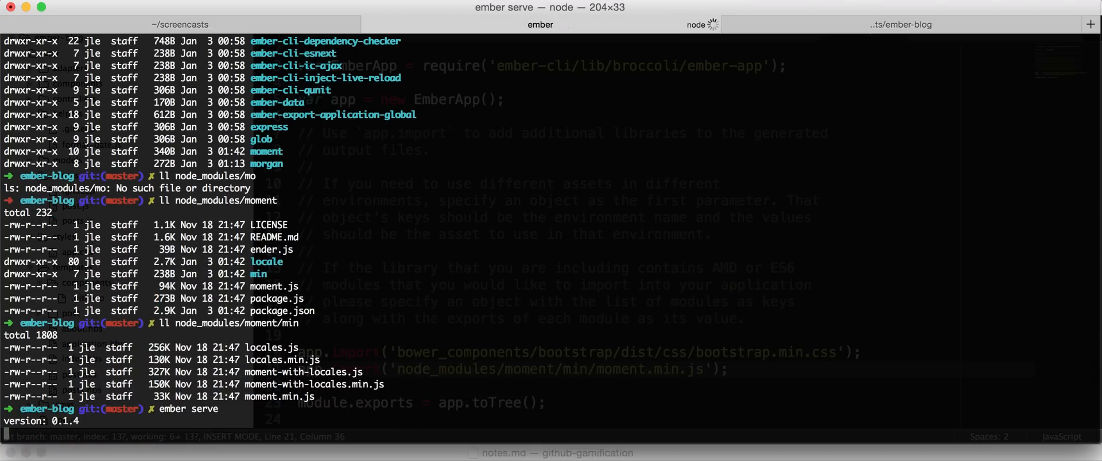
key(Return)
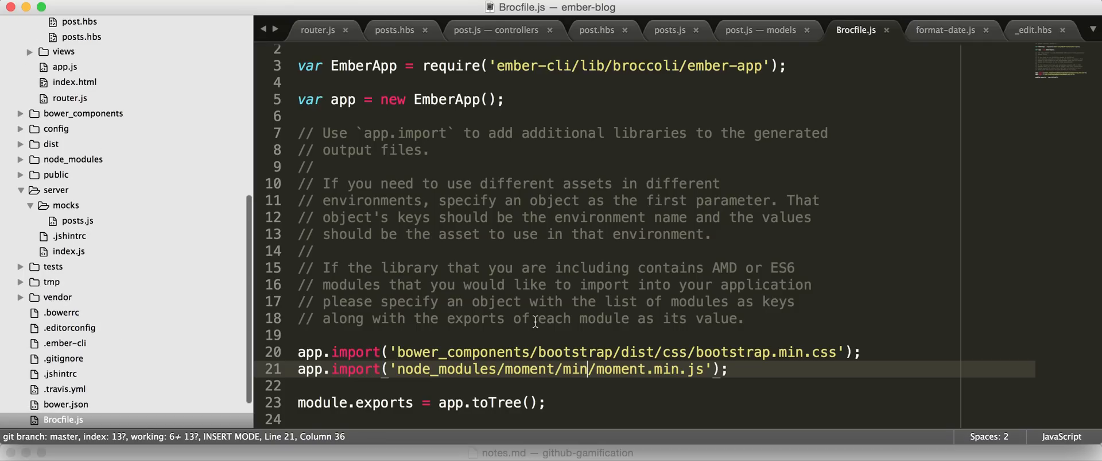
mouse_move(144, 339)
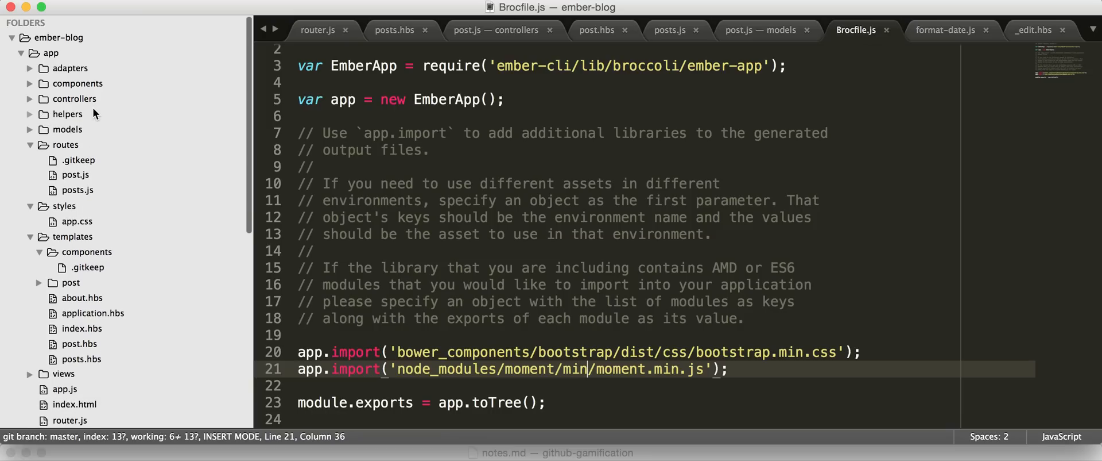
Step: Collapse routes and templates, then expand node_modules/moment/min in the sidebar to check its files
click(32, 145)
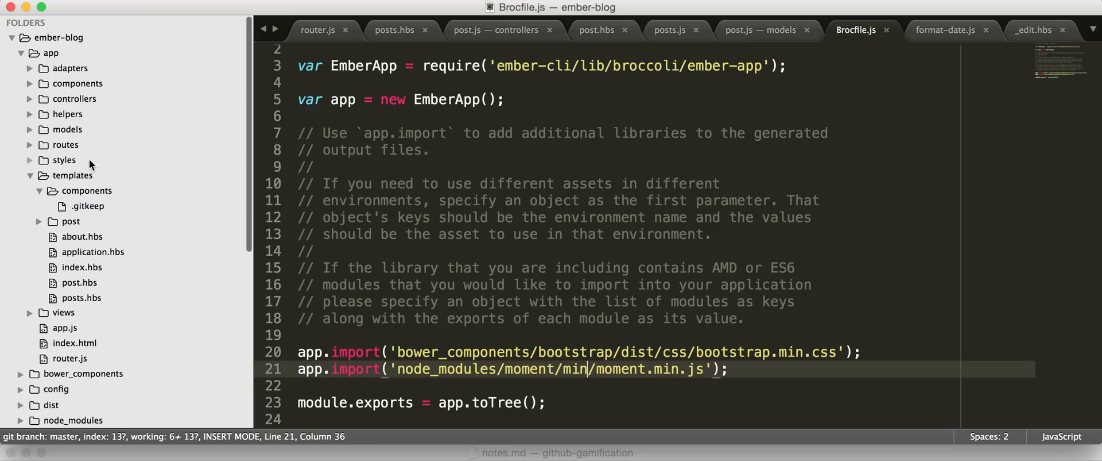
click(32, 175)
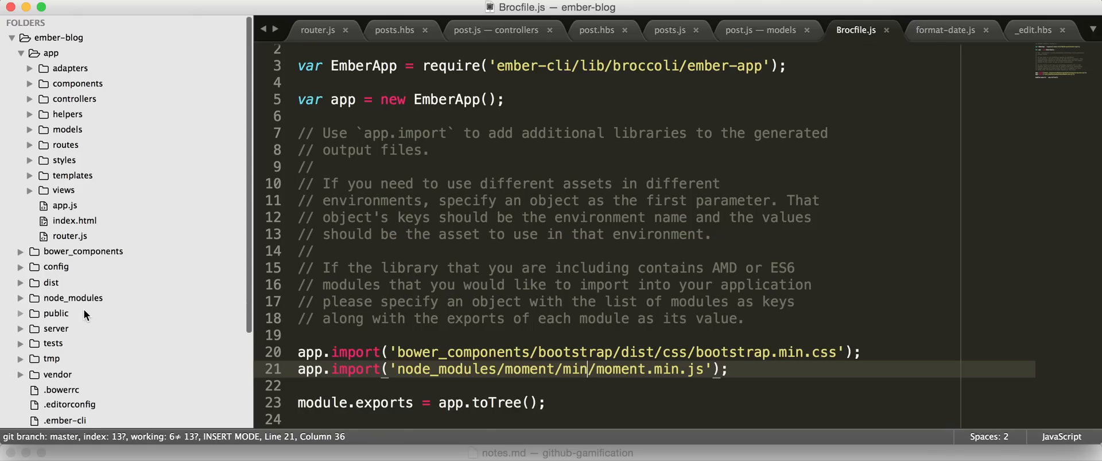
mouse_move(396, 378)
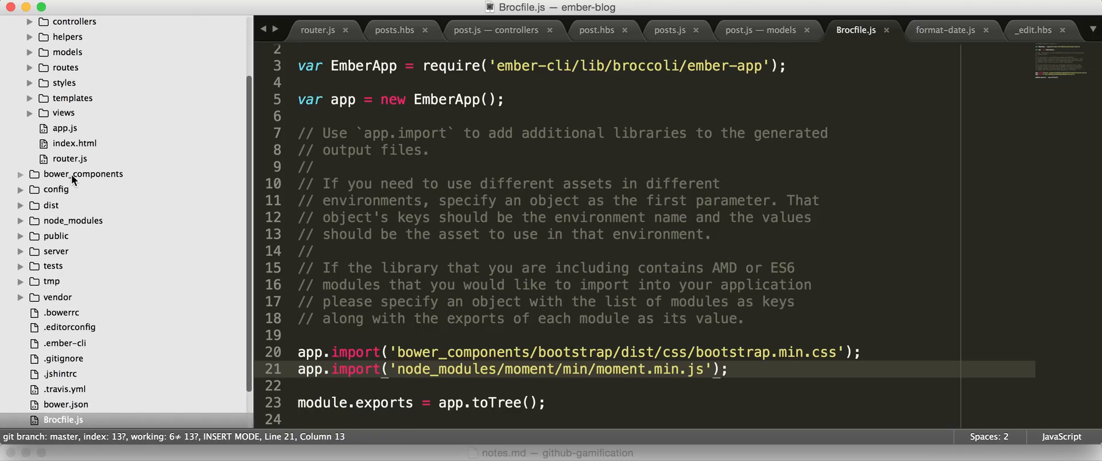
click(21, 221)
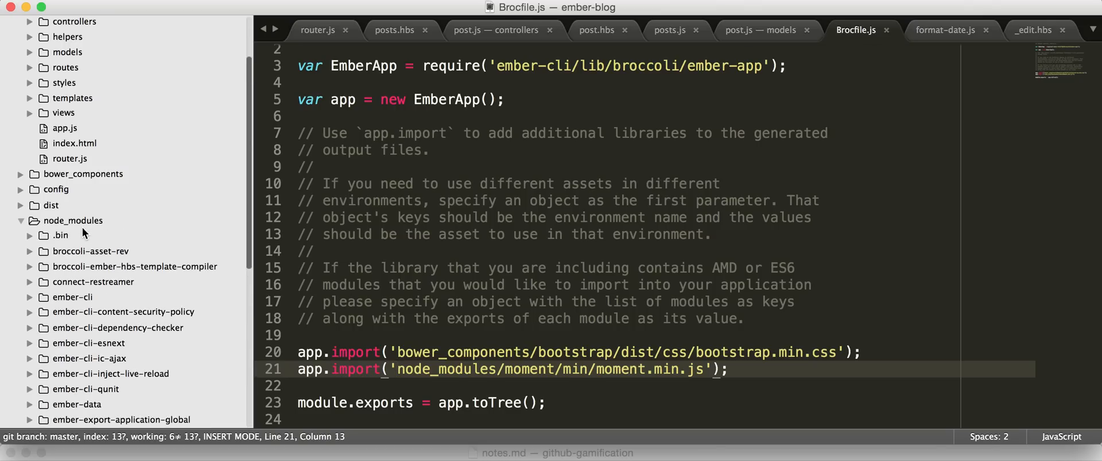
scroll(down, 3)
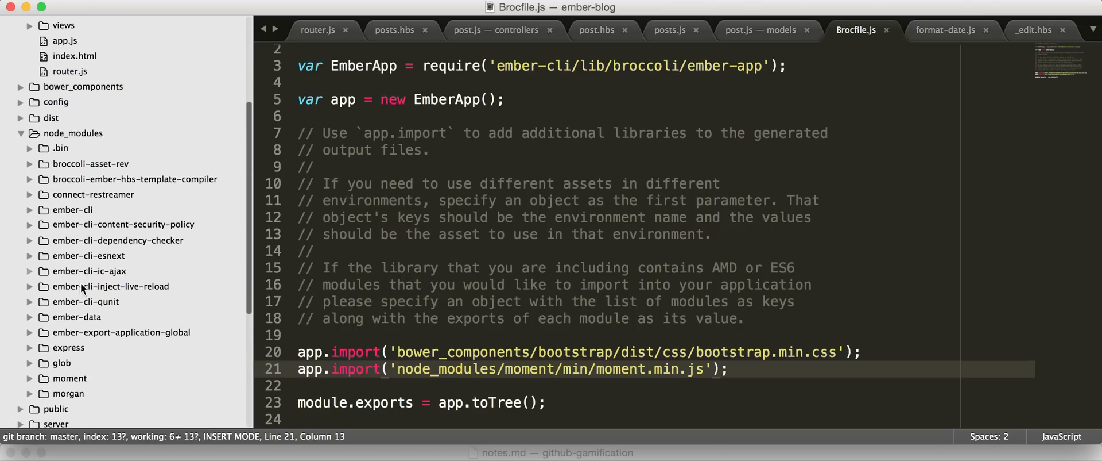
click(69, 378)
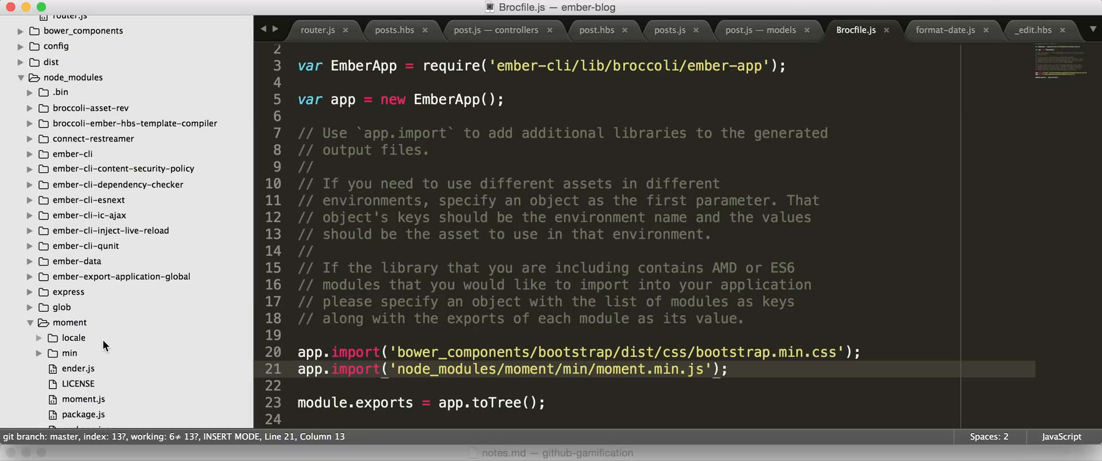
click(55, 352)
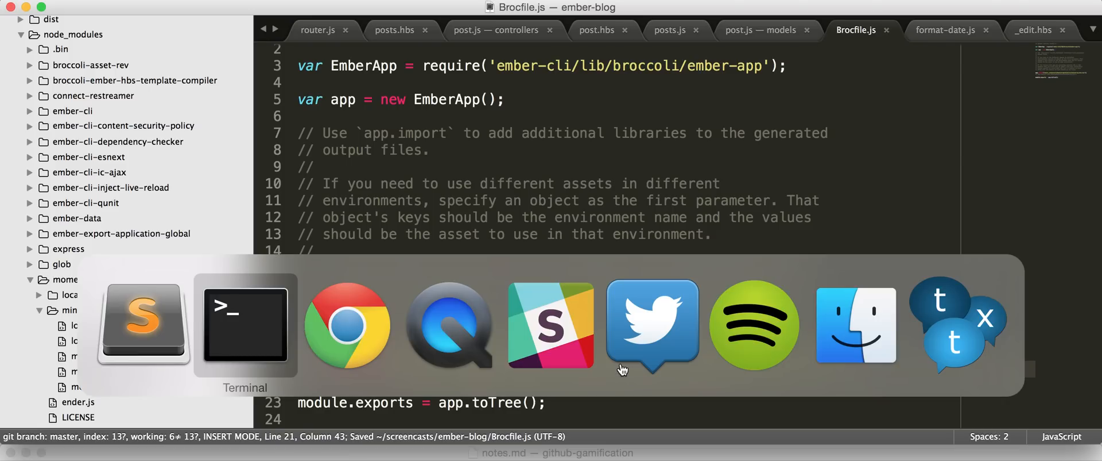
Step: Search the shell history for earlier bower commands with history | grep bow
click(244, 327)
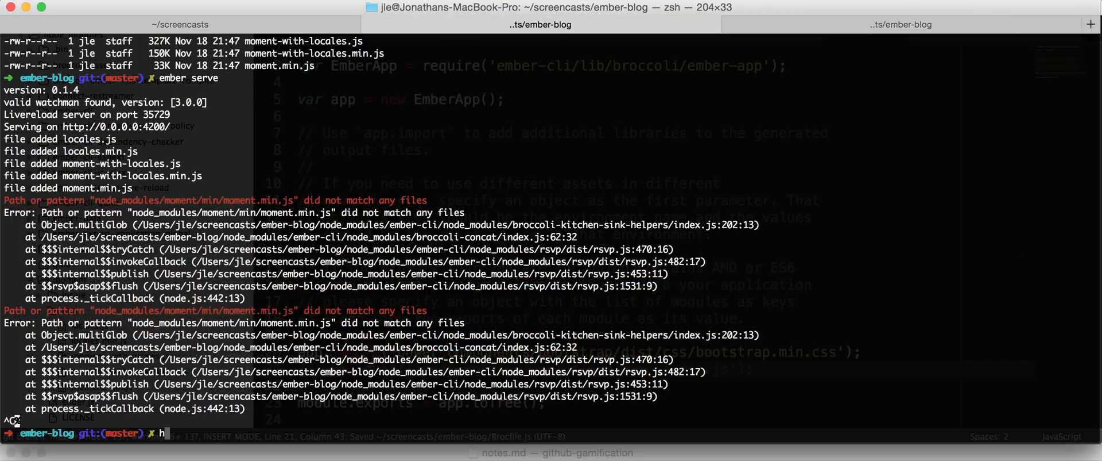
text(istory | grep bow)
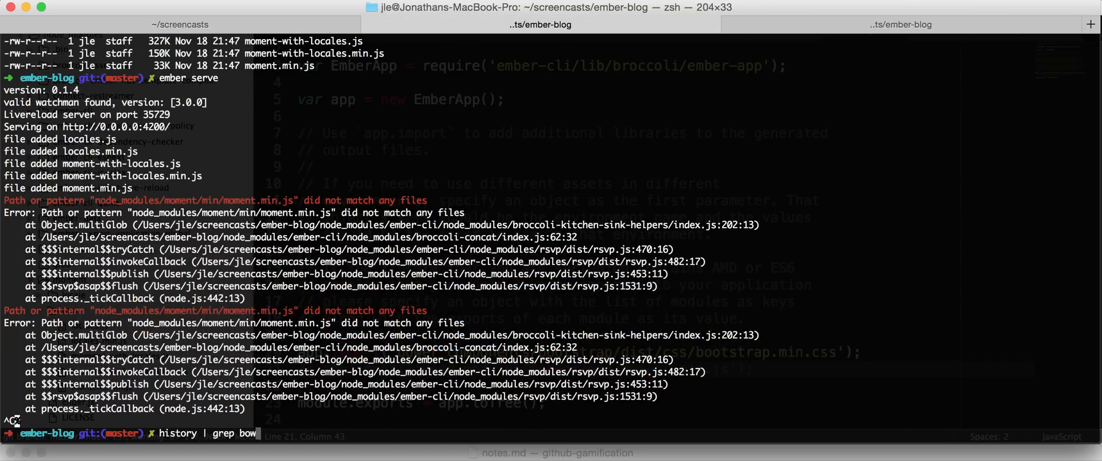
key(Enter)
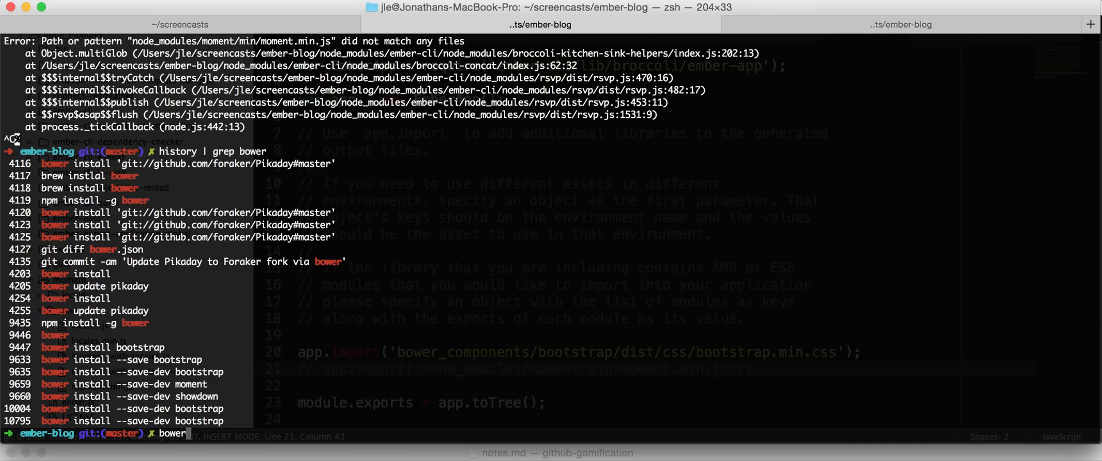
Step: Run bower install --save-dev moment
text(install)
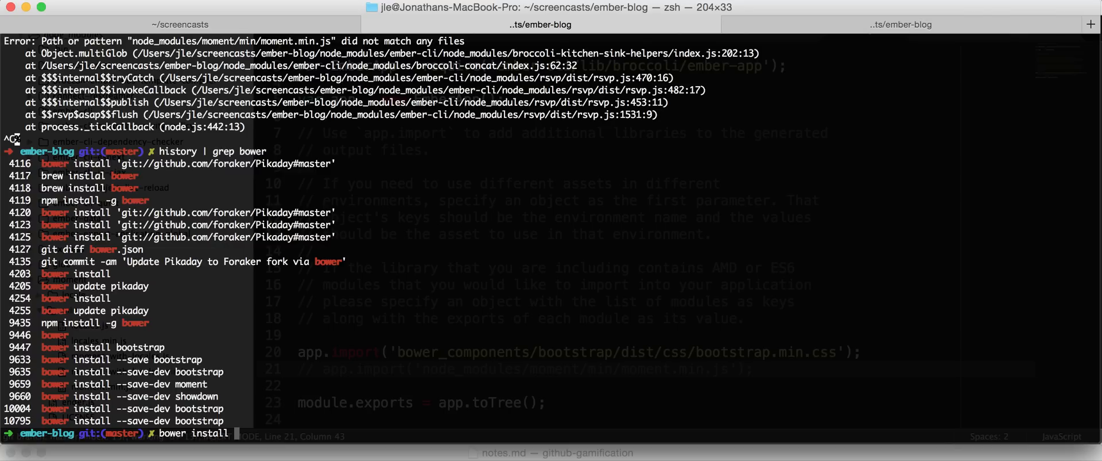
text(--save-)
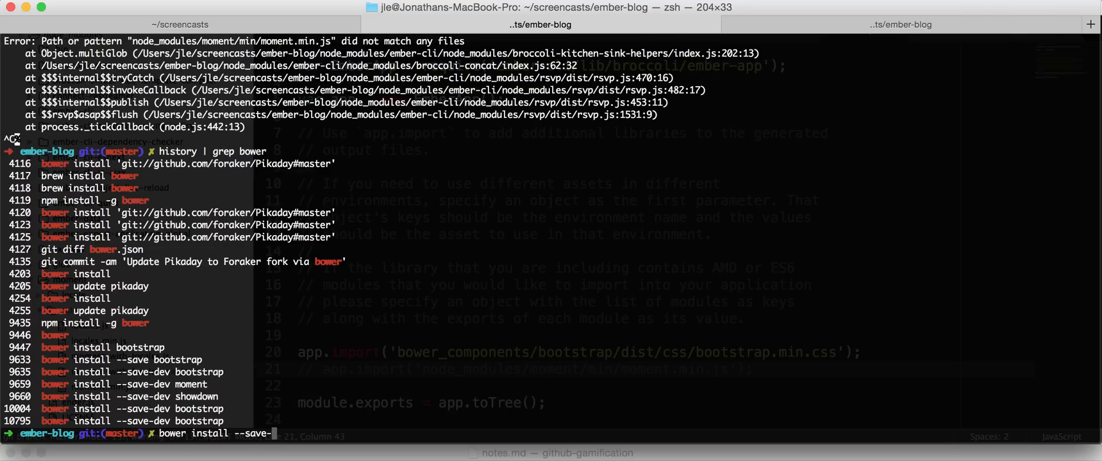
text(dev moment)
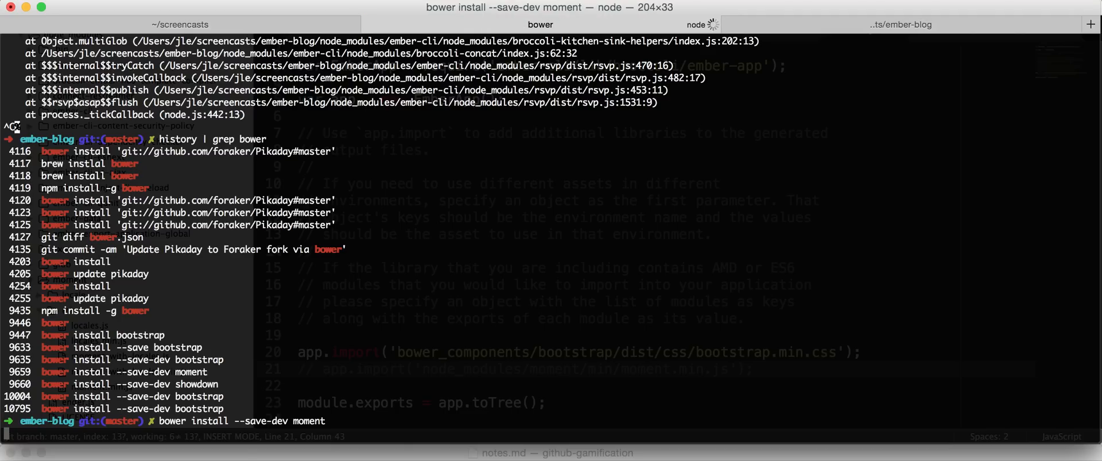
key(Return)
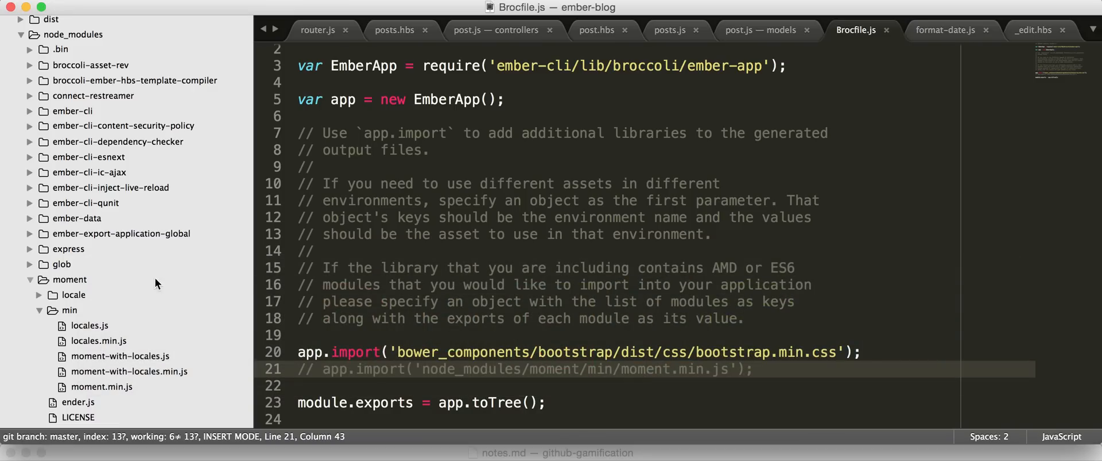
Step: Collapse node_modules and expand bower_components/moment/min in the sidebar
click(32, 279)
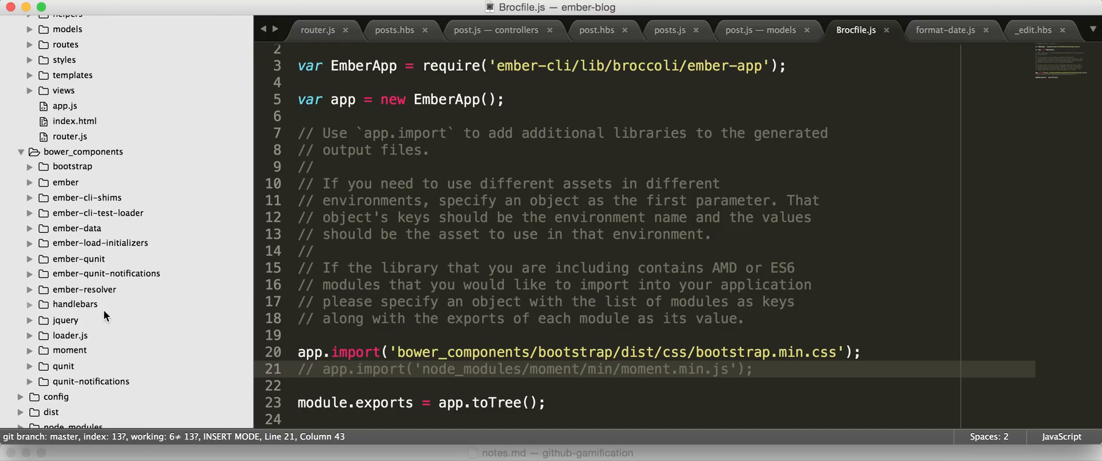
click(68, 349)
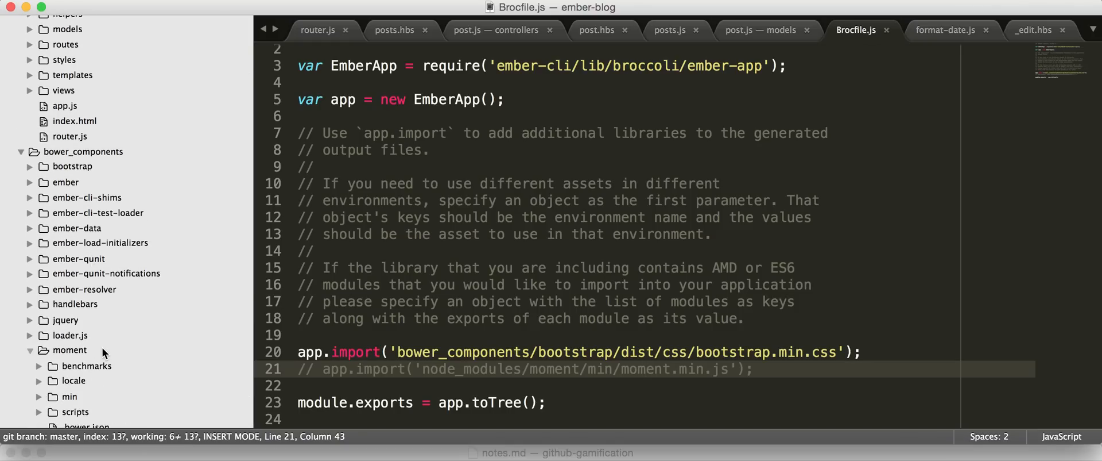
click(69, 396)
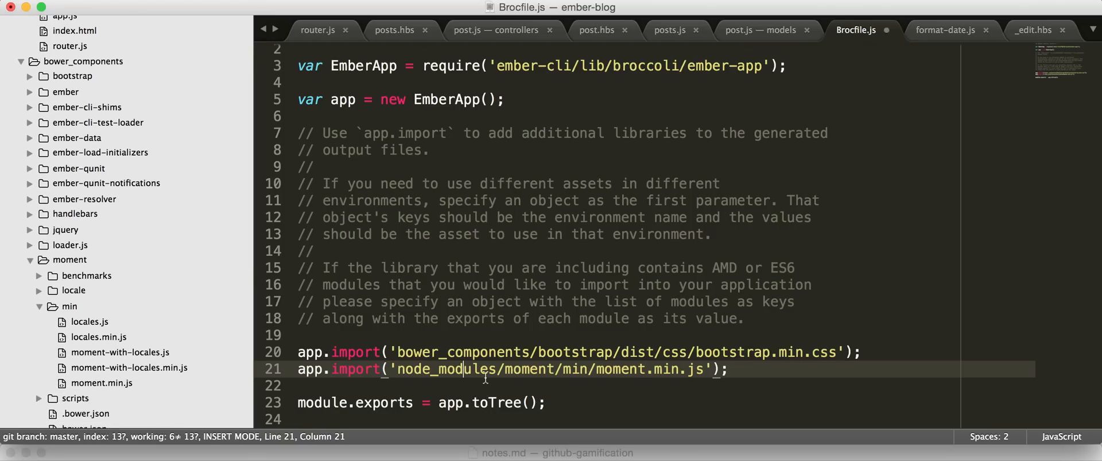
Step: Change the moment import path from node_modules back to bower_components via autocomplete
double_click(447, 369)
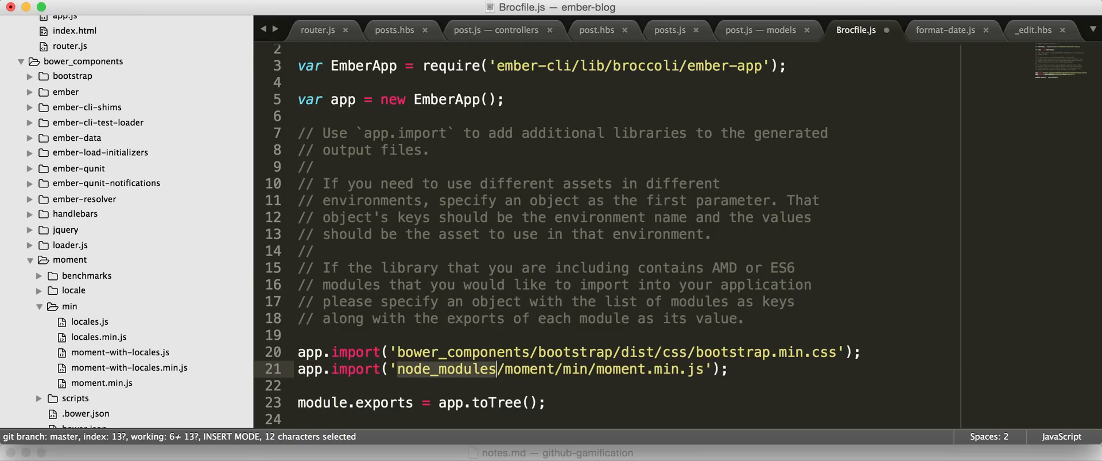
text(bower)
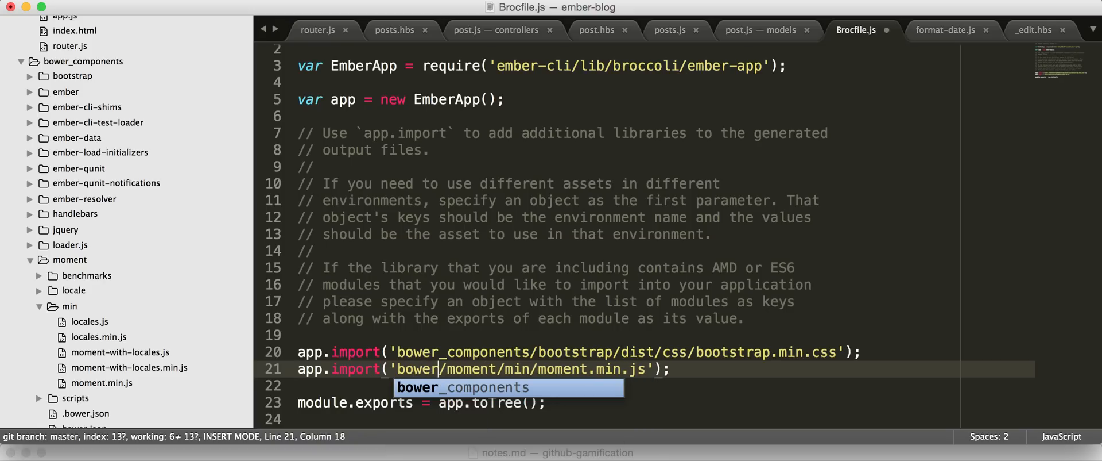
key(Tab)
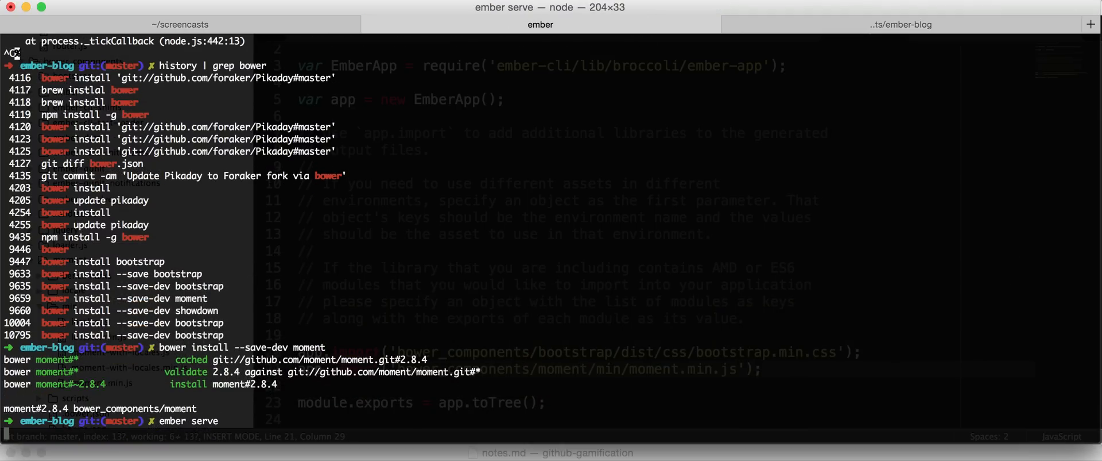
Step: Start ember serve, confirm Monkeys reads 3 months ago, and view the Bananas post at 7 months ago
key(Return)
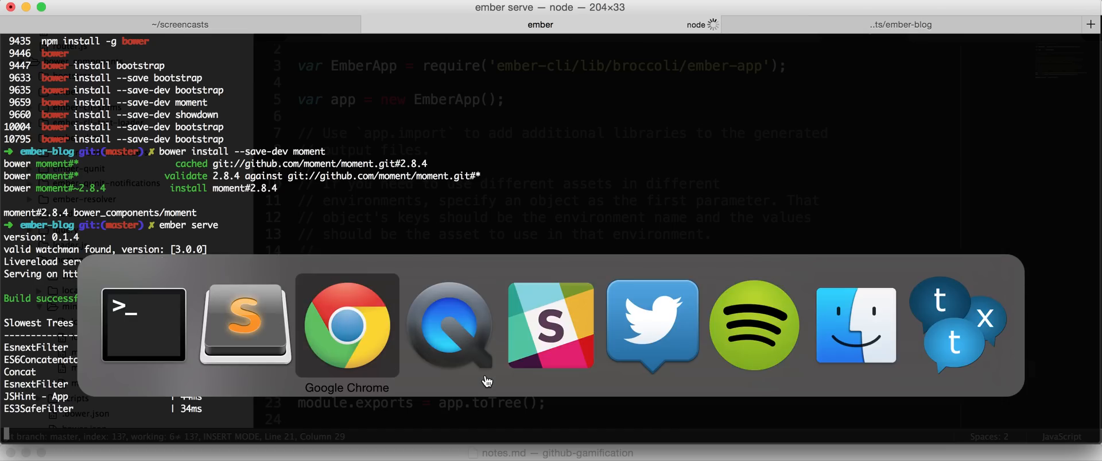
click(346, 325)
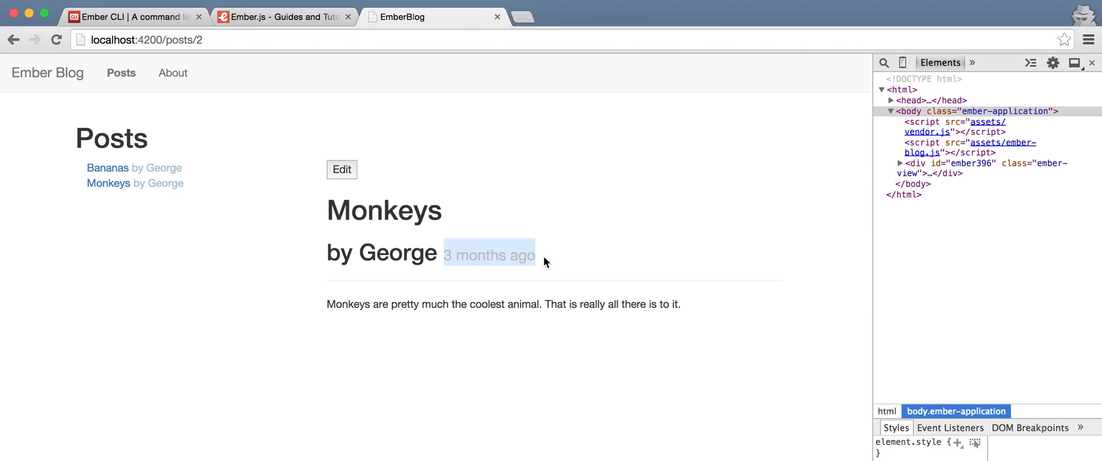
mouse_move(160, 237)
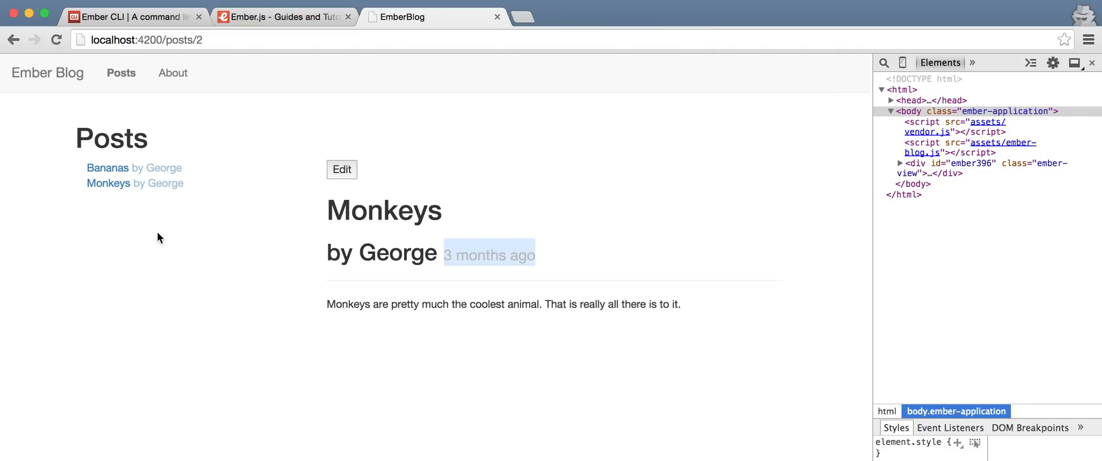
mouse_move(161, 171)
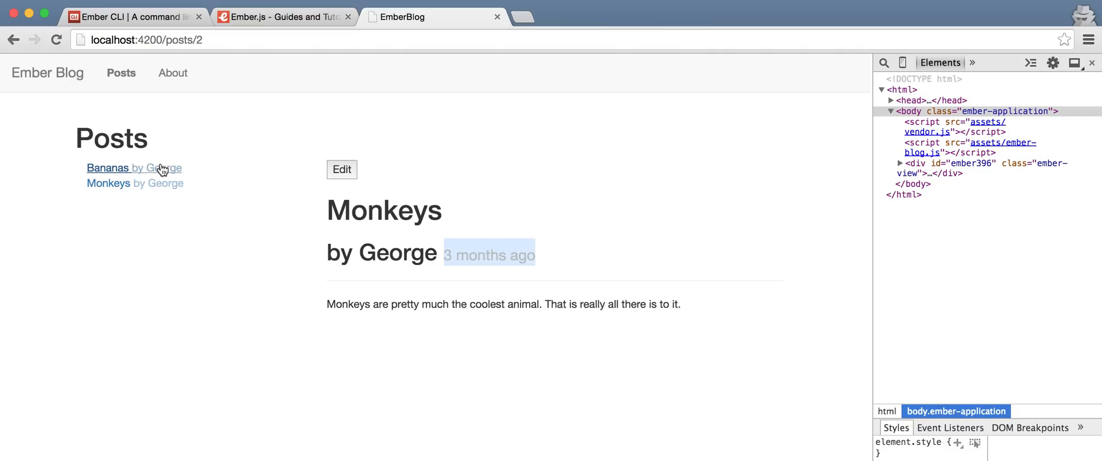
click(108, 168)
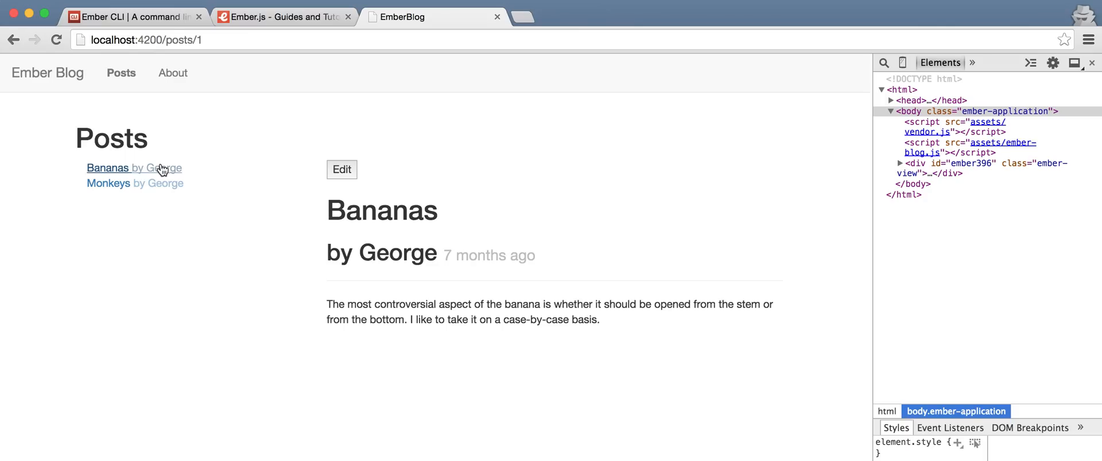
key(Cmd+Tab)
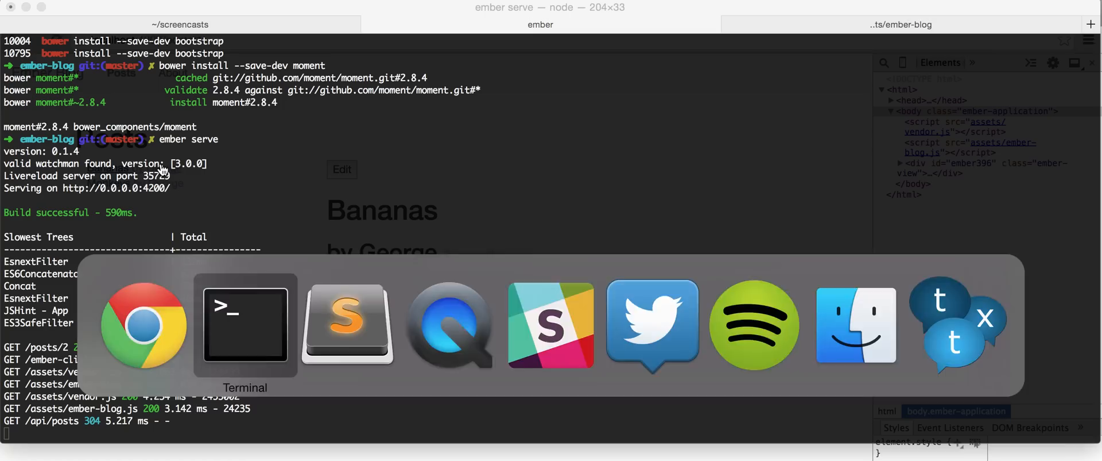
Step: Copy the moment.min.js app.import line from Brocfile.js for reuse
click(347, 325)
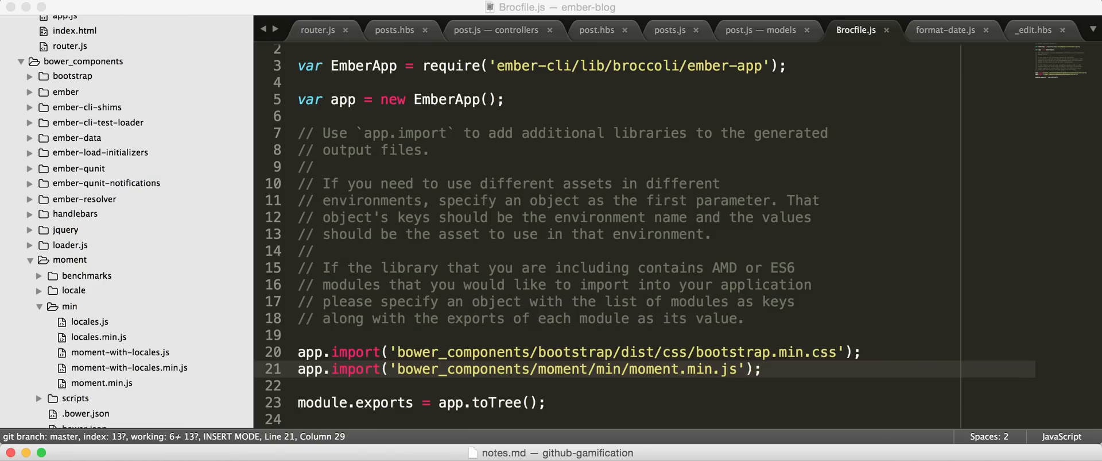
key(cmd+c)
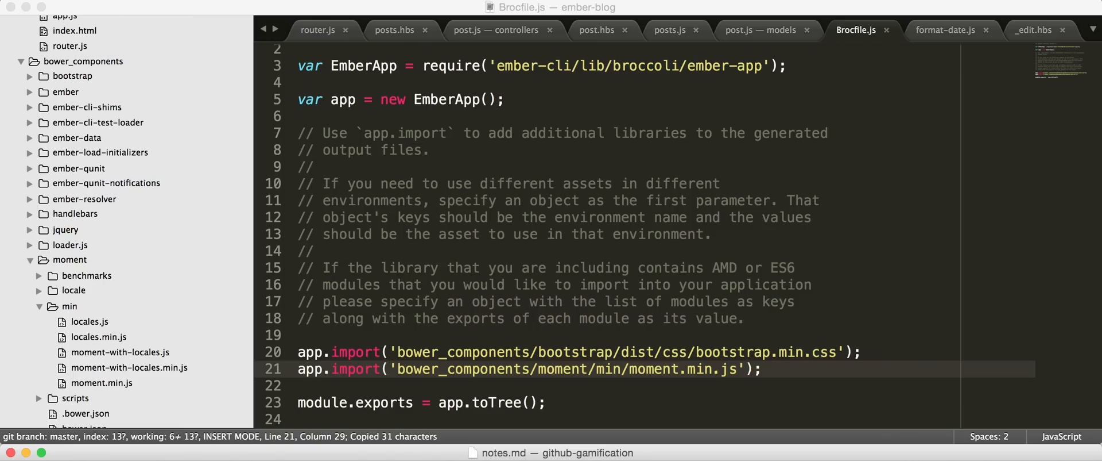
key(cmd+tab)
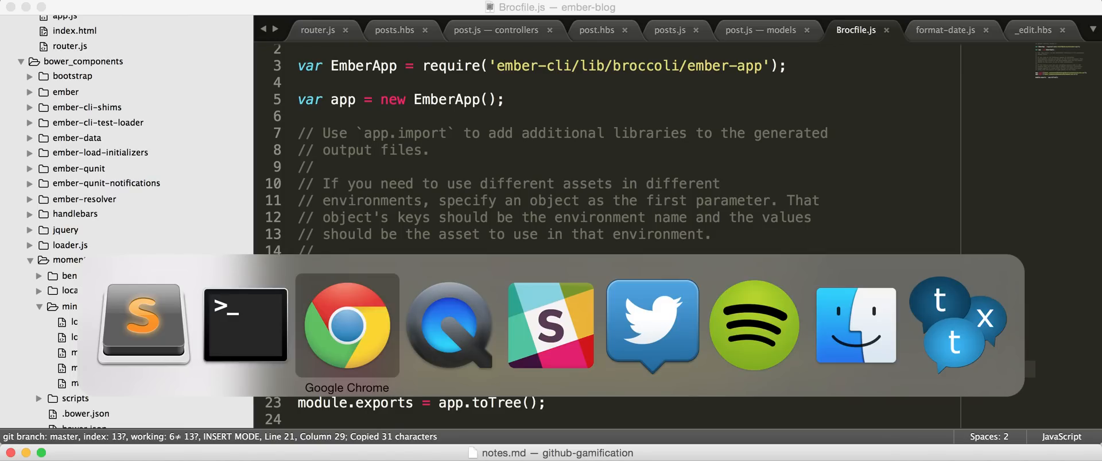
Step: Wrap 'controversial' in the Bananas post body with Markdown asterisks
click(347, 325)
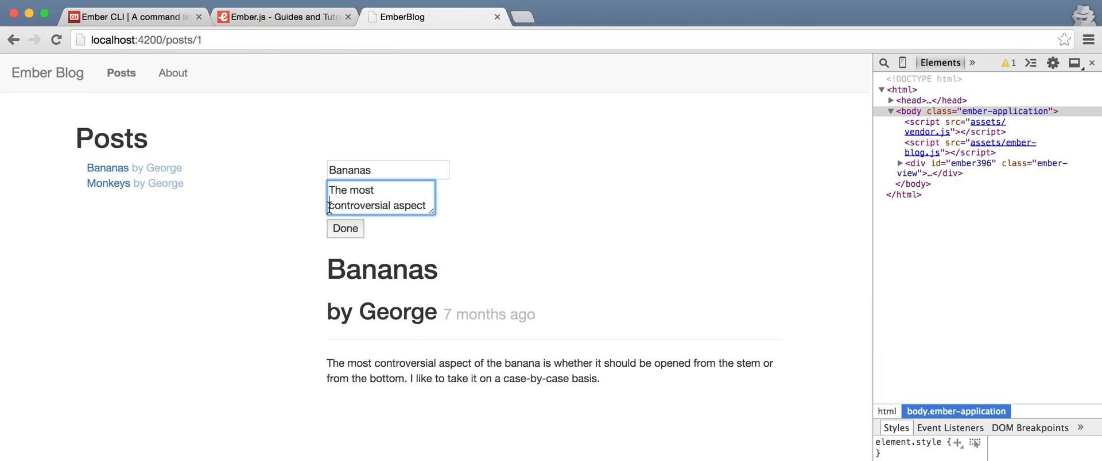
text(**)
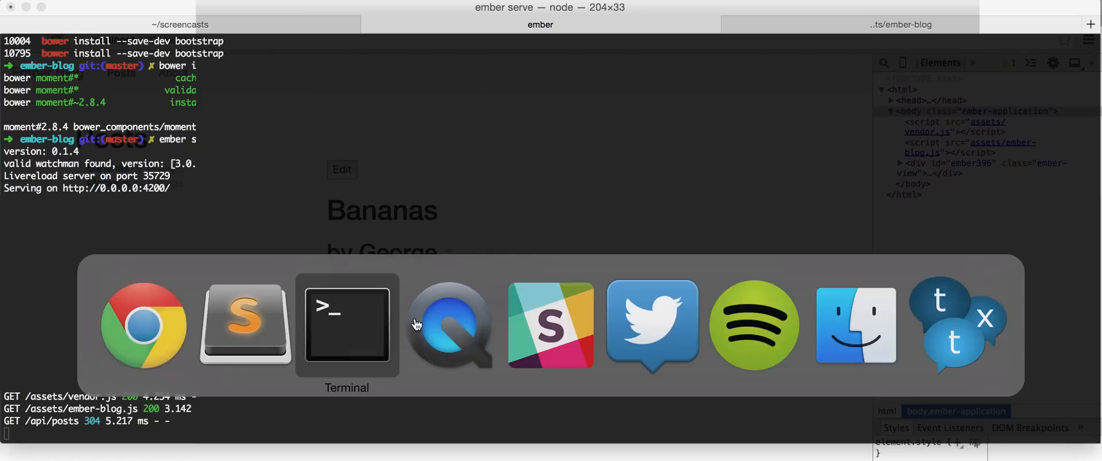
Step: Run npm install --save-dev showdown in the ember-blog project
click(346, 325)
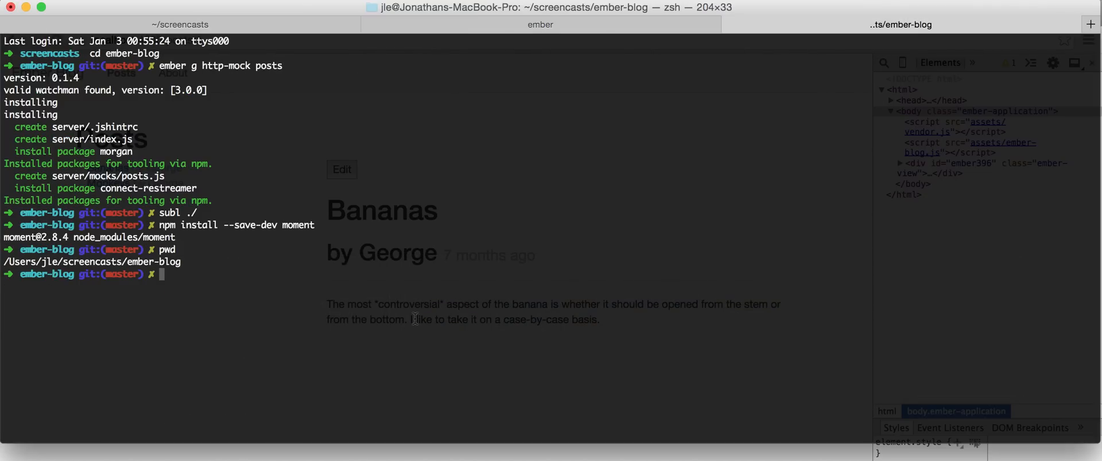
text(npm install --save-dev showdown)
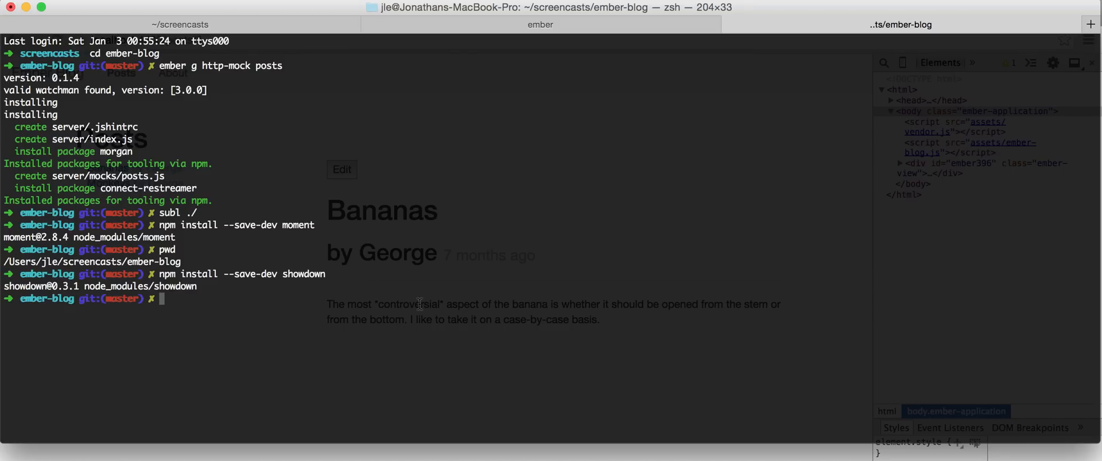
key(Cmd+Tab)
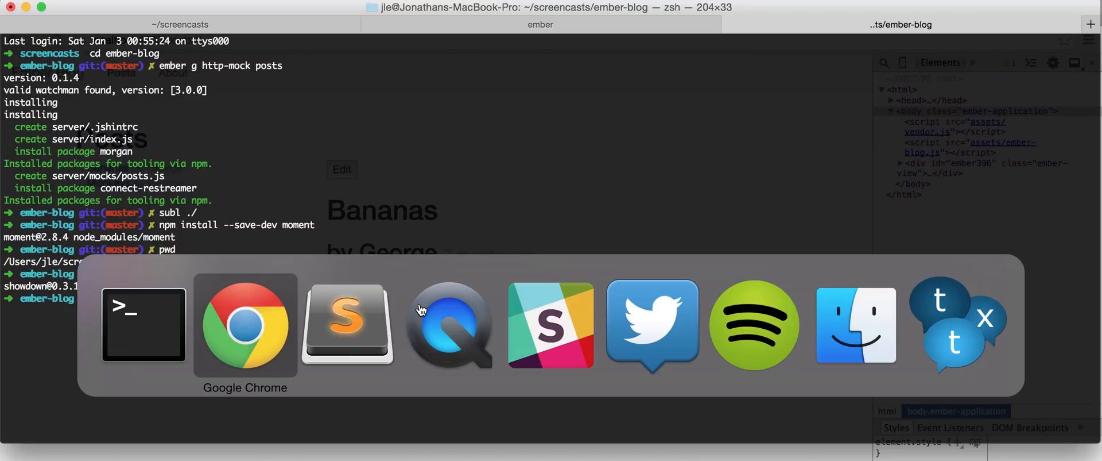
Step: Add app.import('bower_components/showdown/compressed/showdown.js') to the Brocfile below the moment import
click(348, 326)
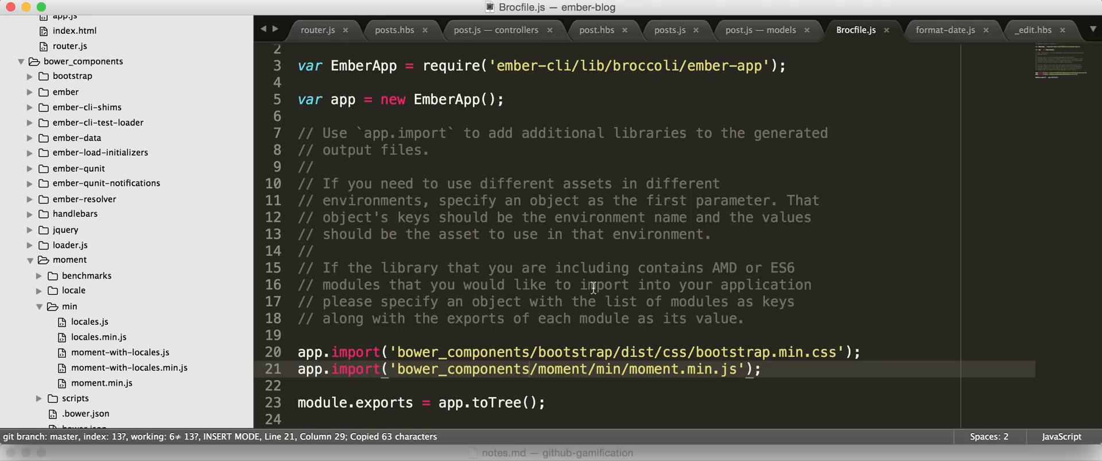
text(brocfile)
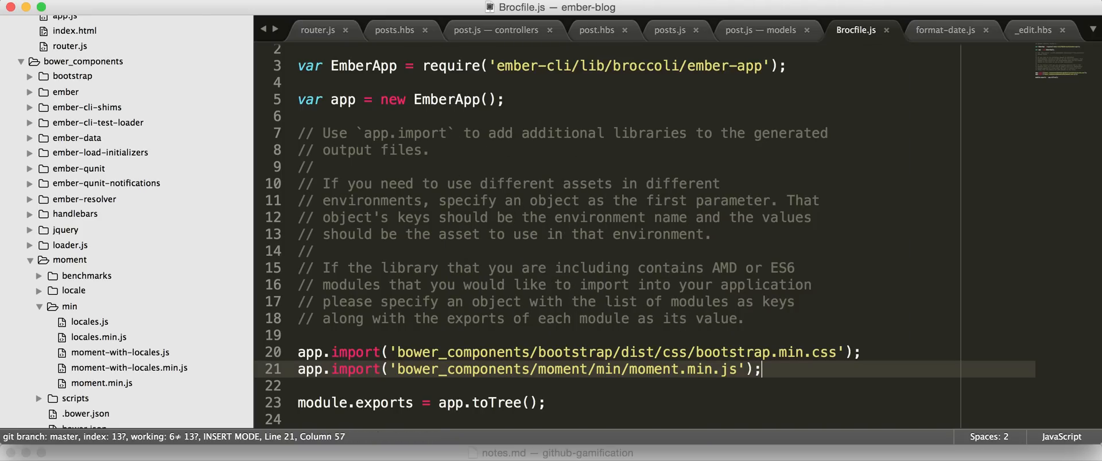
text(app.import('bower_components/showdown/compressed/showdown.js');)
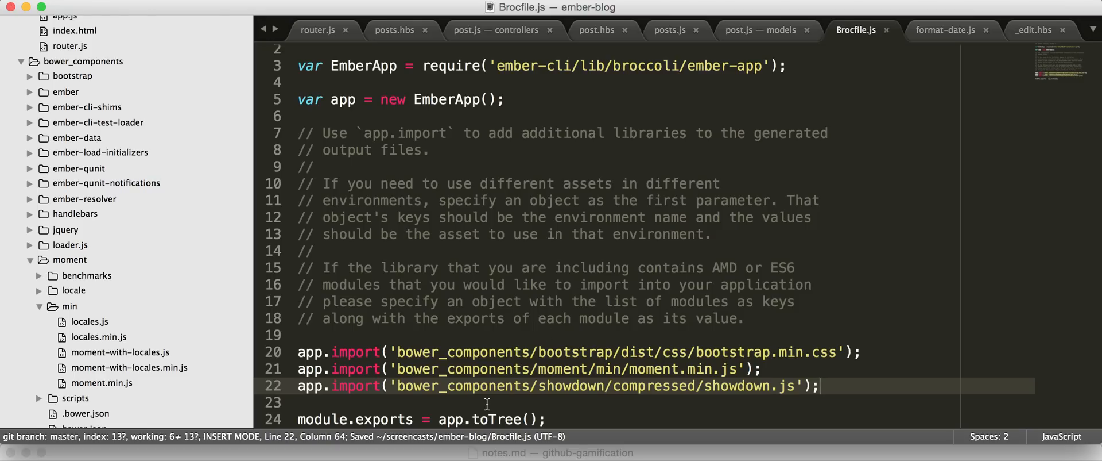
mouse_move(130, 42)
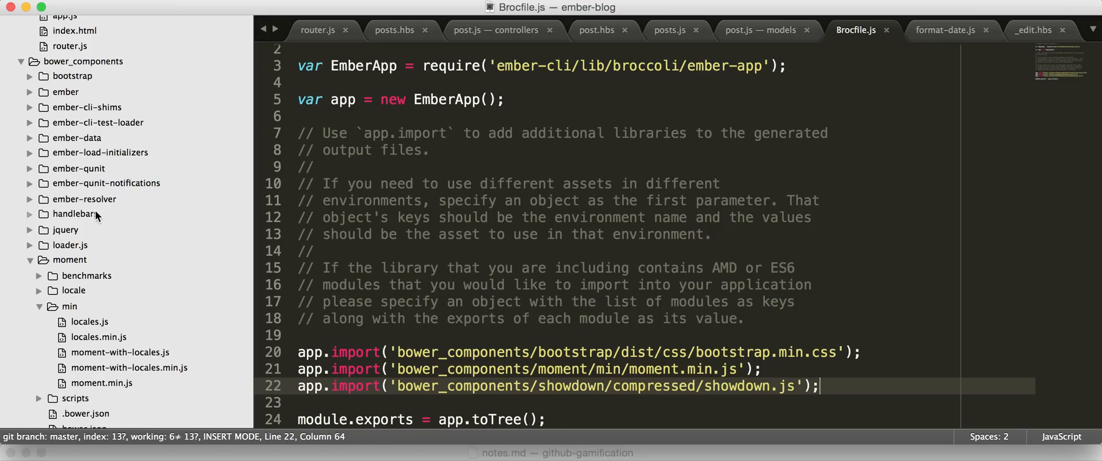
click(31, 260)
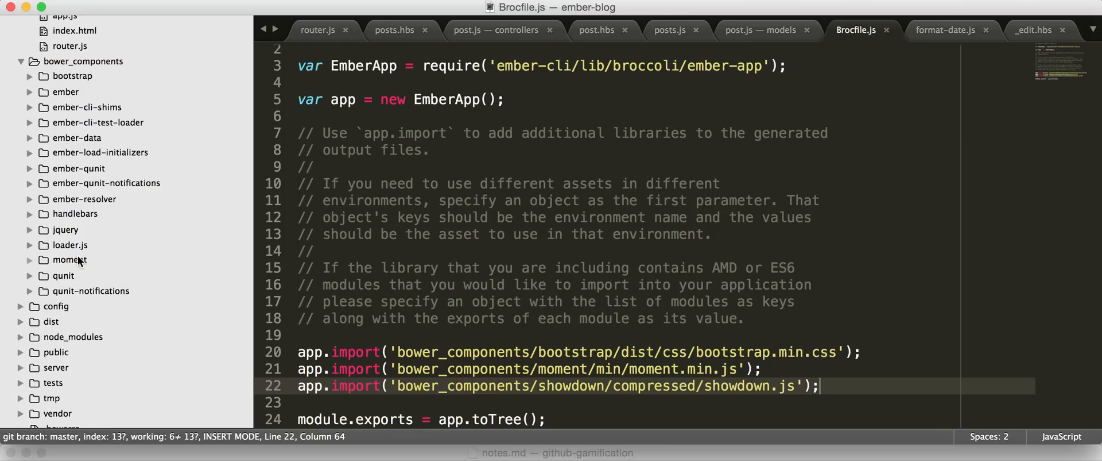
mouse_move(145, 56)
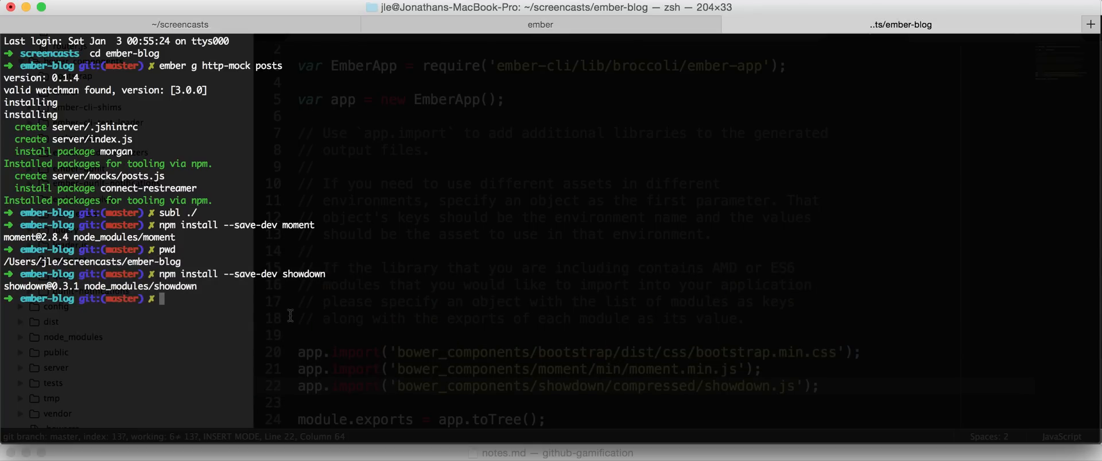
text(bower insta)
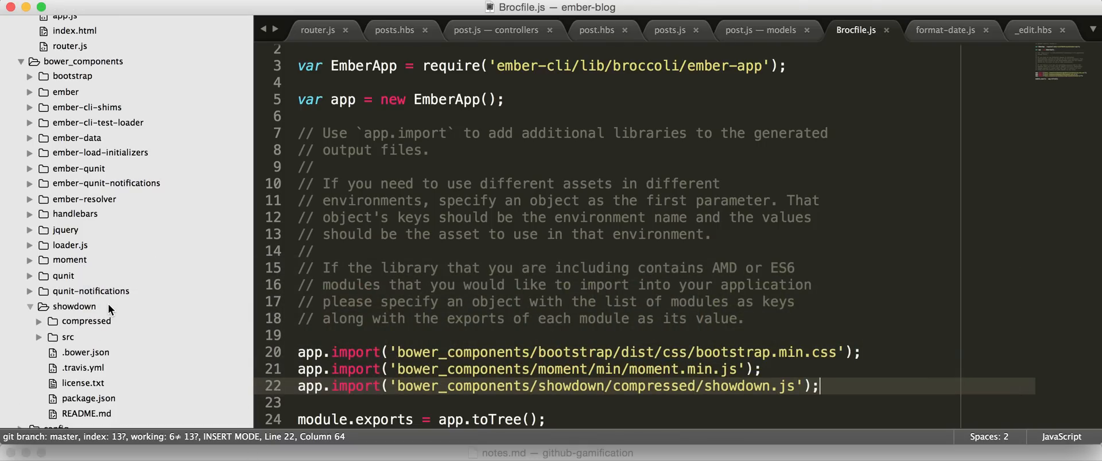
mouse_move(109, 326)
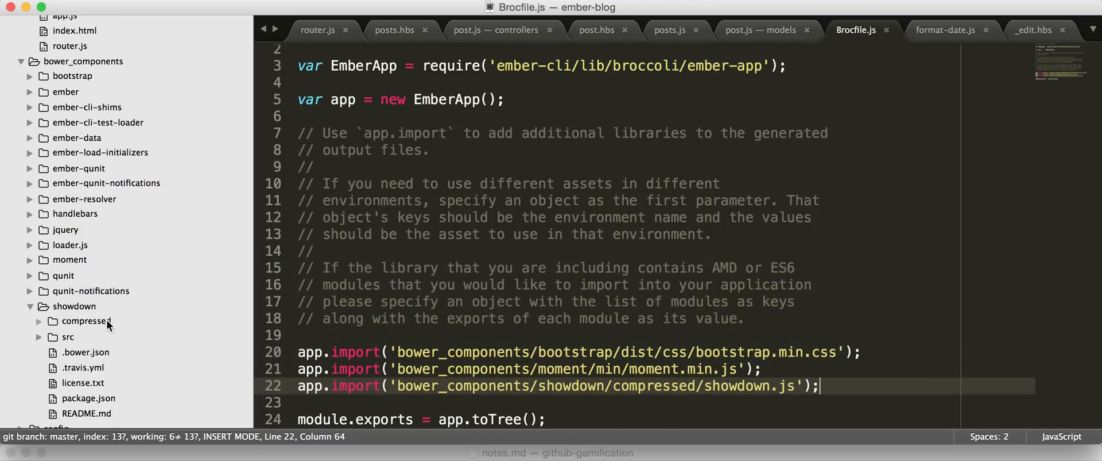
Step: Check the showdown files, view the post model, and start a new file in app/helpers
click(40, 321)
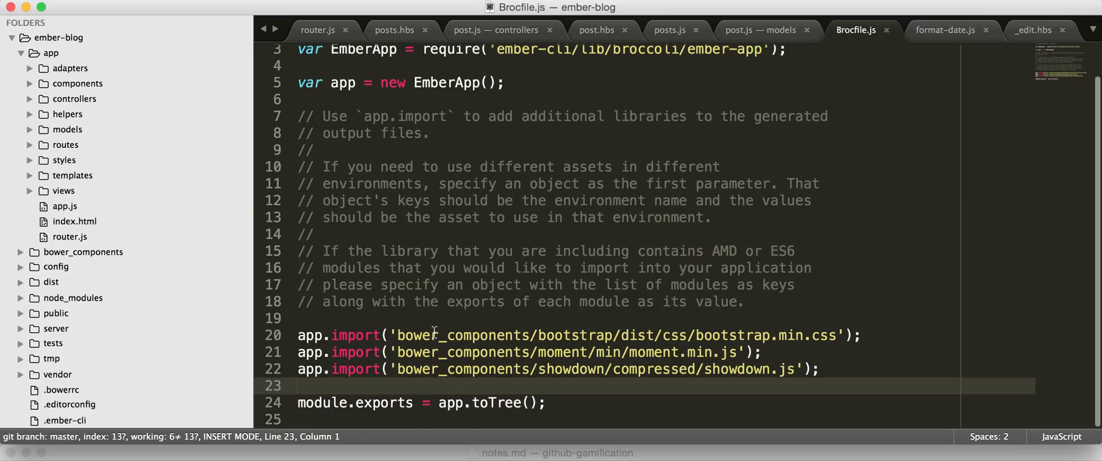
mouse_move(554, 389)
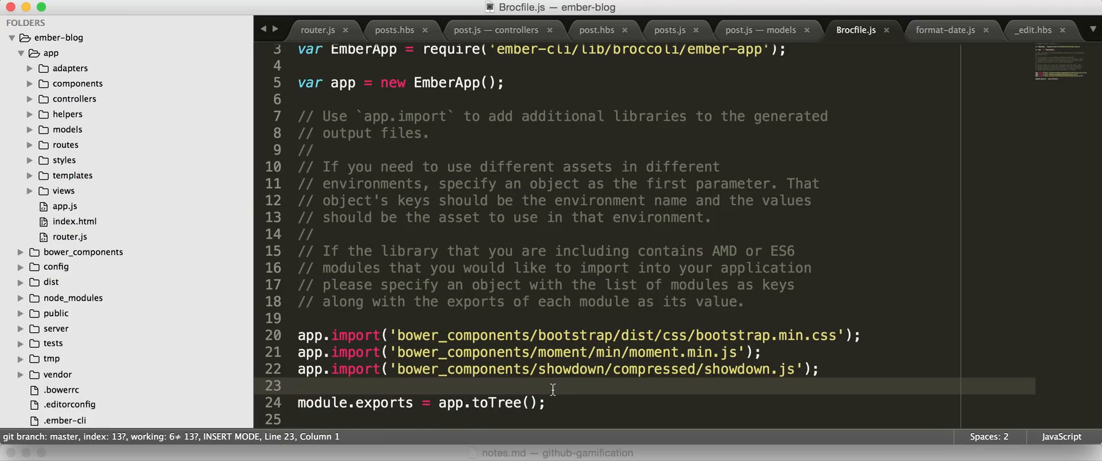
click(764, 30)
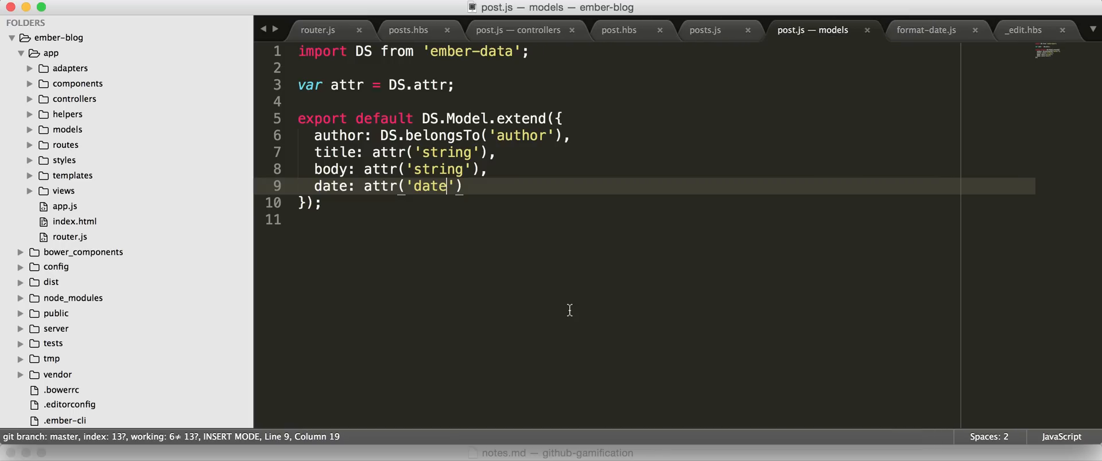
key(Cmd+Tab)
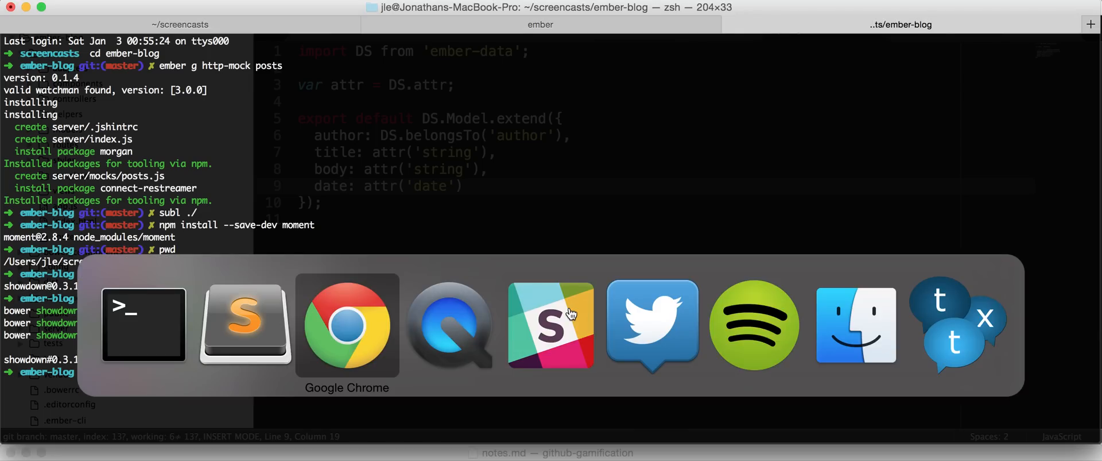
click(243, 324)
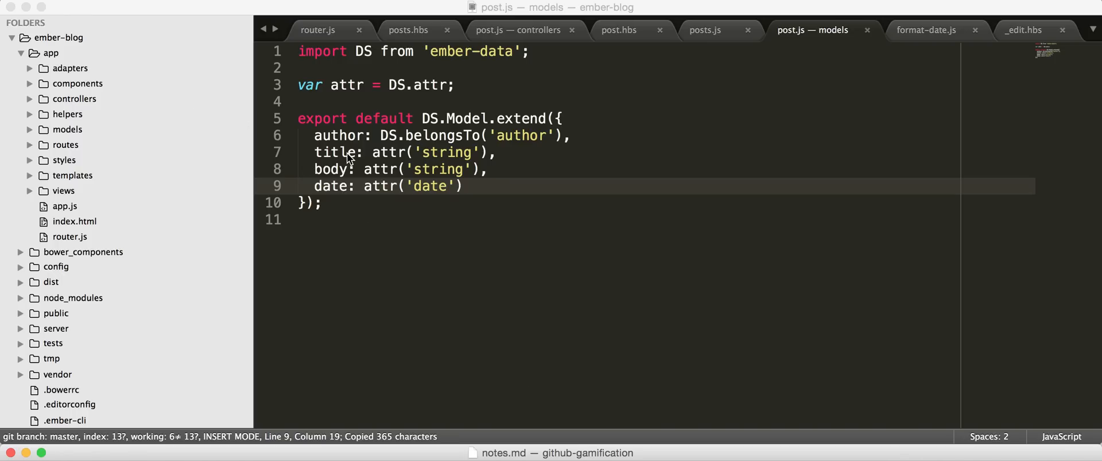
click(68, 114)
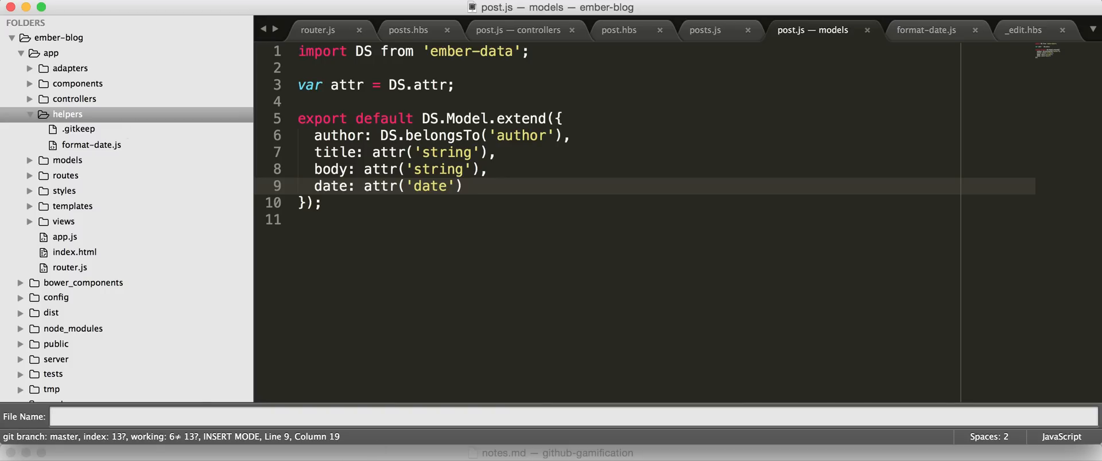
text(format-ma)
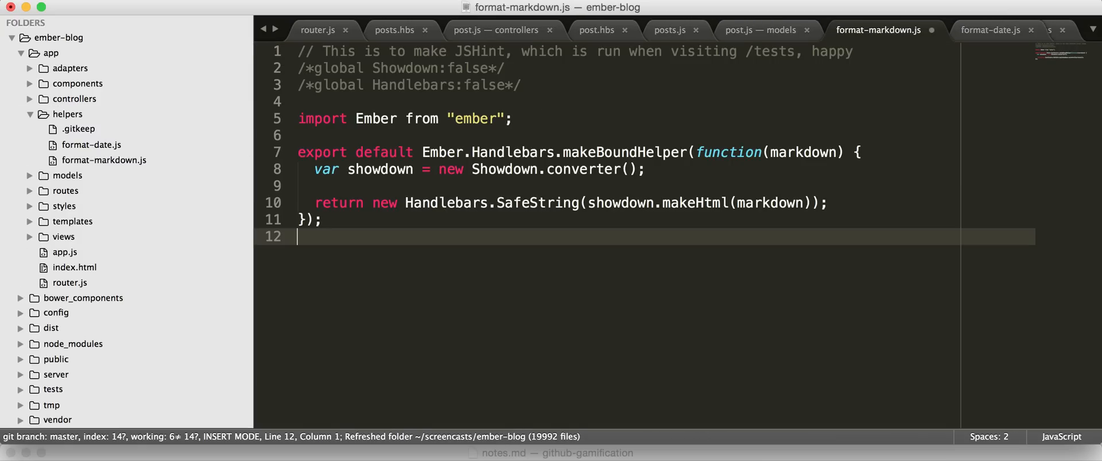
key(cmd+s)
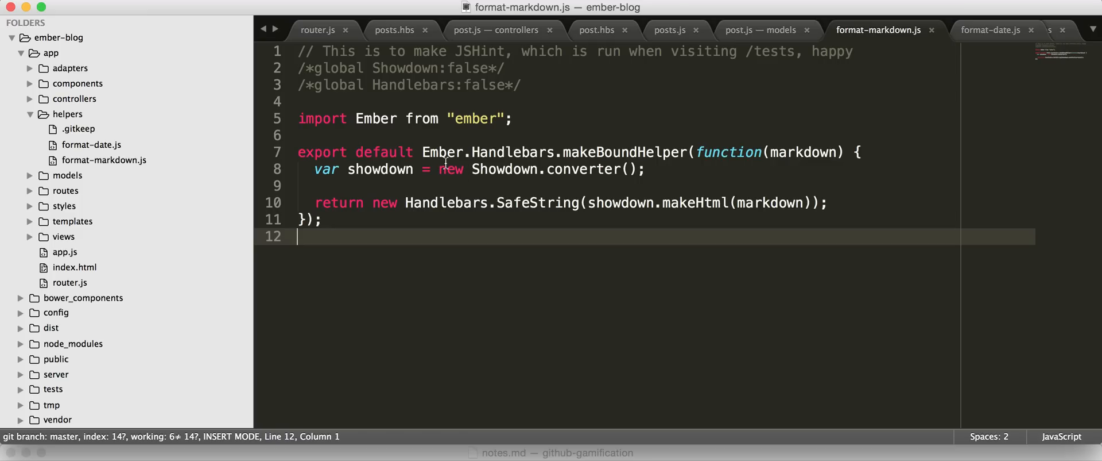
mouse_move(584, 157)
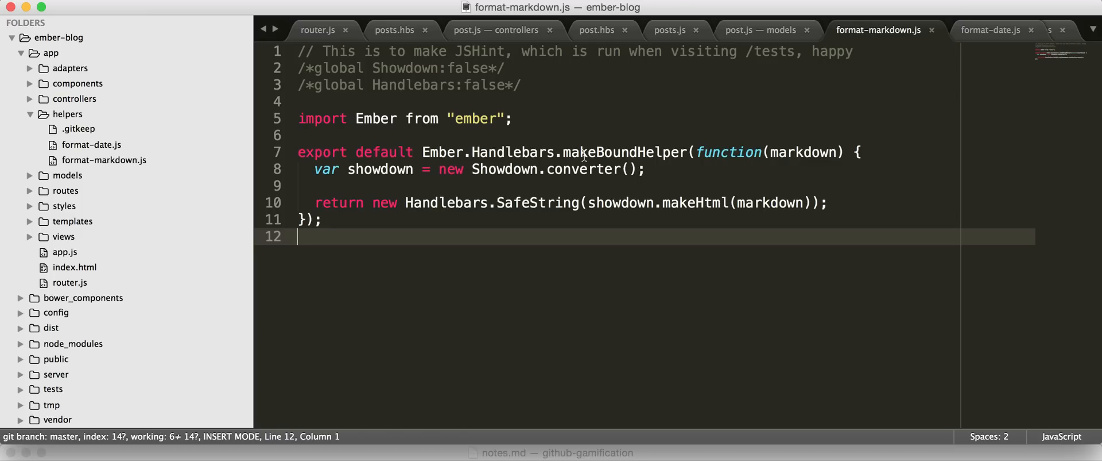
double_click(806, 151)
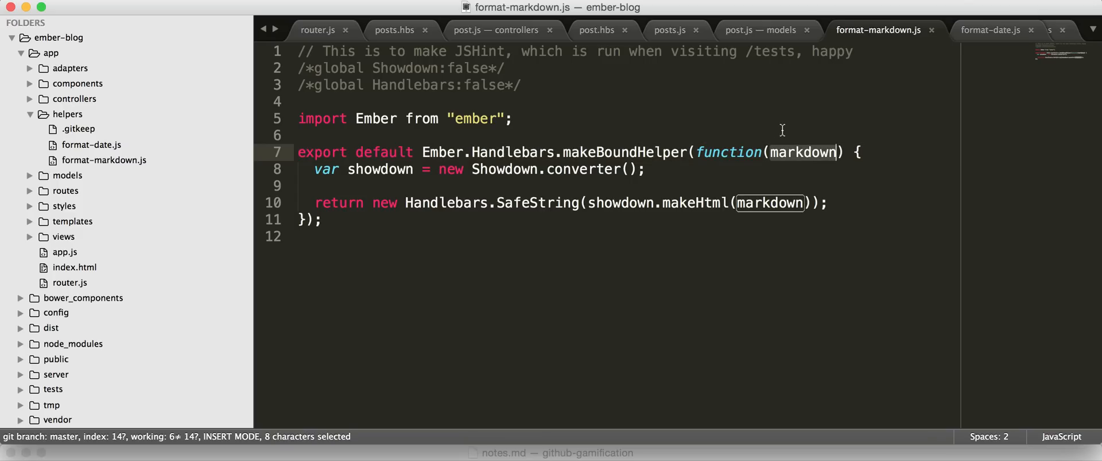
mouse_move(800, 167)
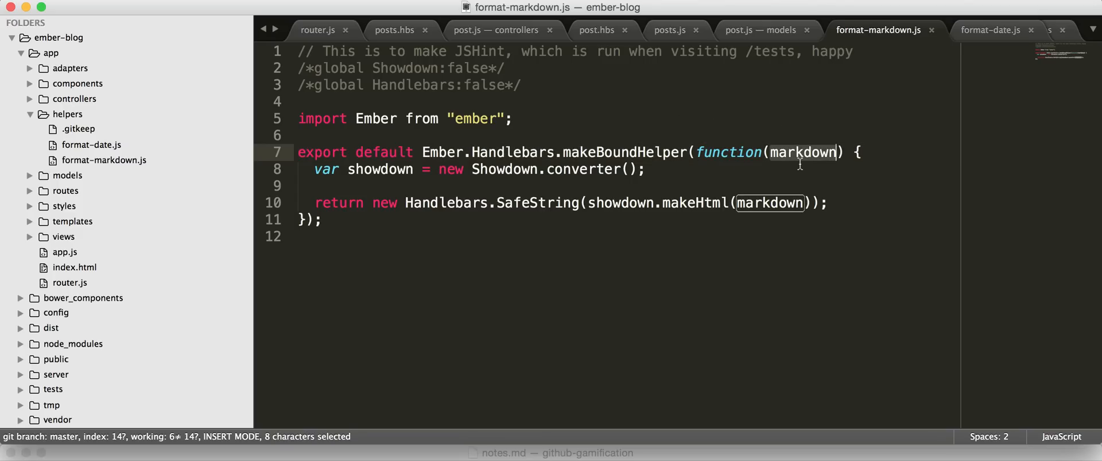
mouse_move(533, 308)
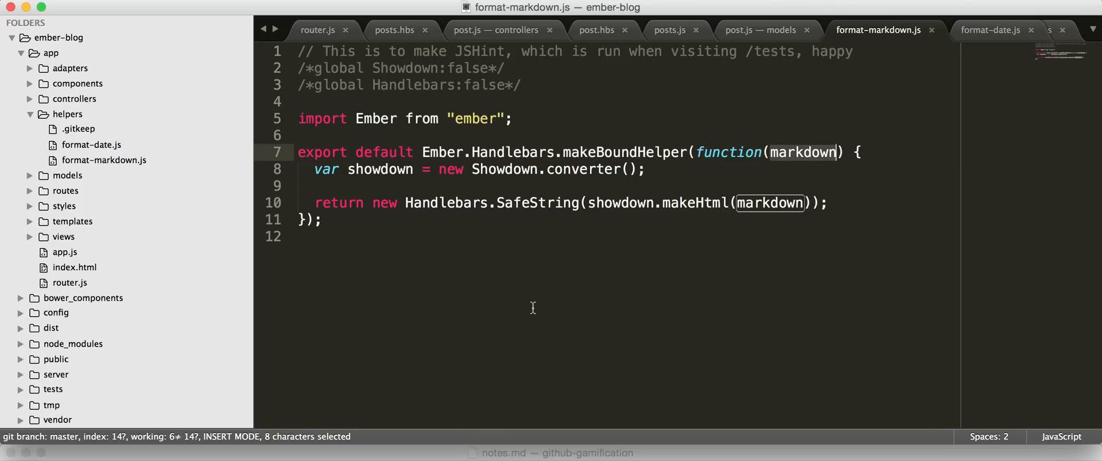
click(508, 152)
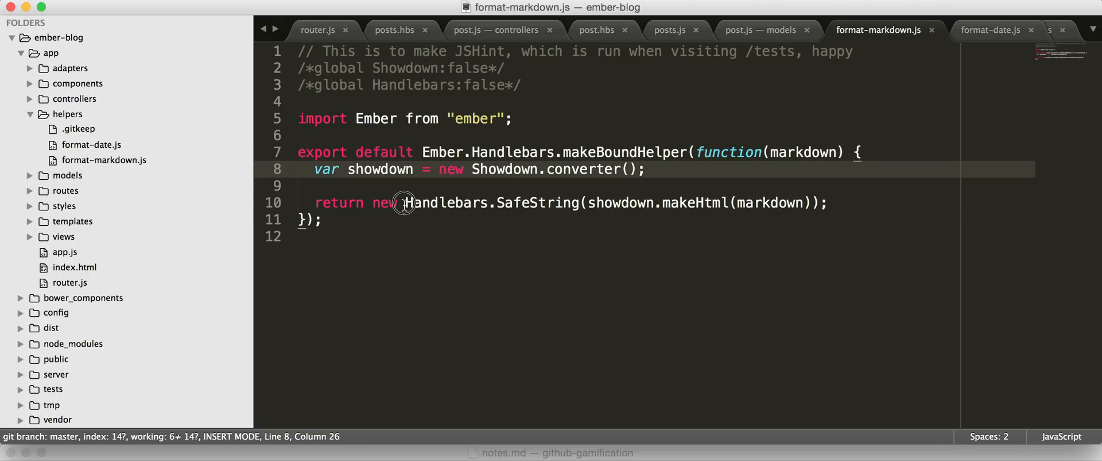
drag(404, 202, 580, 202)
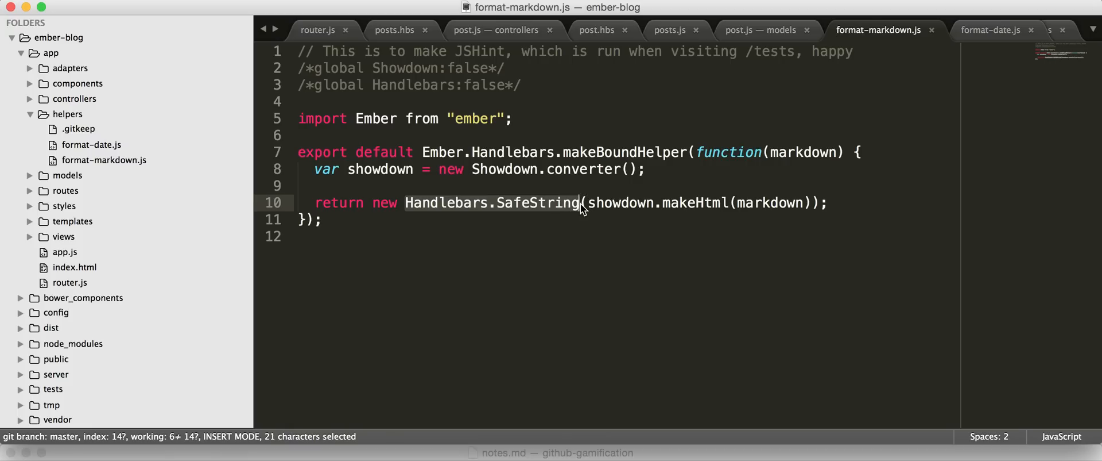
mouse_move(587, 162)
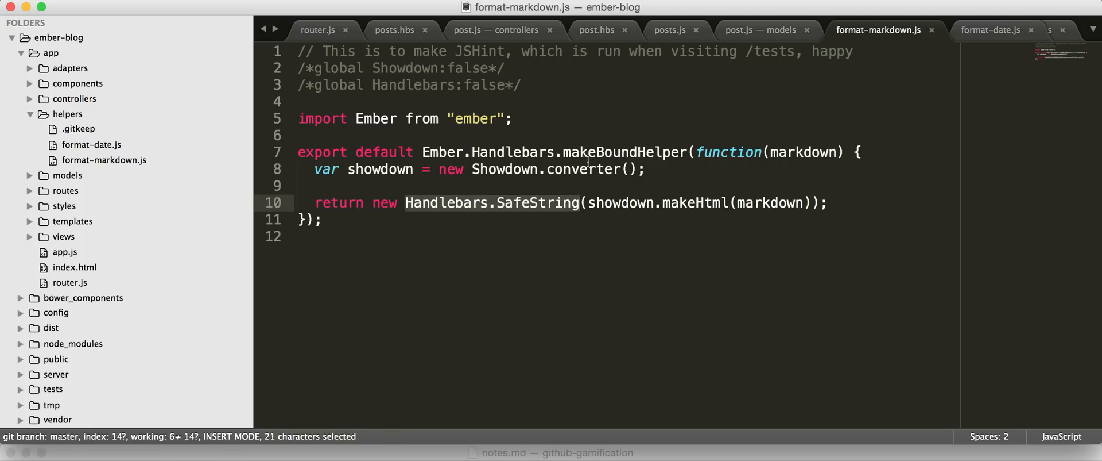
mouse_move(622, 222)
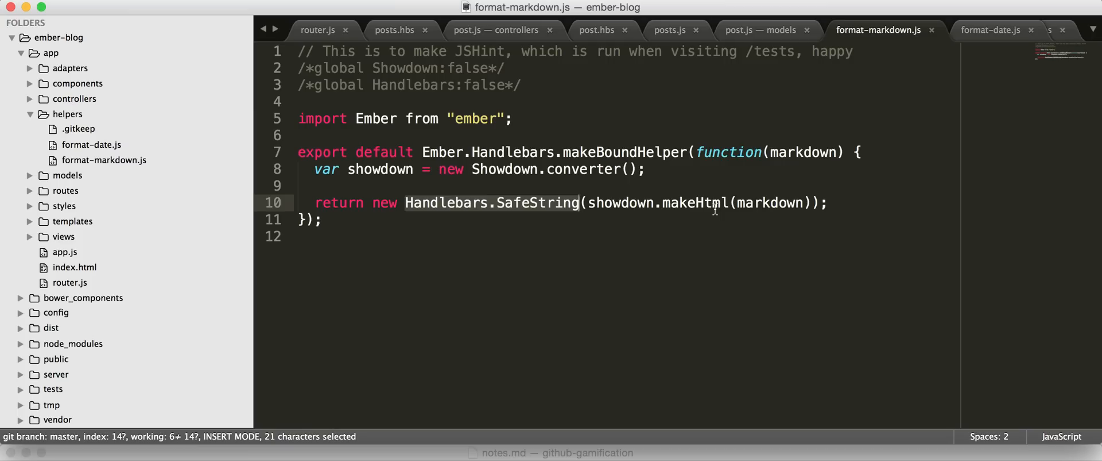
mouse_move(700, 194)
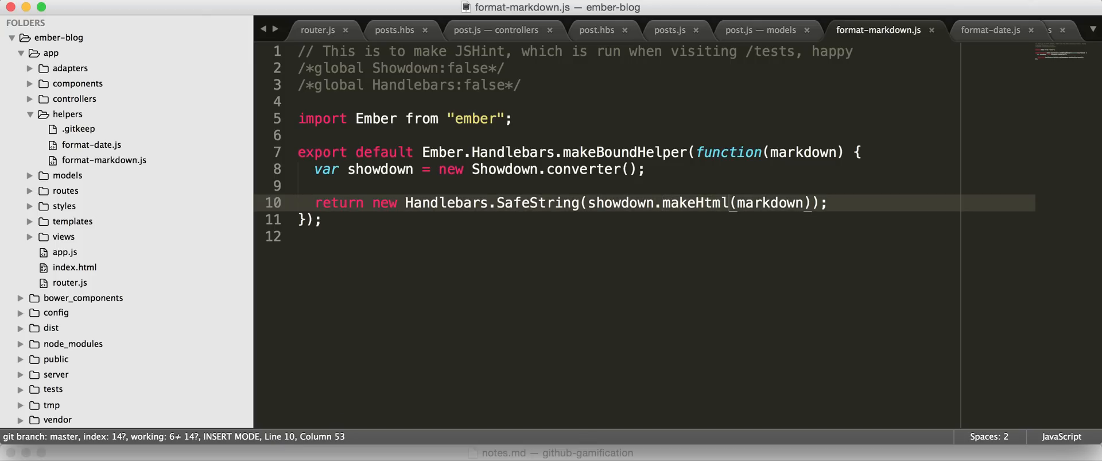
double_click(765, 202)
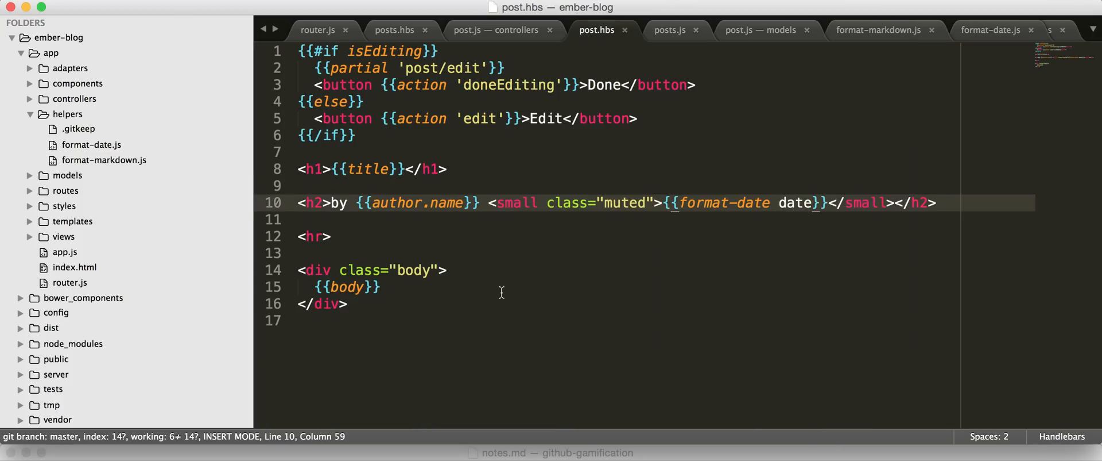
Step: Change {{body}} to {{format-markdown body}} in post.hbs and save
click(505, 287)
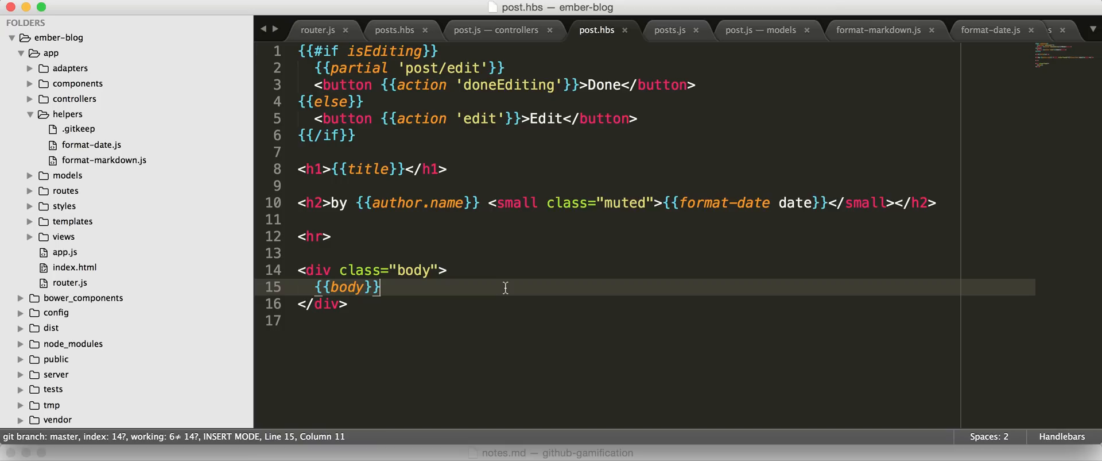
text(fo)
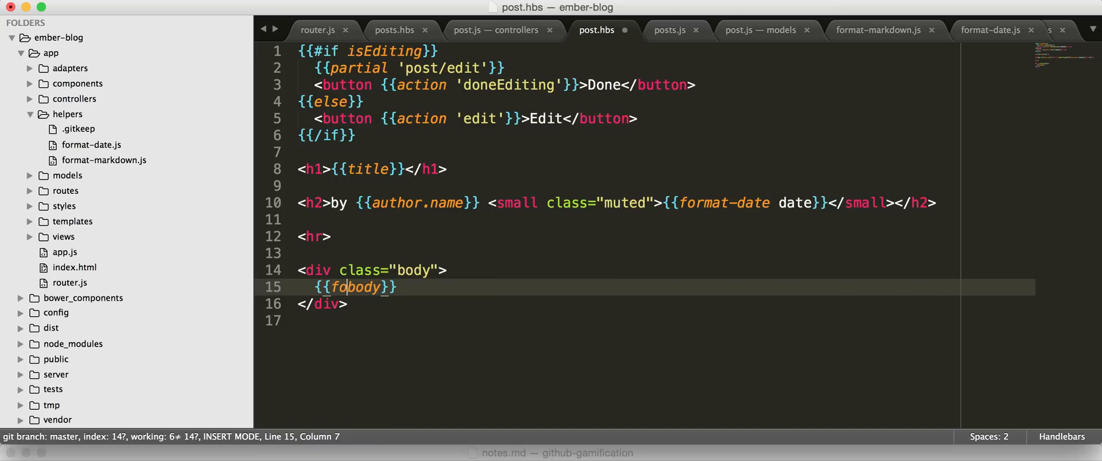
text(rmat-mark)
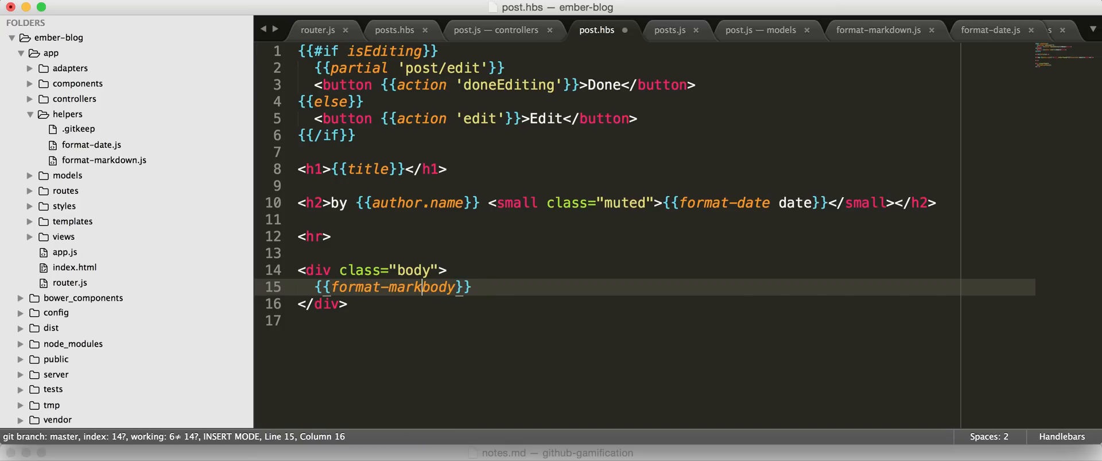
key(Cmd+Tab)
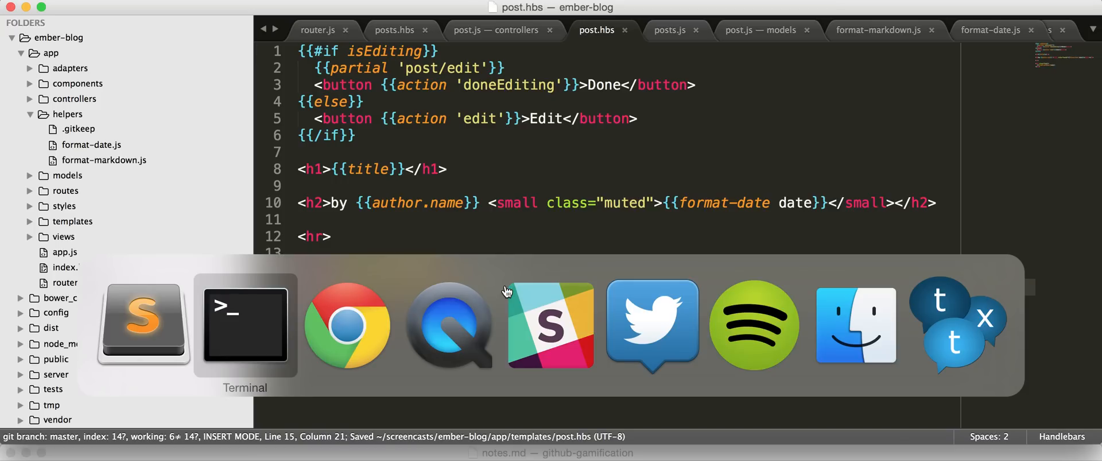
Step: View the Monkeys post, then the Bananas post with its italic 'controversial'
click(346, 325)
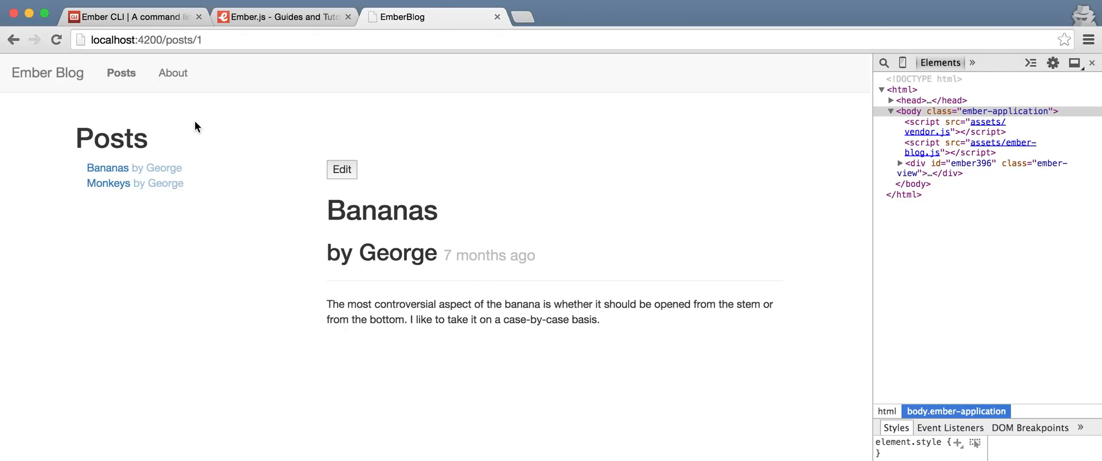
click(108, 182)
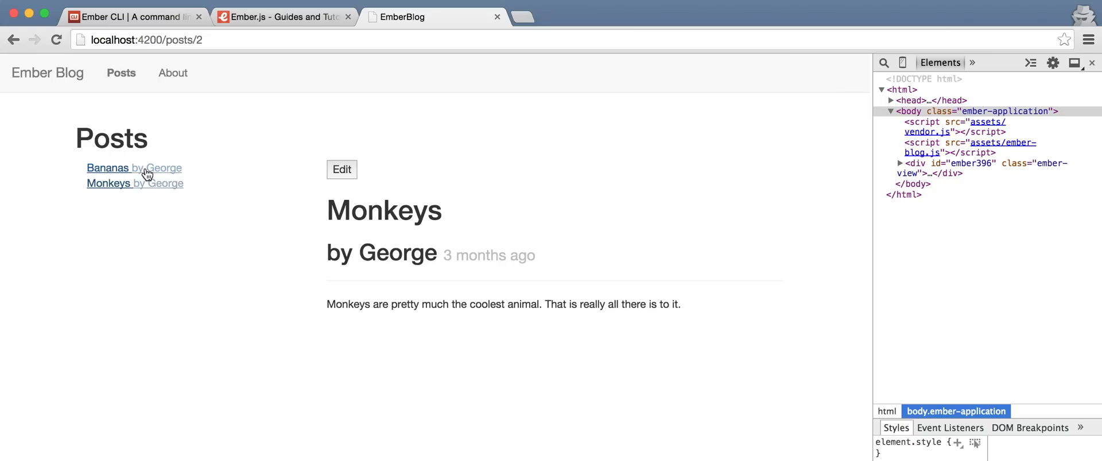
click(107, 167)
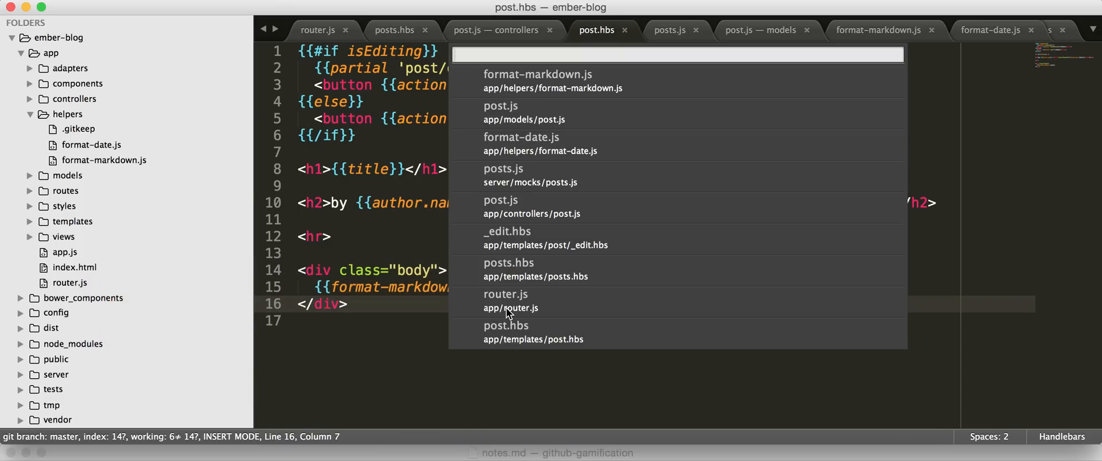
Step: Bring up server/mocks/posts.js via the file finder with mock/post
text(mock/post)
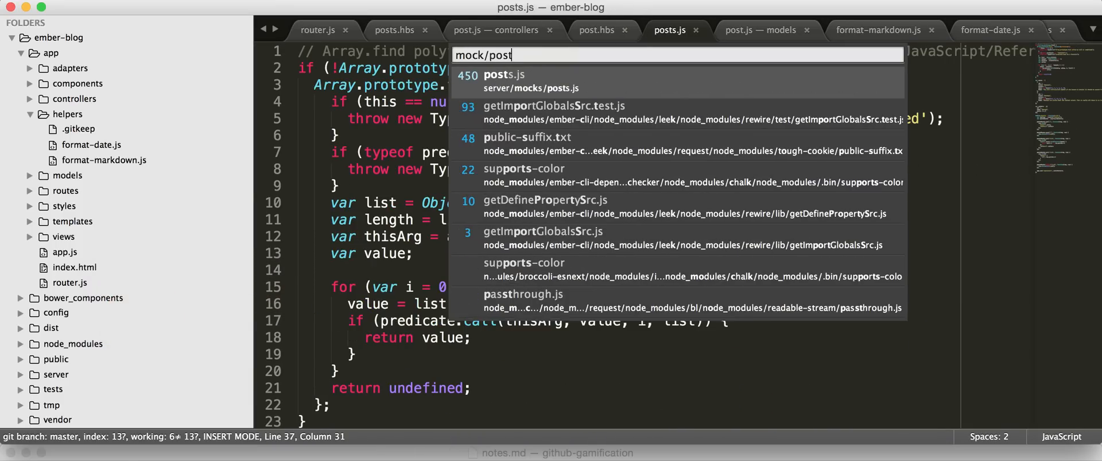
key(escape)
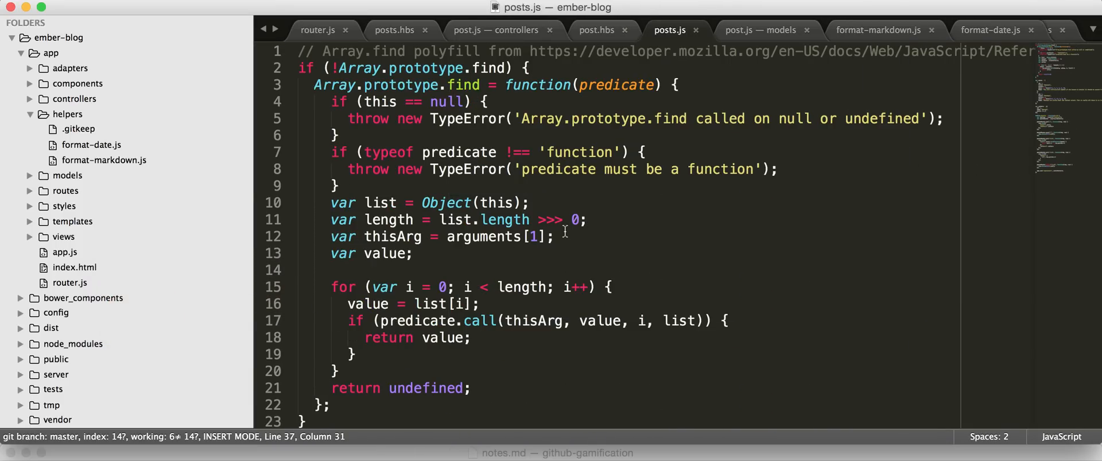
scroll(down, 3)
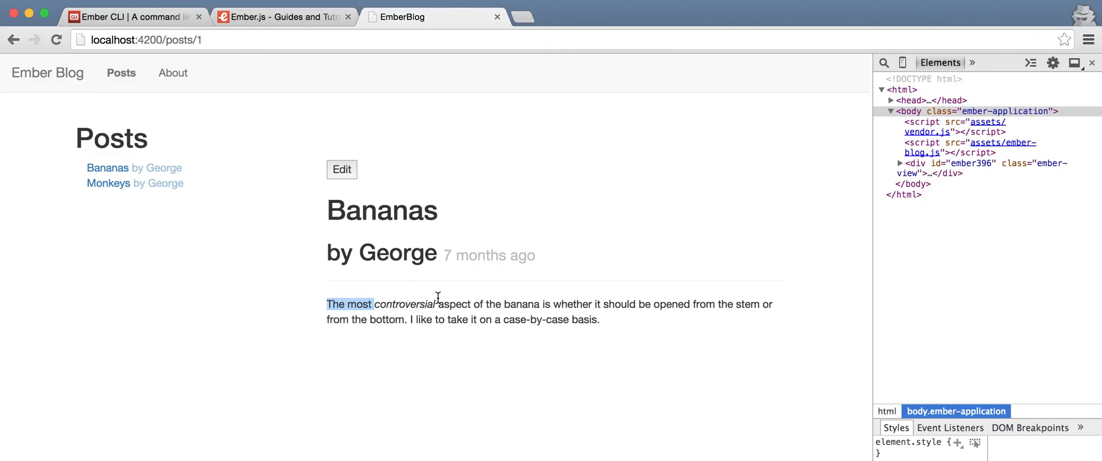
Step: Edit the Bananas post and add a '# Bam' Markdown heading to its body
click(342, 169)
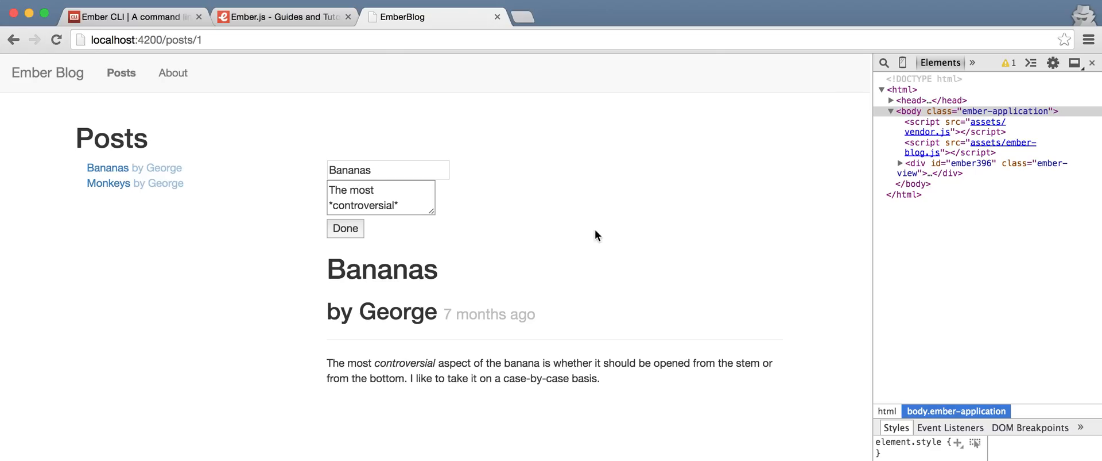
mouse_move(433, 213)
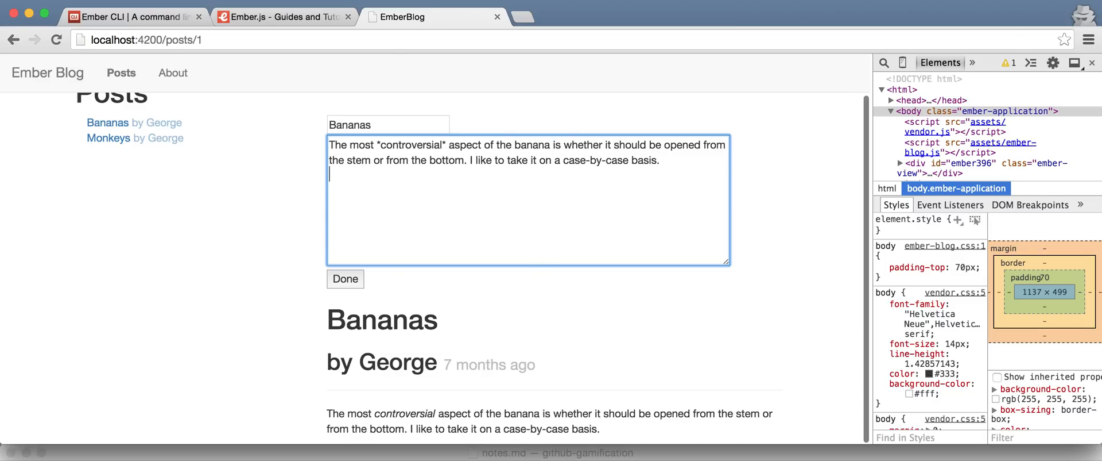
text(#h)
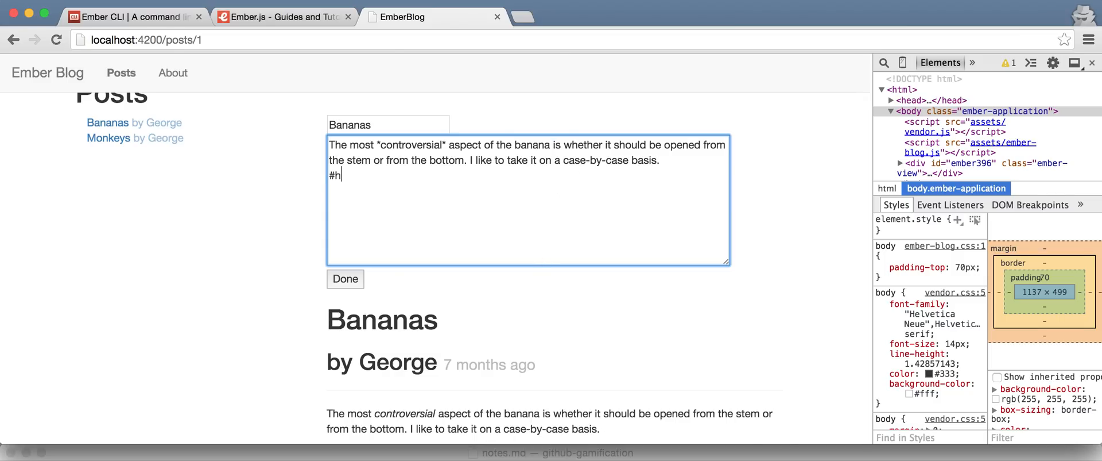
key(Backspace)
text( Bam)
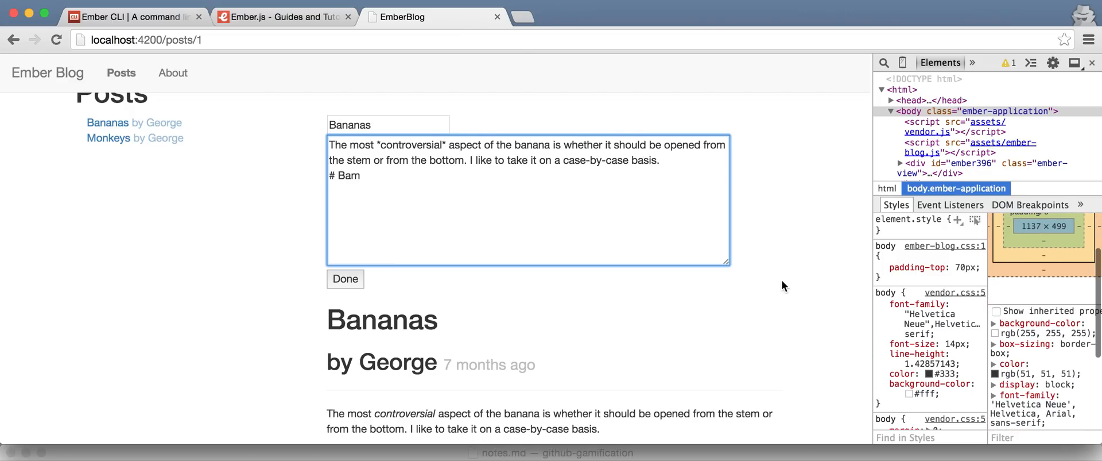
scroll(down, 3)
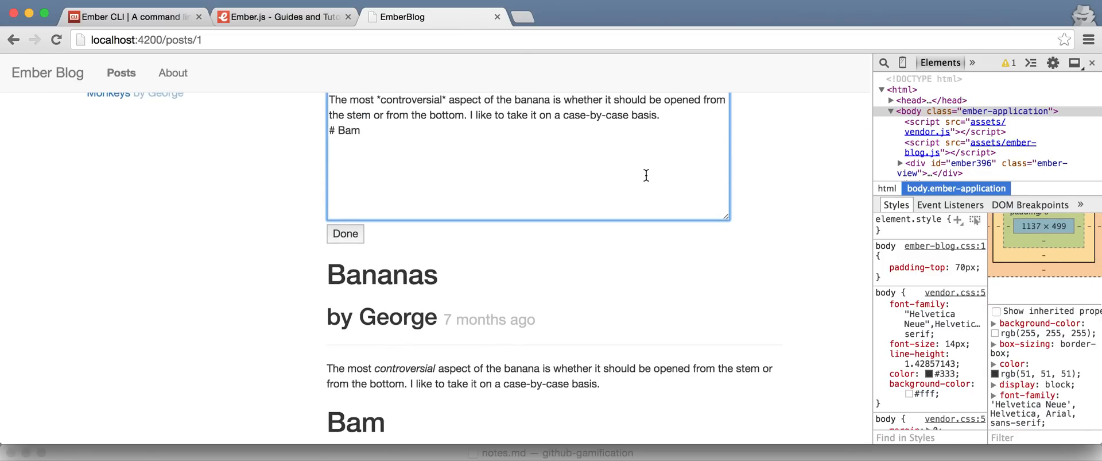
Step: Add the line 'This is super cool, *you know*.' to the post body
text(This)
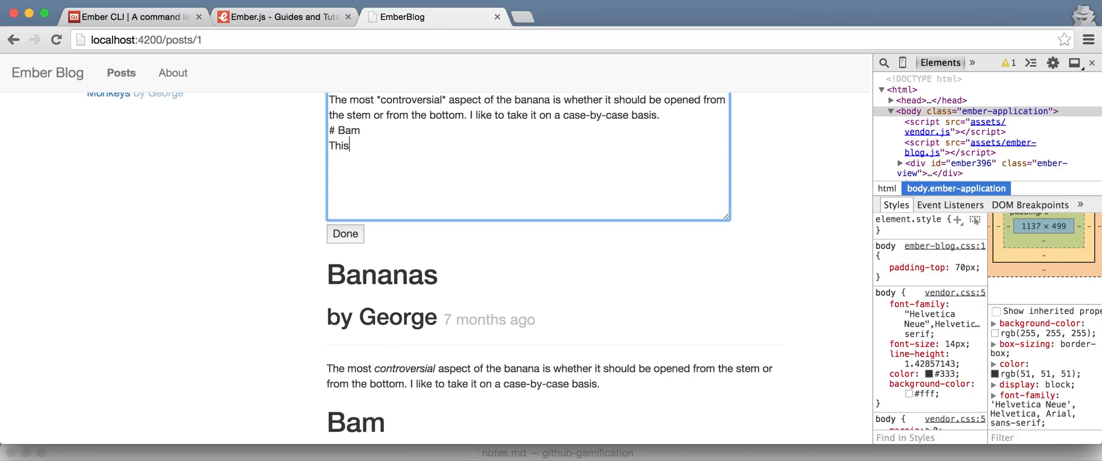
text(ss)
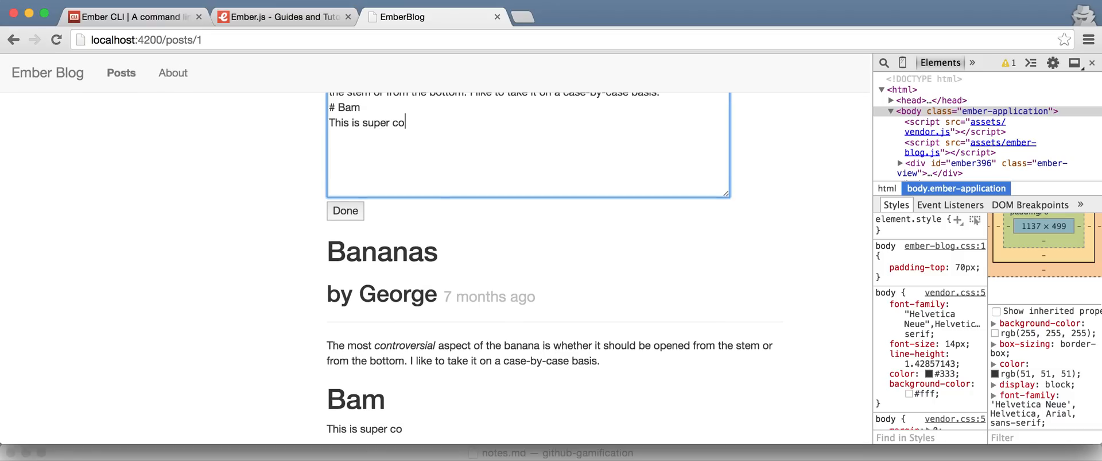
text(ol,)
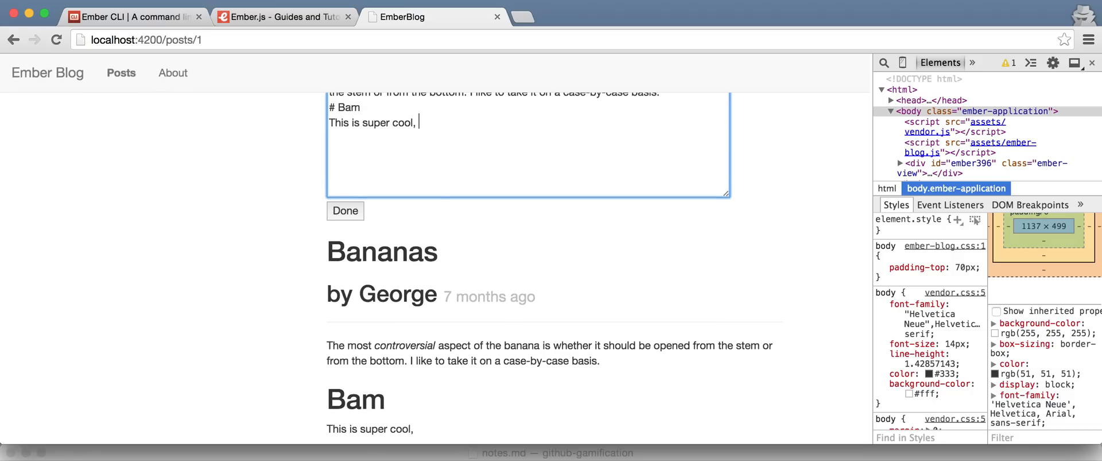
text(*you k)
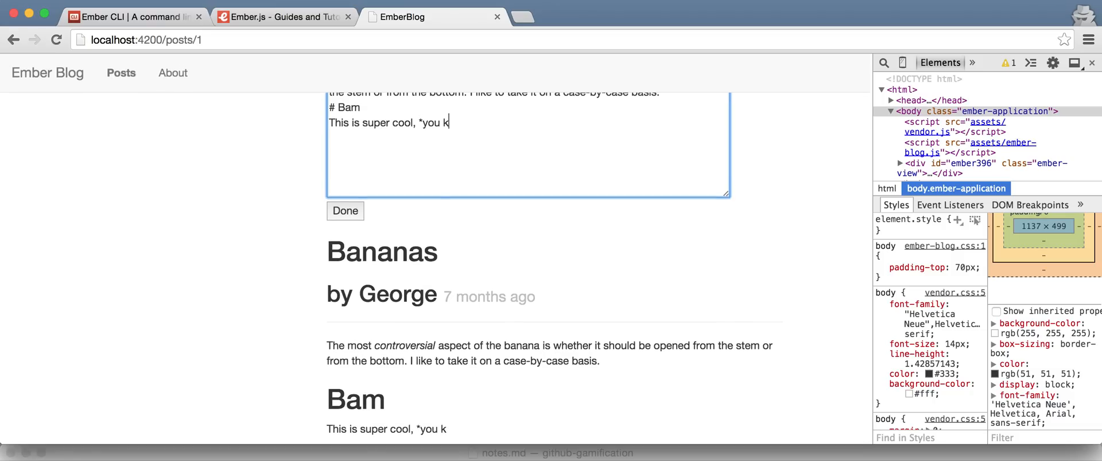
text(now*.)
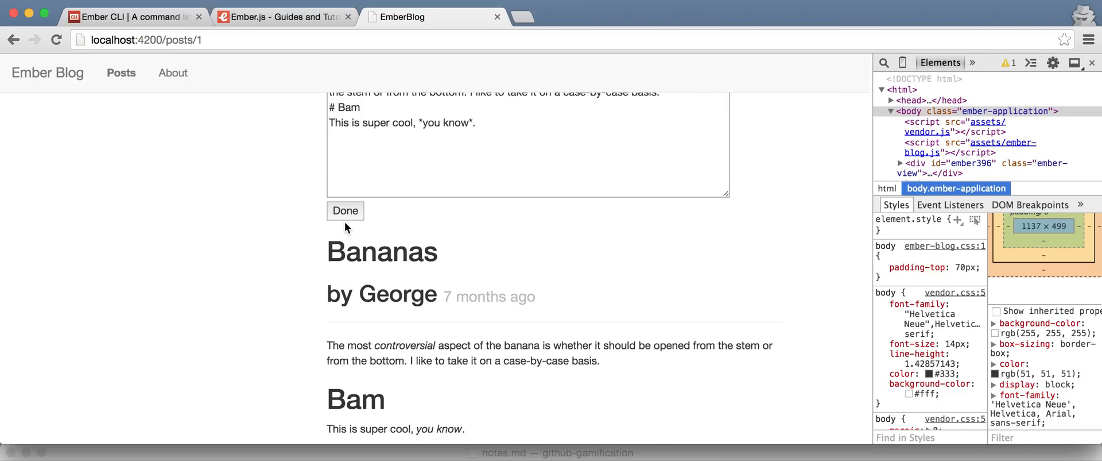
Step: Leave edit mode on the Bananas post, showing the rendered 'Bam' heading and italic text
click(344, 211)
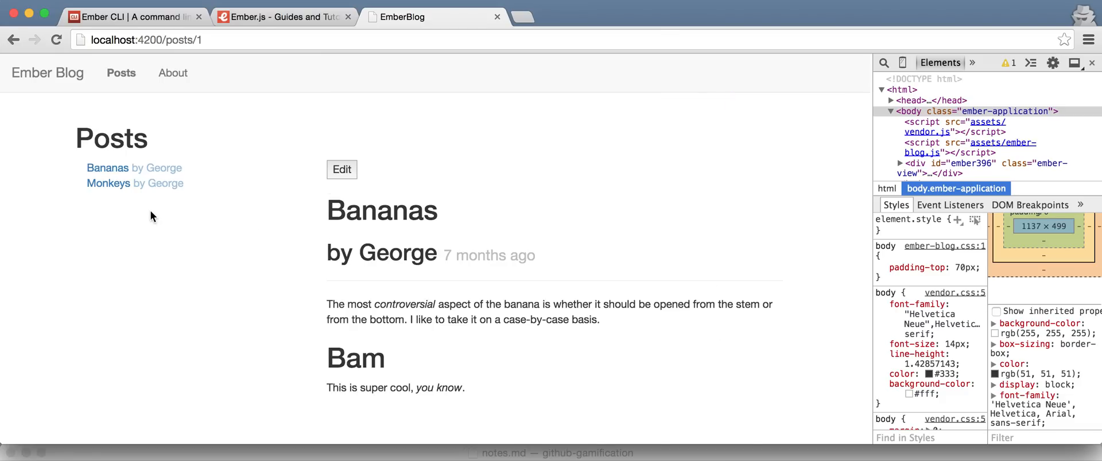
mouse_move(149, 172)
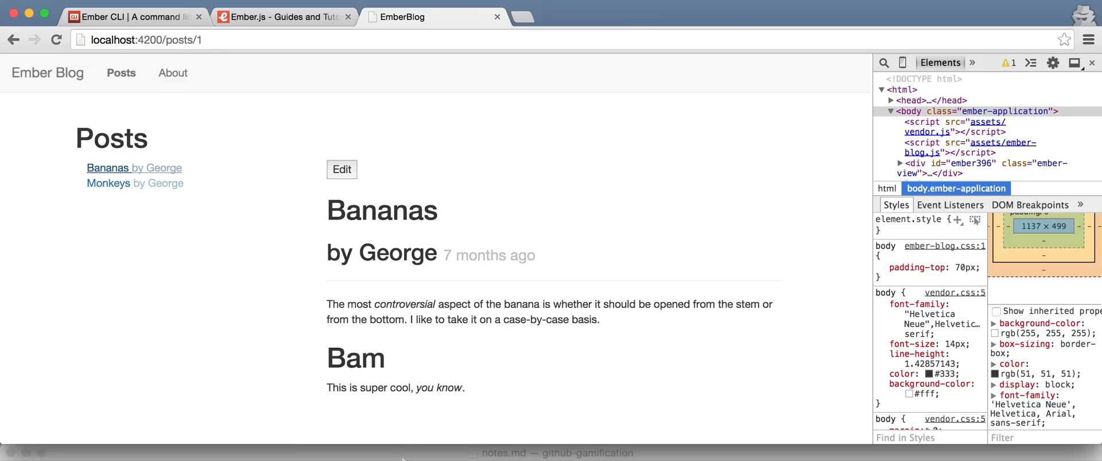
mouse_move(382, 239)
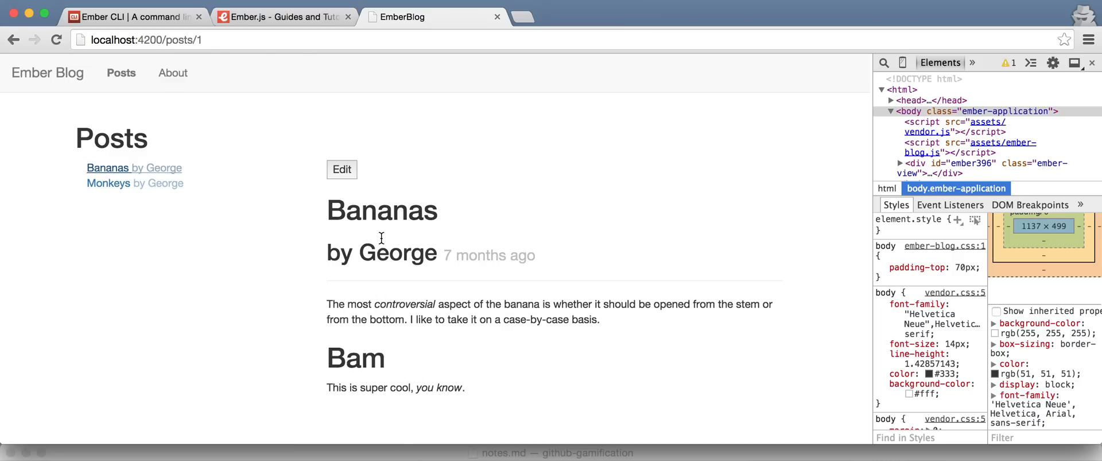
mouse_move(507, 184)
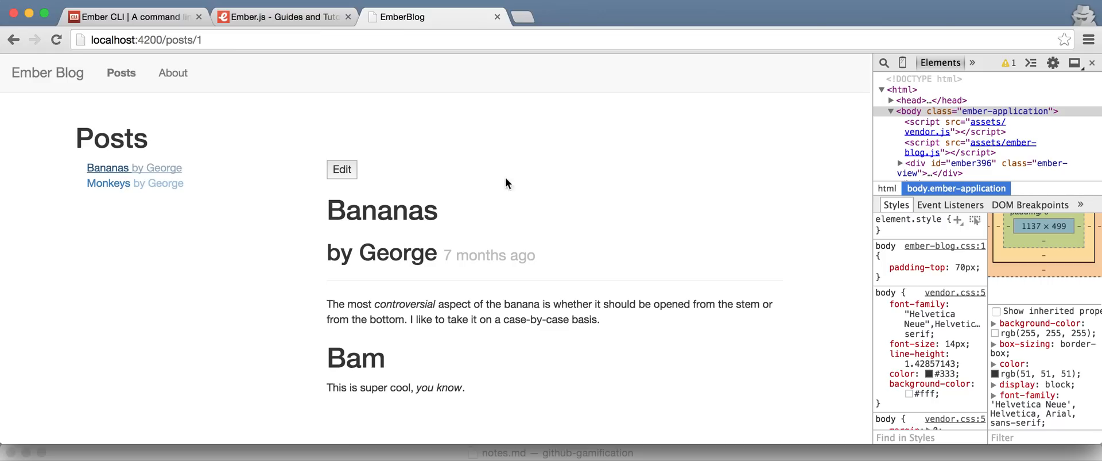